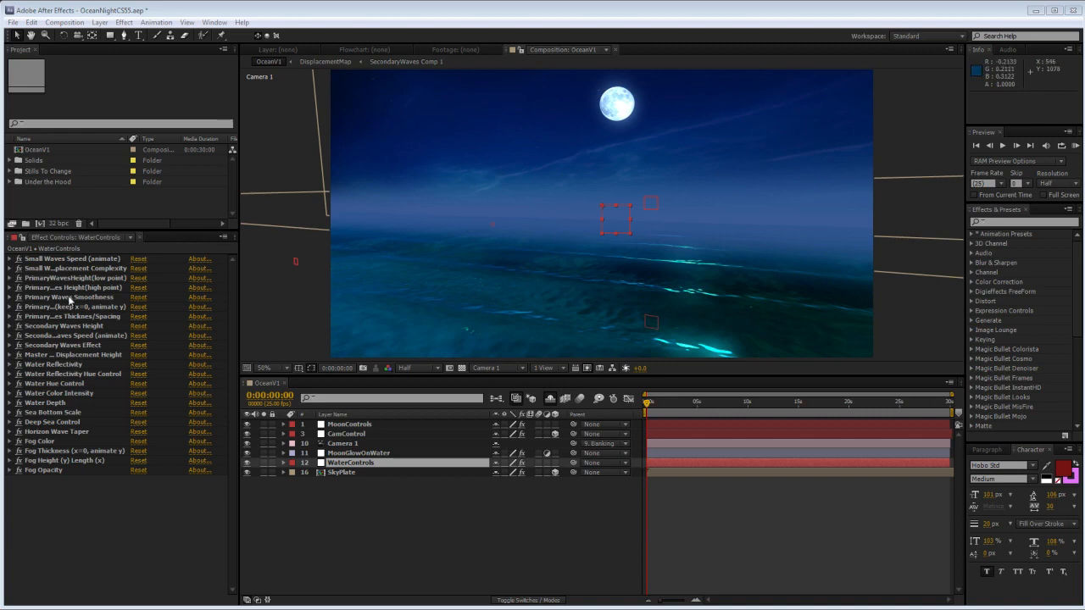
mouse_move(108, 363)
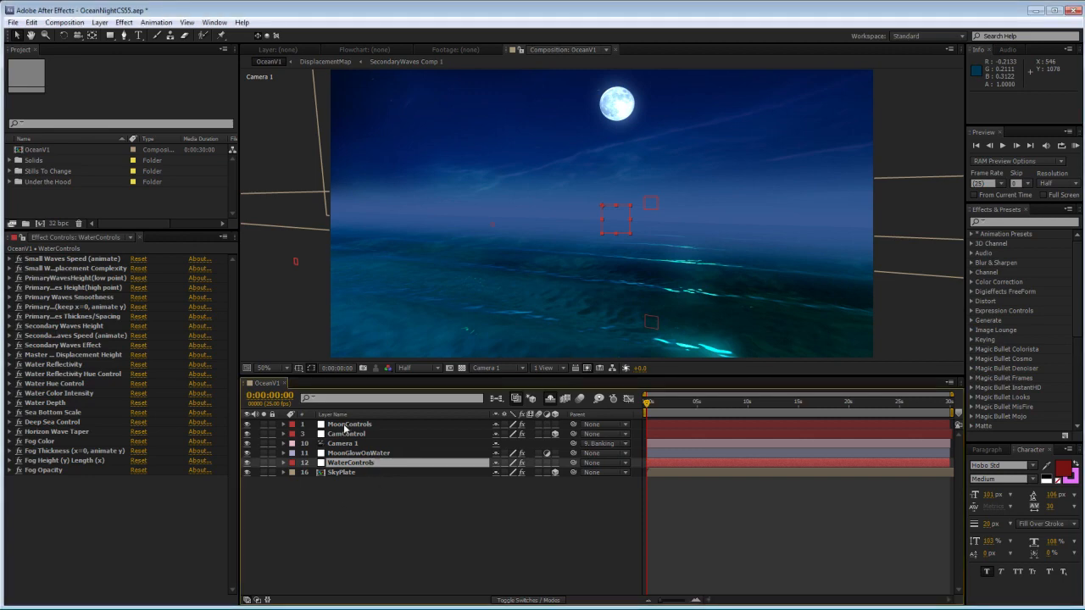
- Review the MoonControls size and MoonGlowOnWater glow settings, then select the DisplacementMap precomp layer
left_click(349, 424)
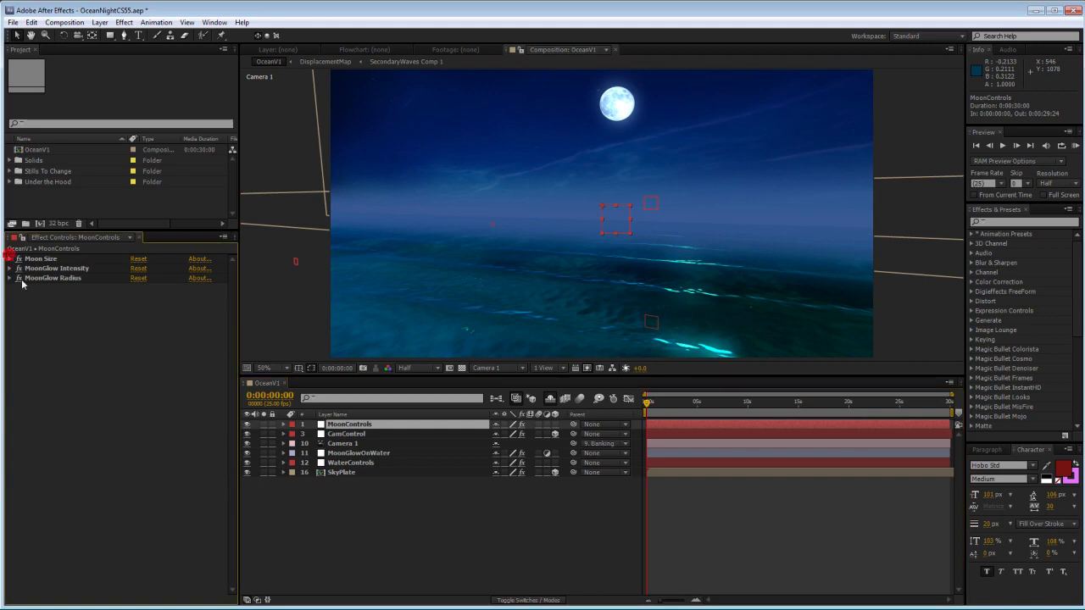
left_click(9, 257)
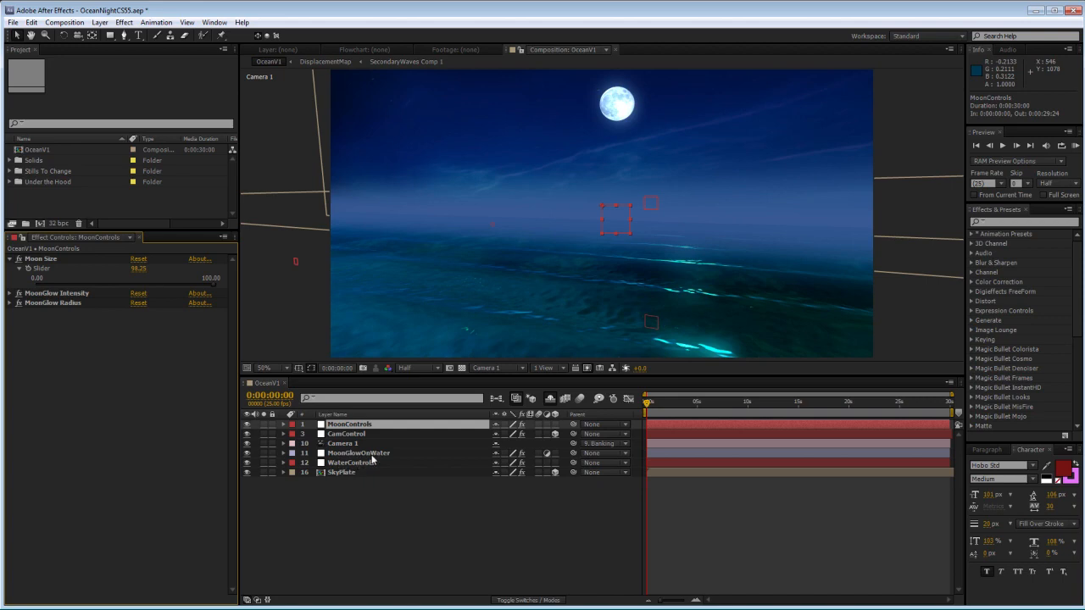
left_click(359, 453)
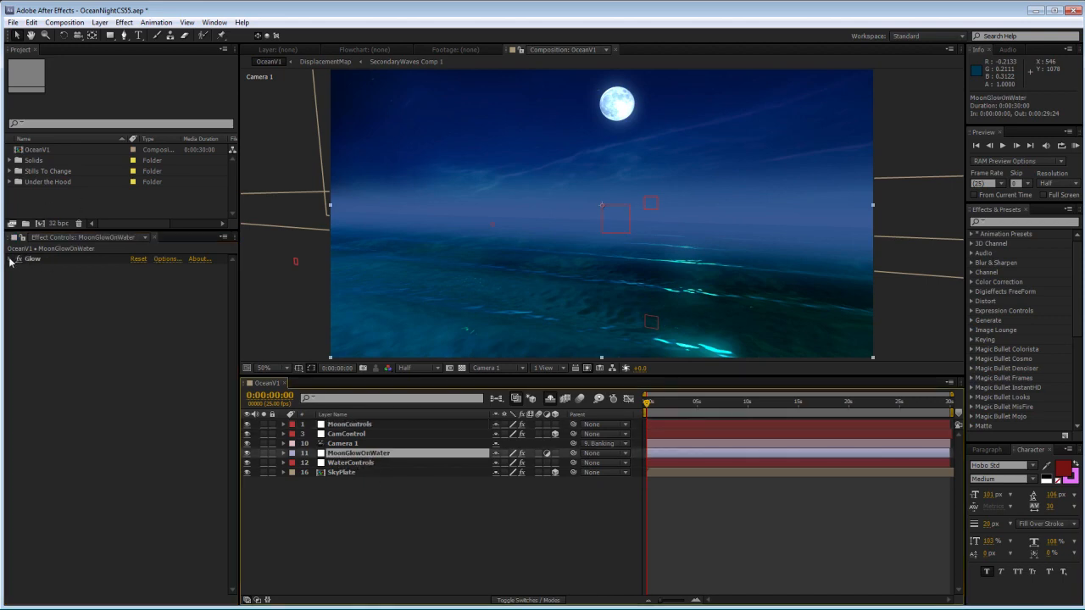
left_click(19, 258)
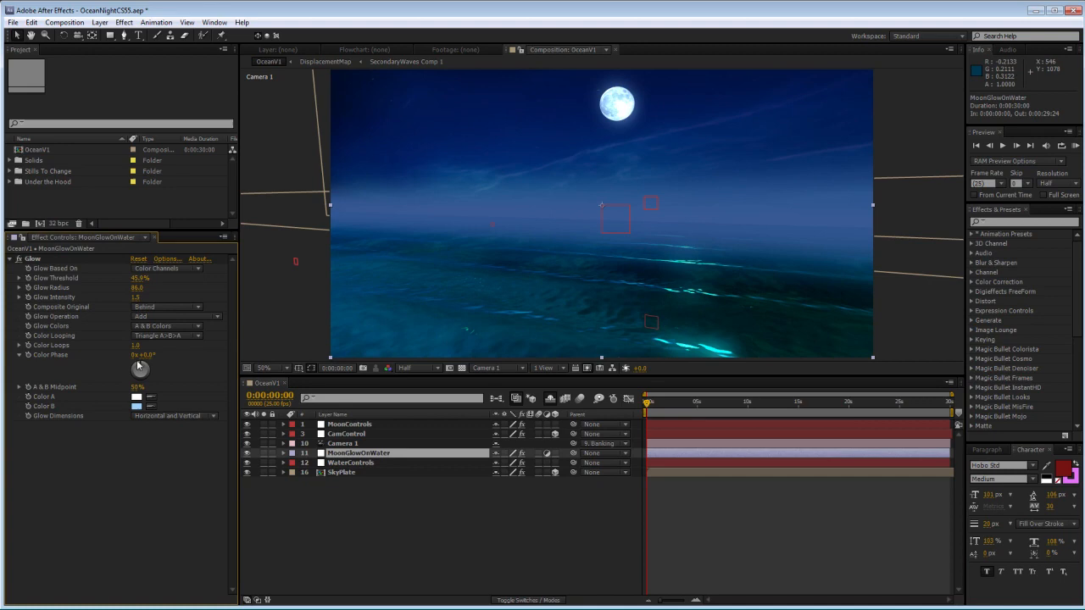
left_click(19, 258)
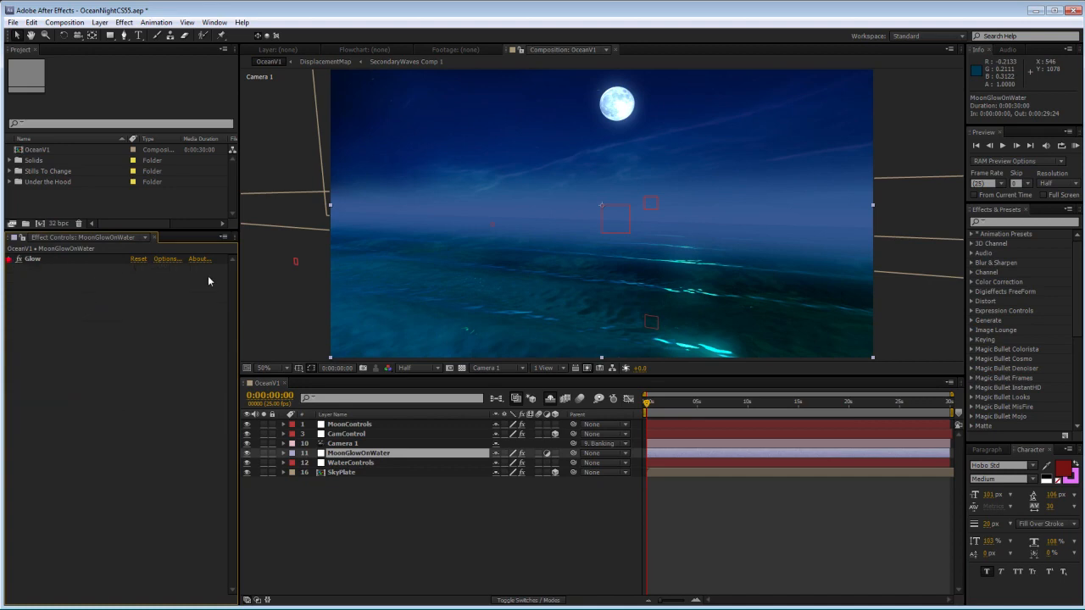
mouse_move(676, 245)
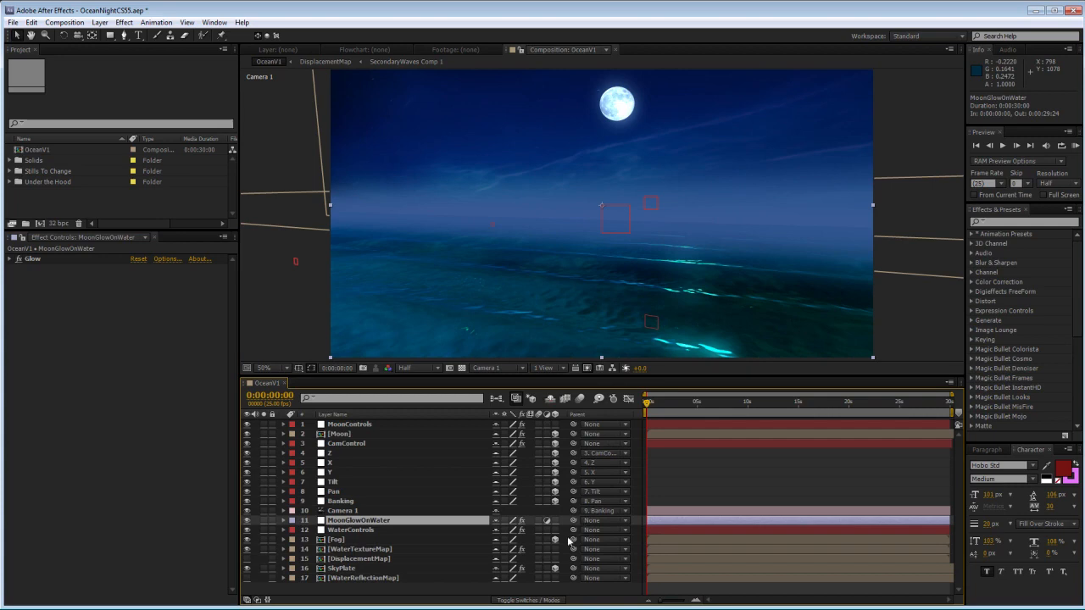
mouse_move(359, 504)
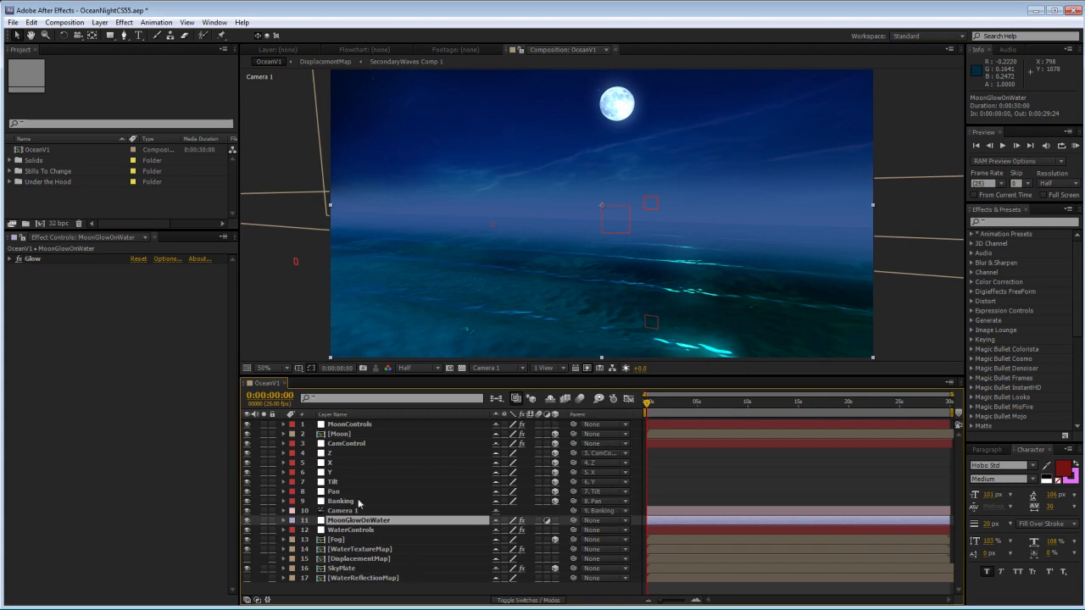
mouse_move(353, 573)
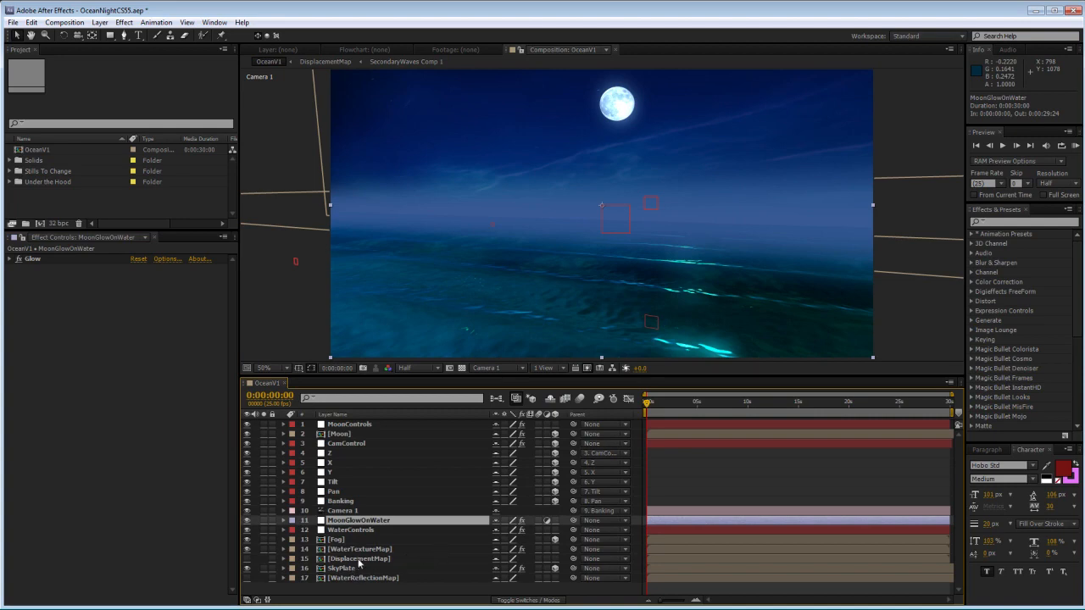
left_click(364, 559)
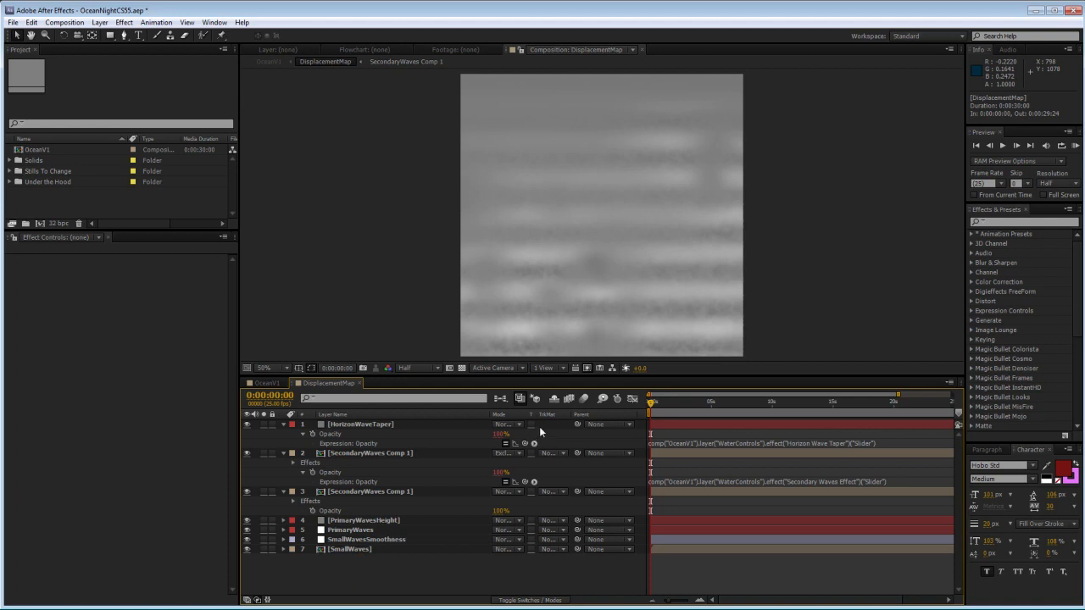
mouse_move(380, 478)
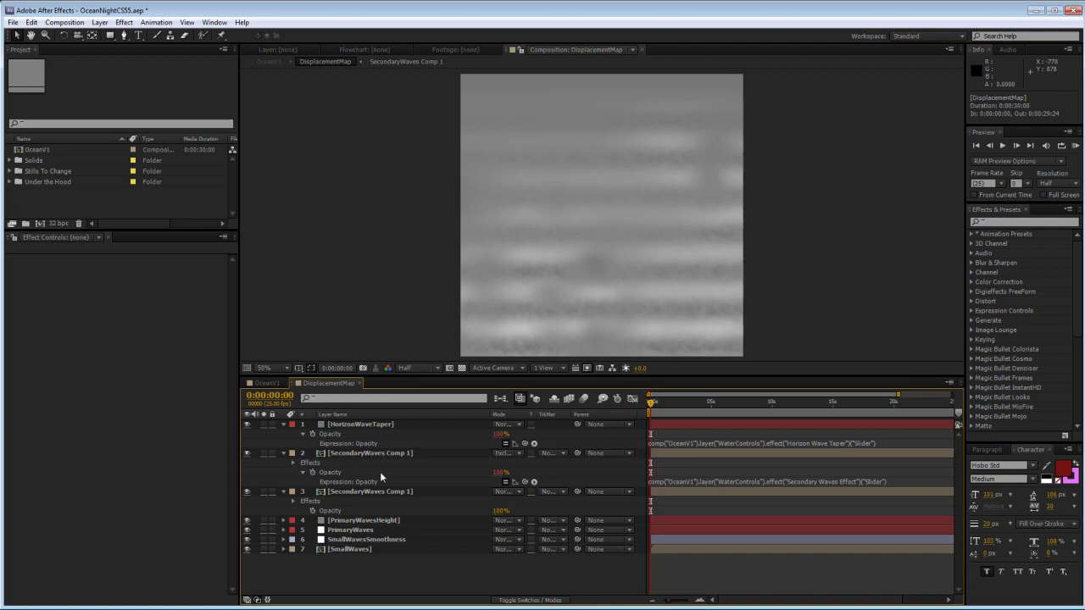
mouse_move(377, 412)
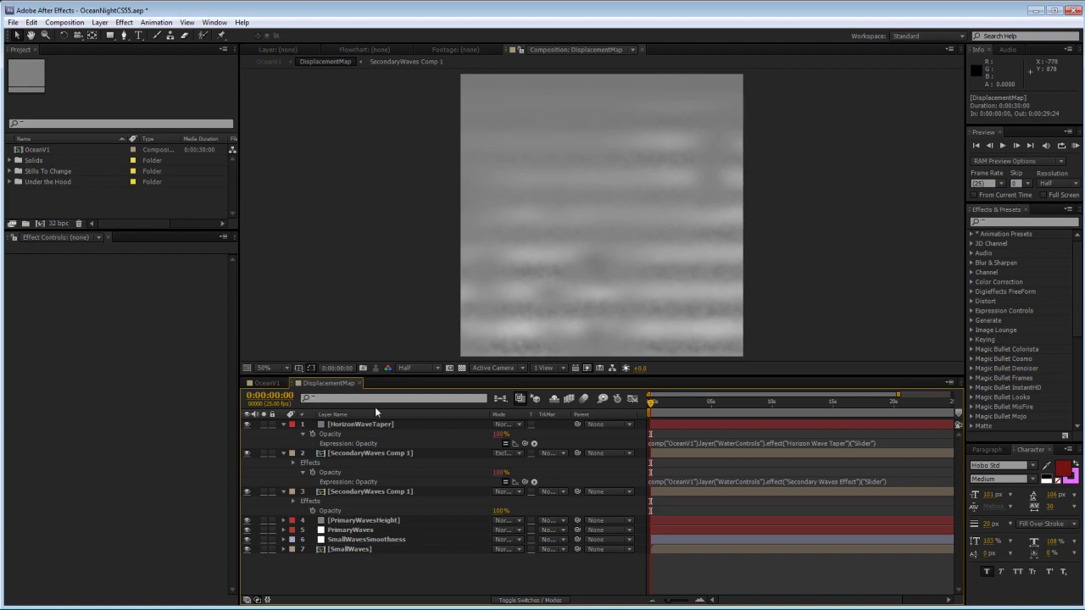
mouse_move(379, 549)
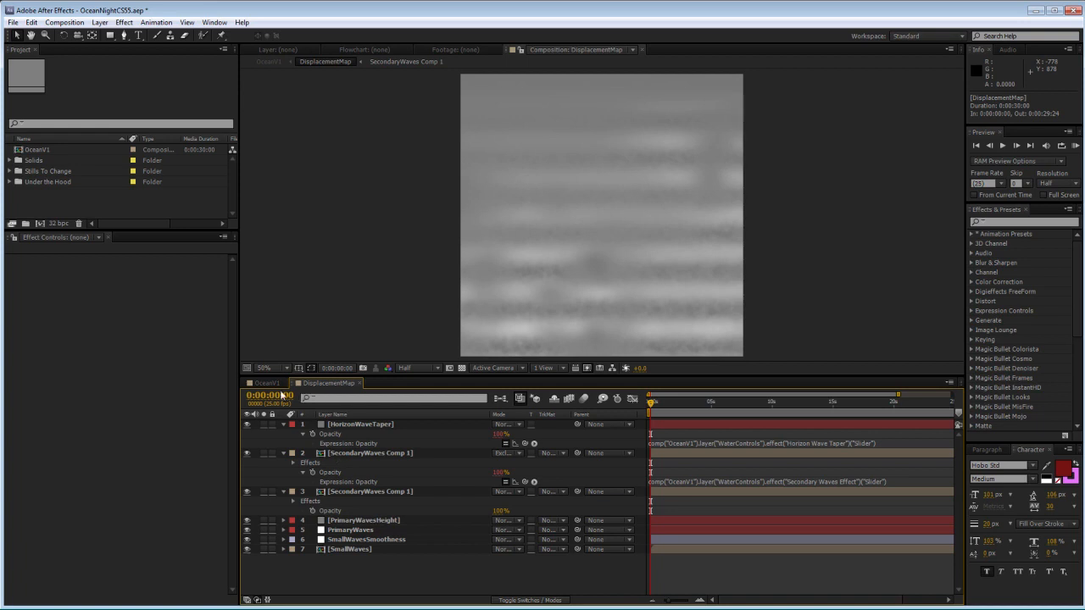
- Switch back to the main Ocean1 composition tab
left_click(266, 383)
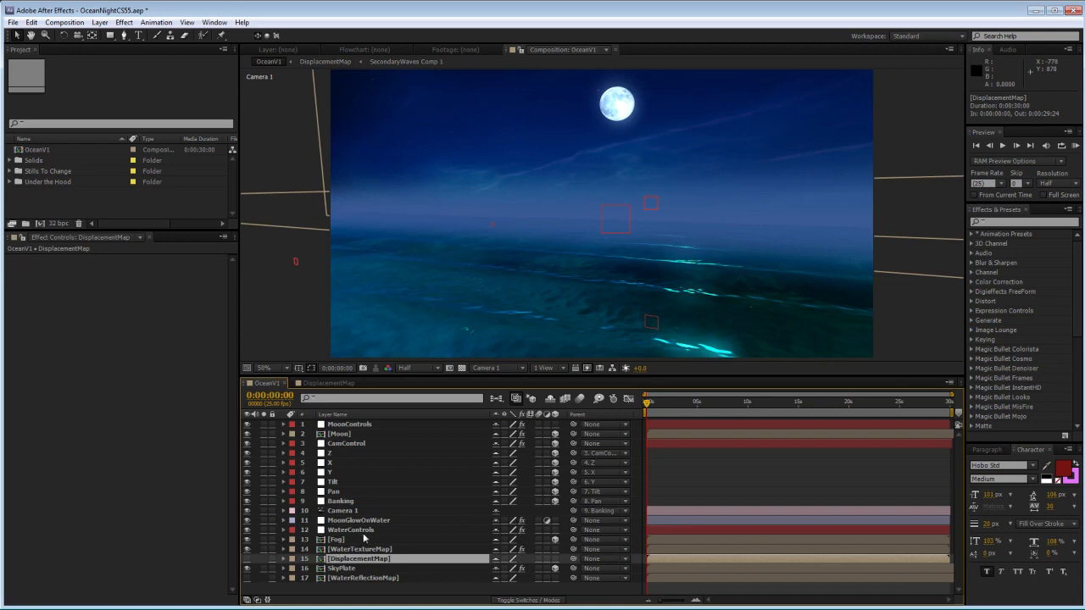
mouse_move(356, 536)
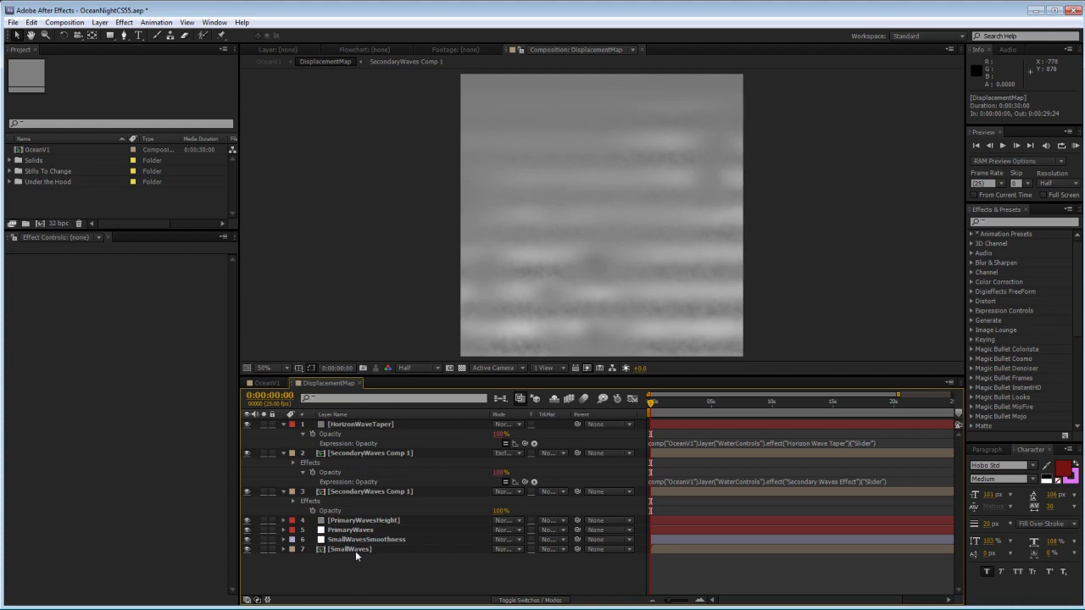
mouse_move(308, 576)
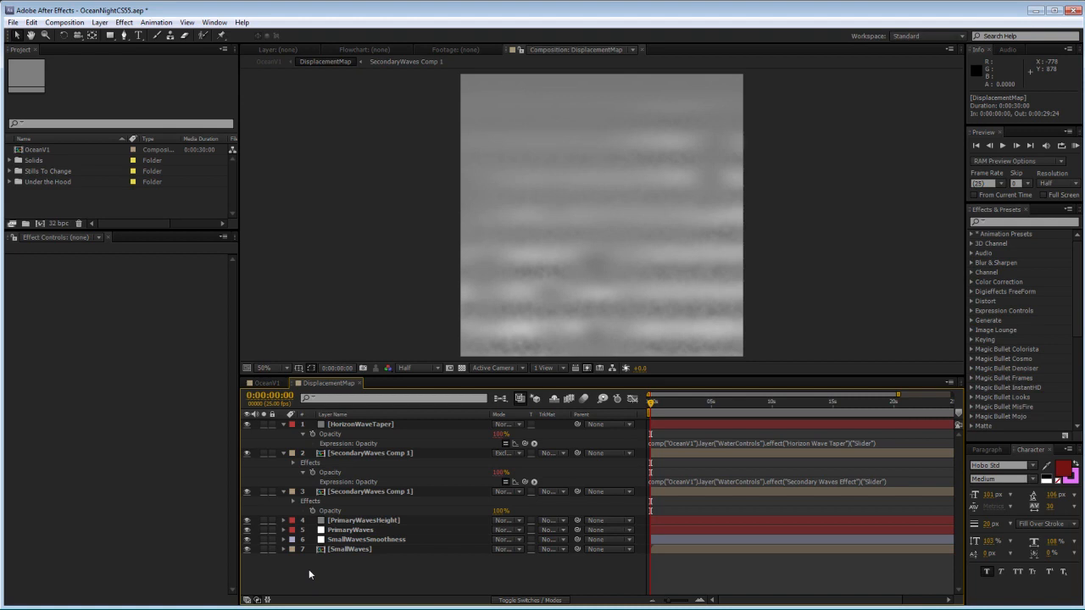
mouse_move(461, 513)
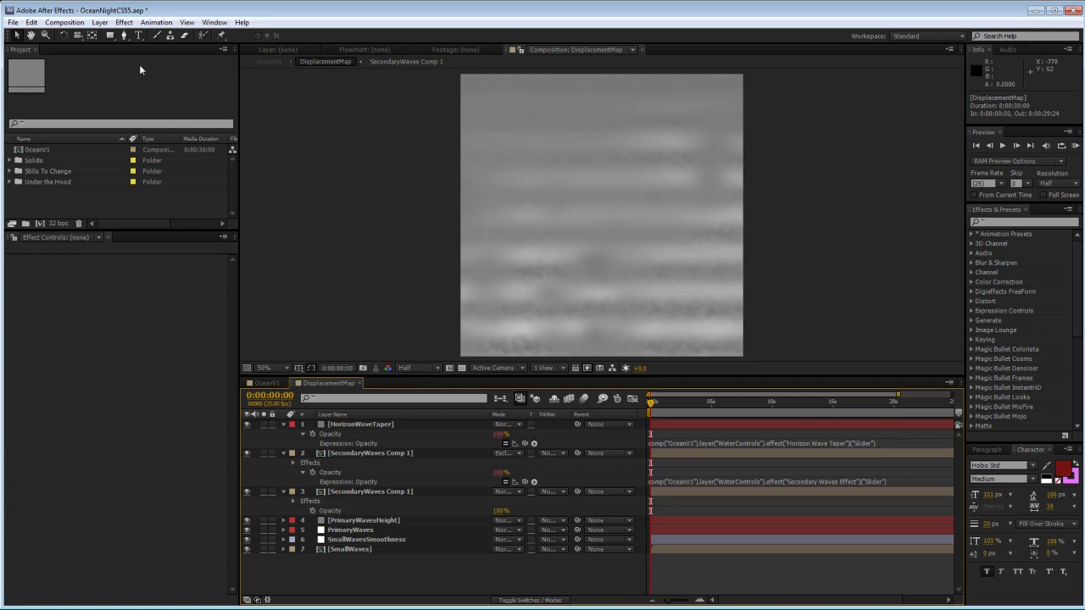
- Add a new shape layer and draw a small V-shaped path near the top-right of the wave map
left_click(98, 22)
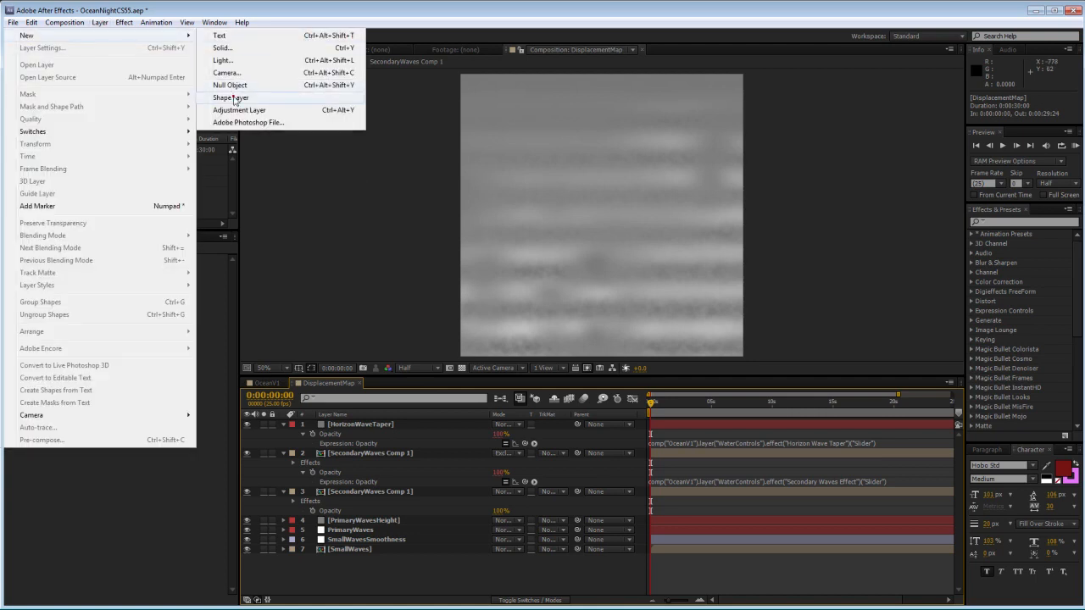
left_click(230, 97)
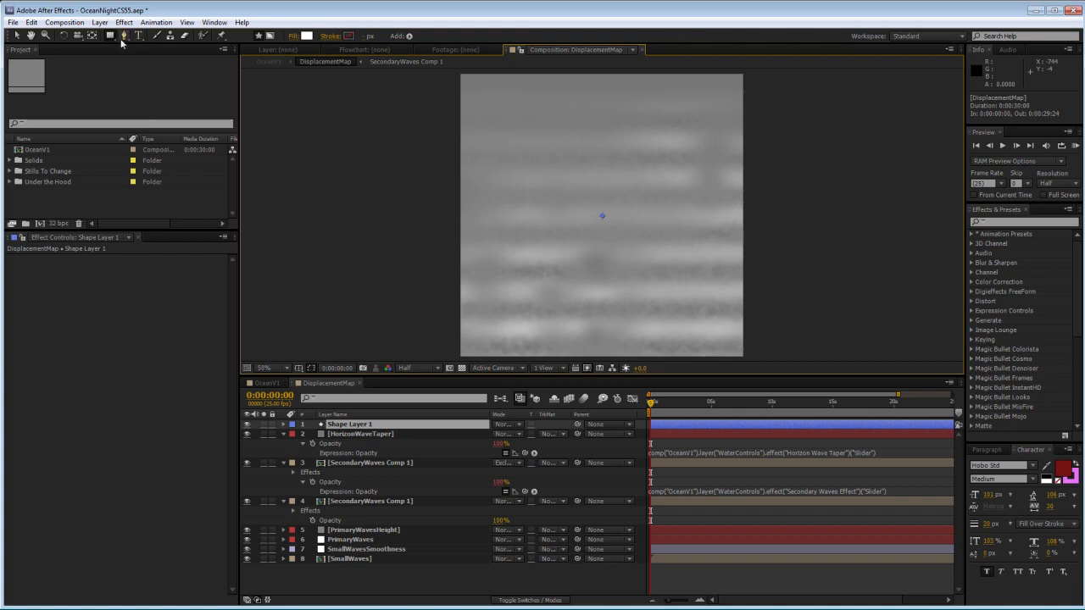
mouse_move(124, 36)
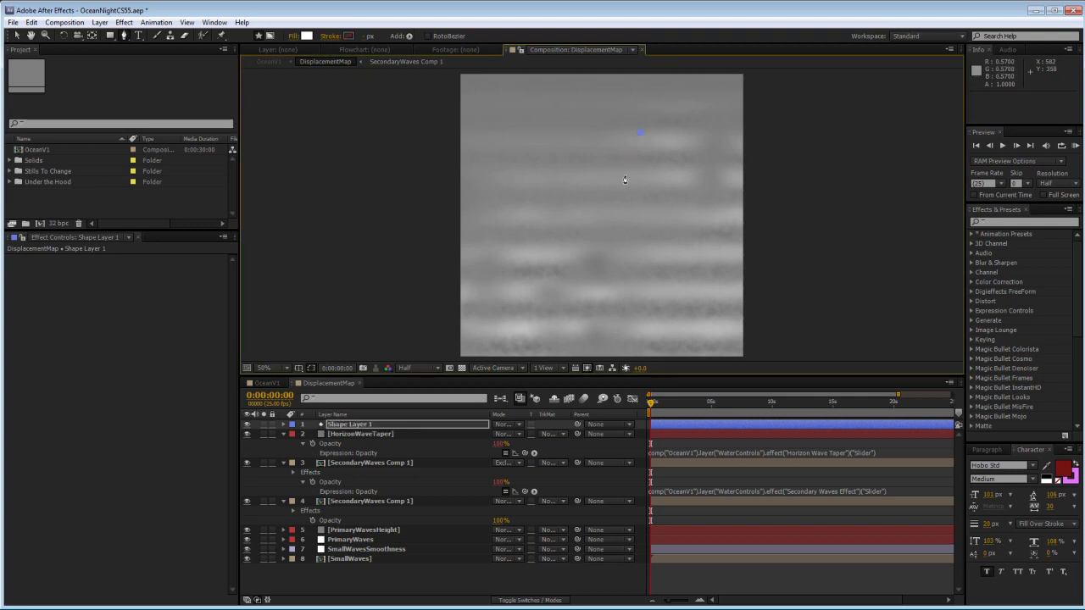
left_click_drag(641, 134, 631, 168)
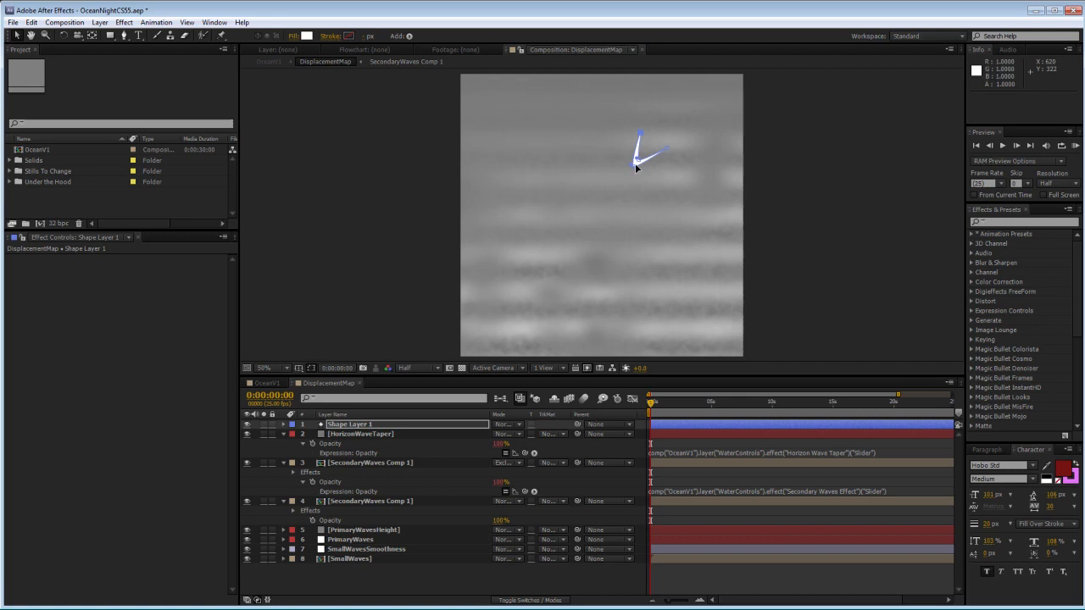
- Set the V shape's fill colour to white and return to the timeline
left_click(305, 35)
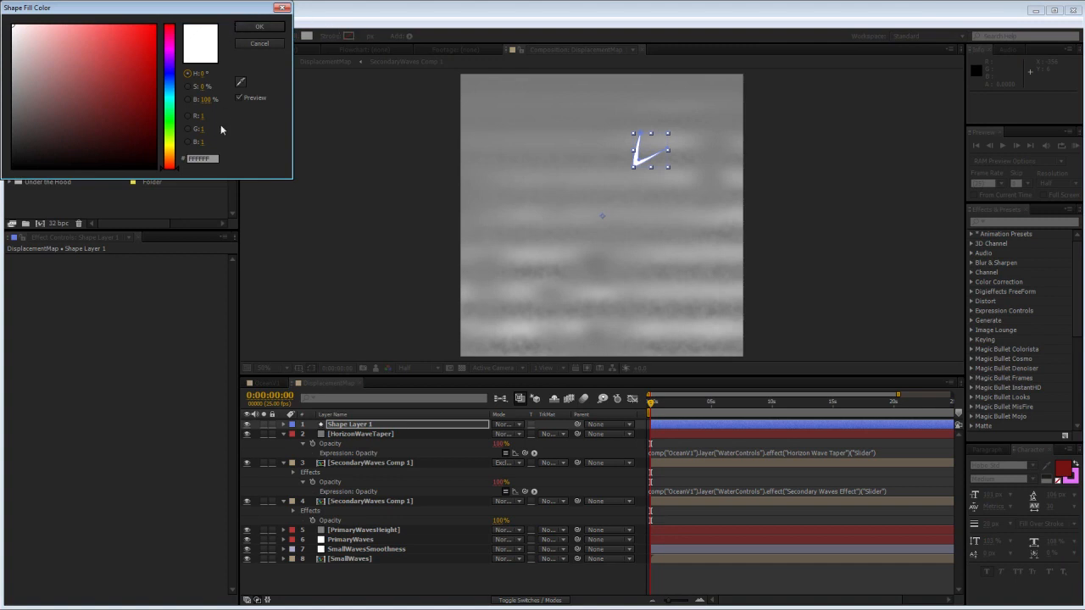
left_click(85, 43)
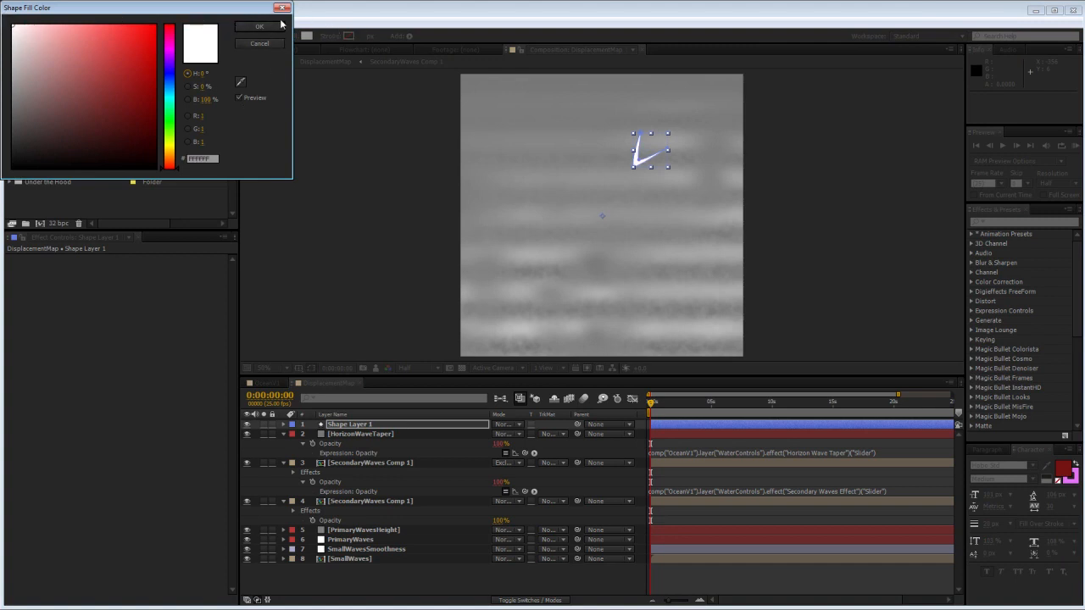
left_click(260, 27)
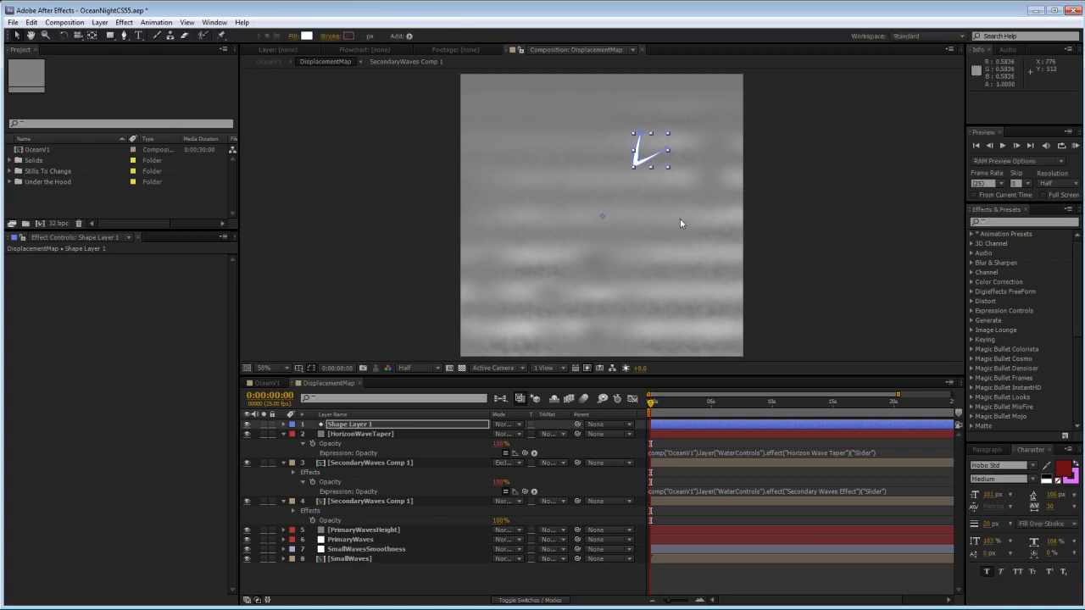
left_click(268, 366)
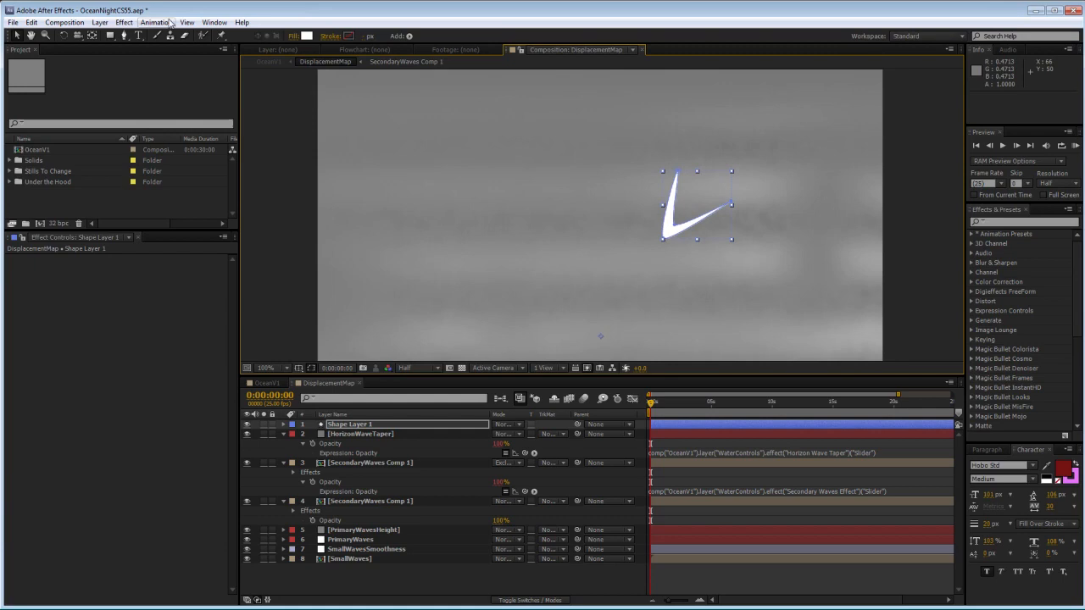
- Apply Fractal Noise to Shape Layer 1 and scrub its contrast and brightness values
left_click(98, 22)
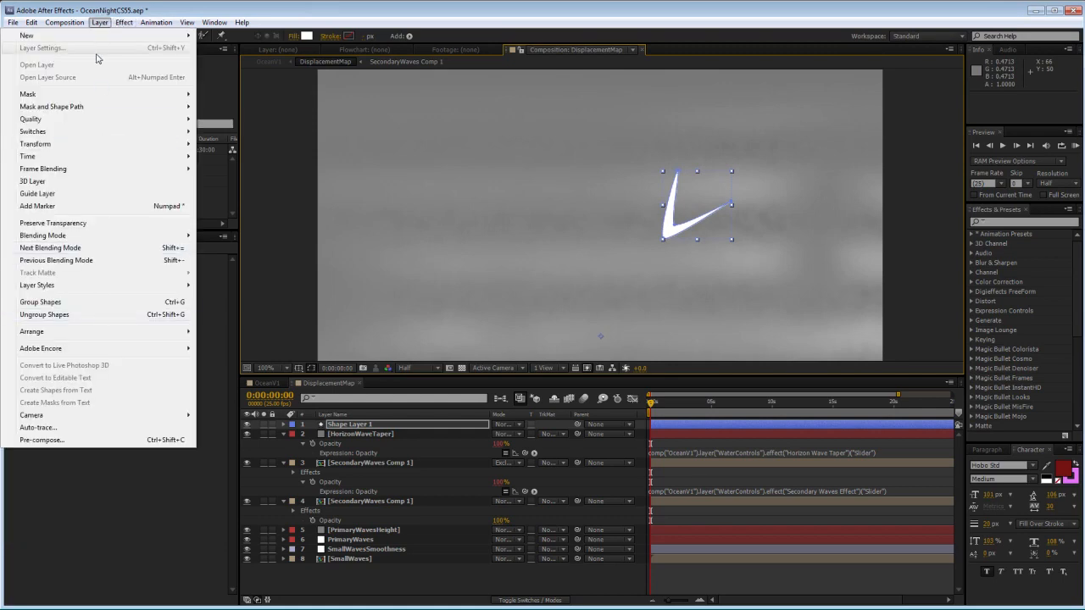
left_click(123, 22)
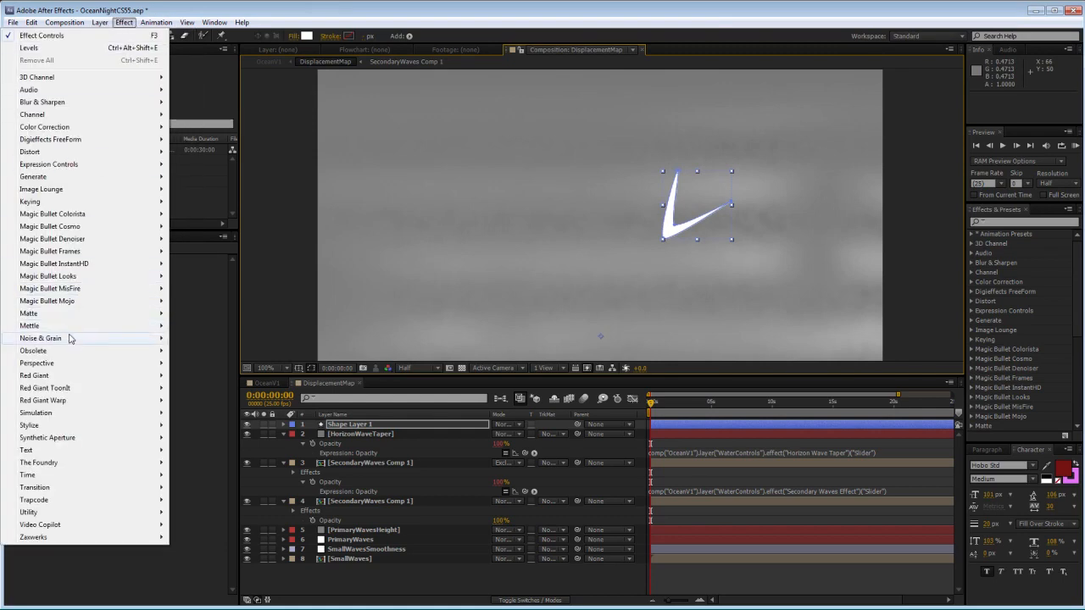
left_click(41, 339)
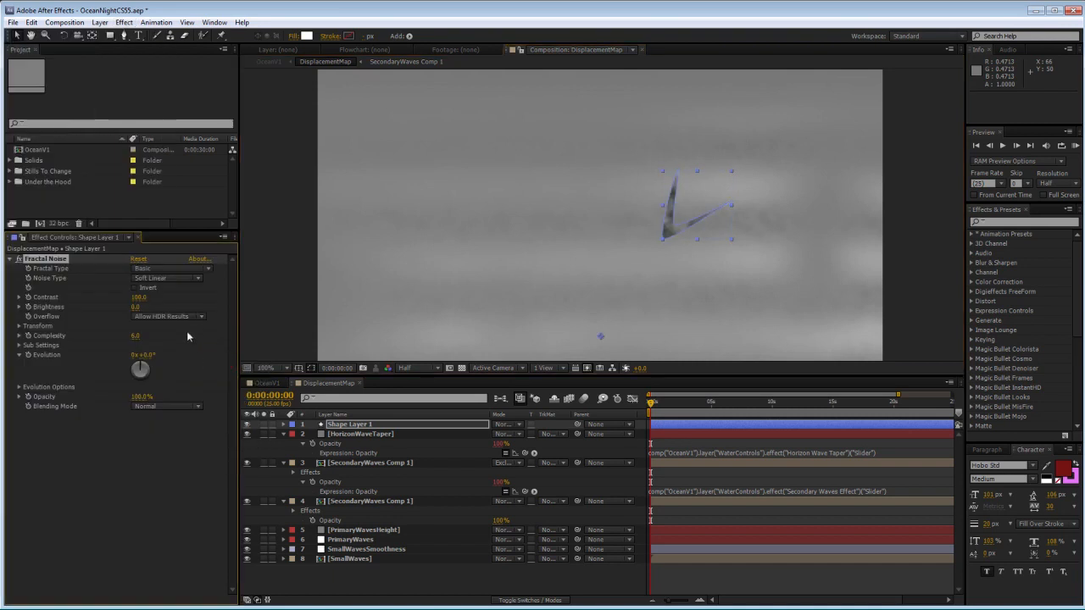
left_click(166, 268)
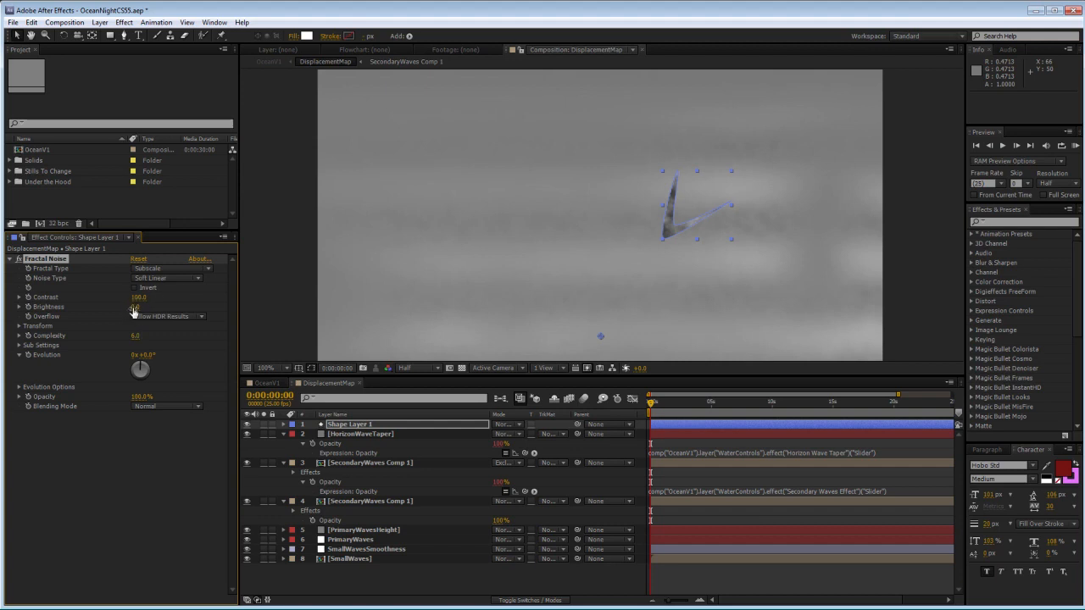
left_click_drag(139, 307, 122, 307)
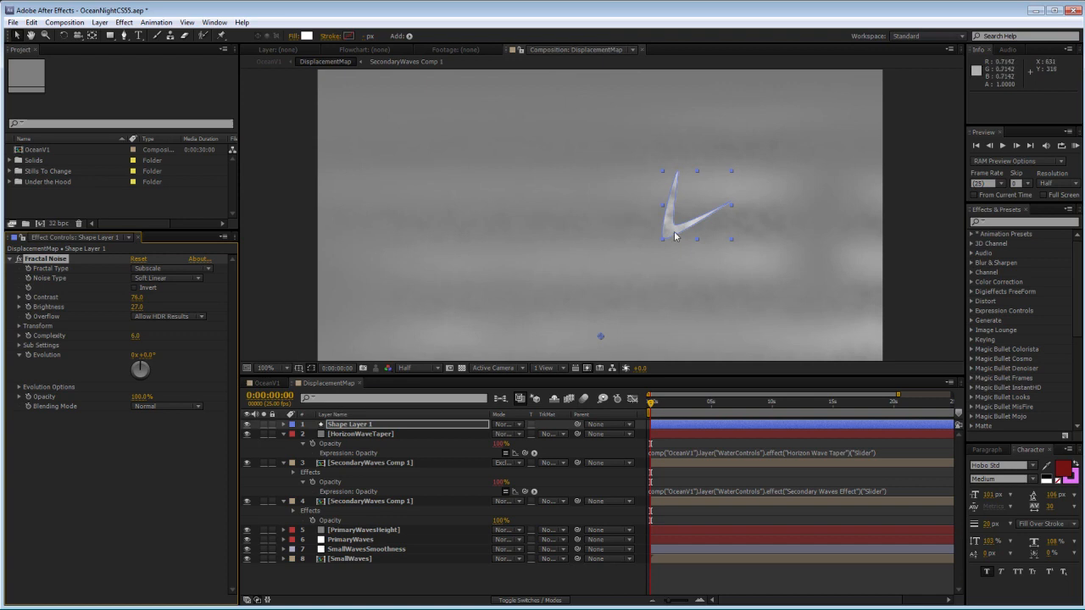
left_click(257, 366)
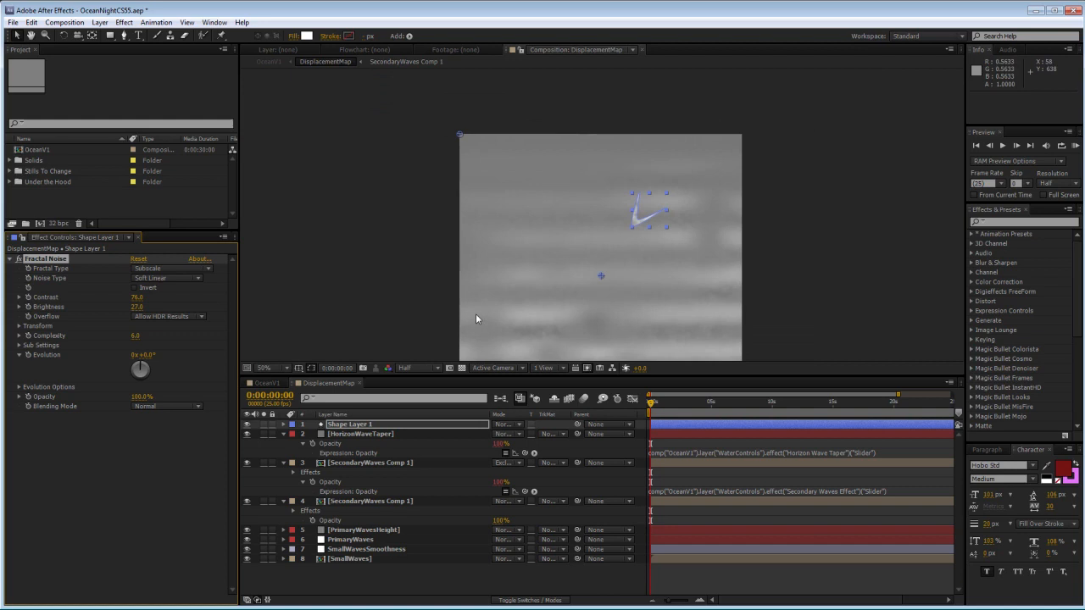
mouse_move(621, 258)
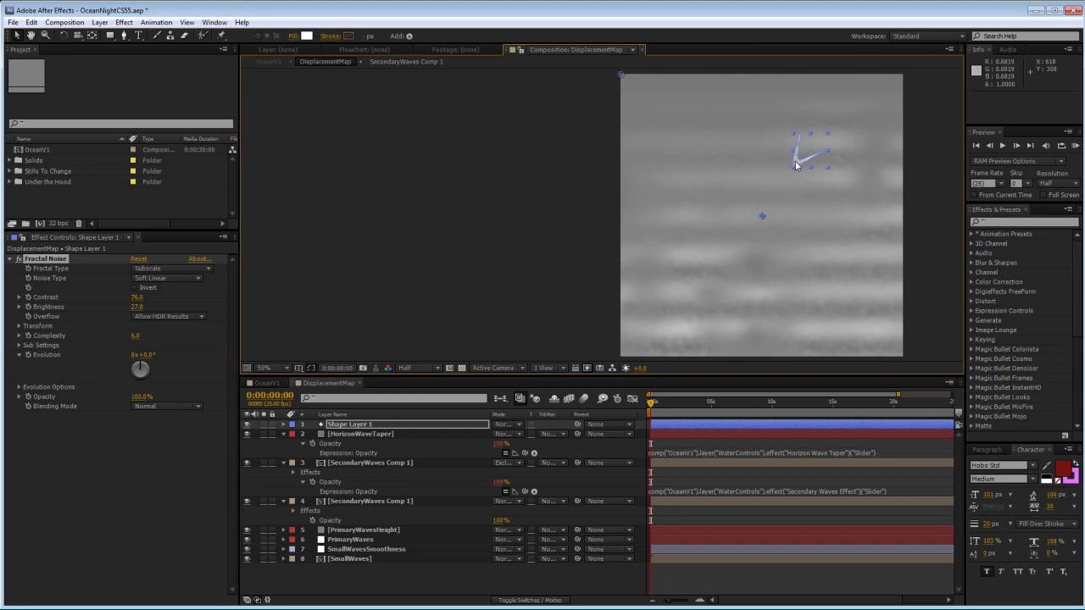
- Drag the textured shape around the displacement map and settle it lower in the frame
left_click_drag(810, 153, 709, 271)
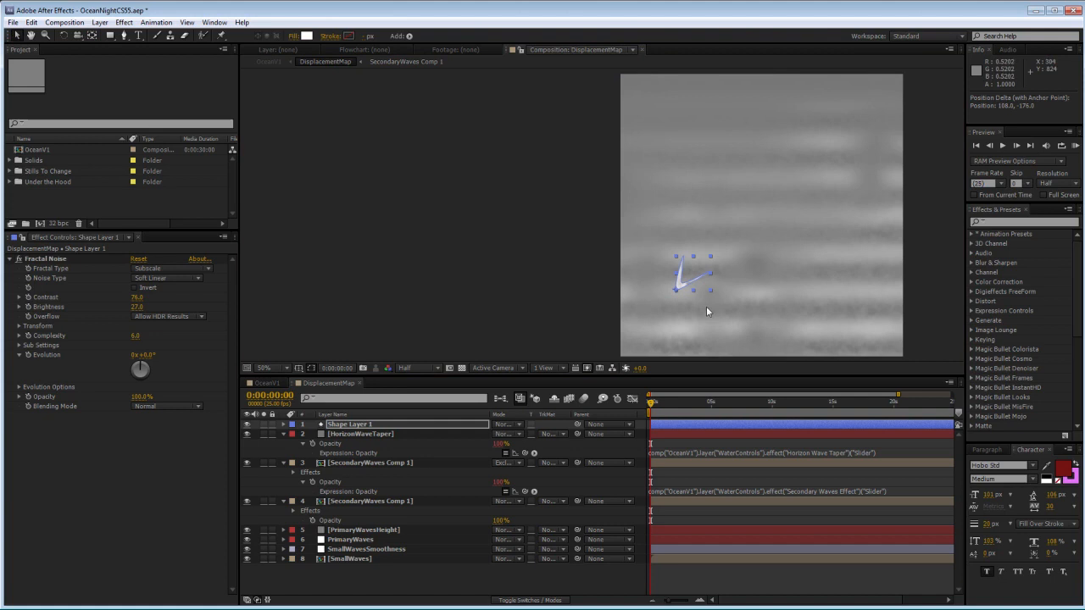
left_click_drag(693, 274, 687, 322)
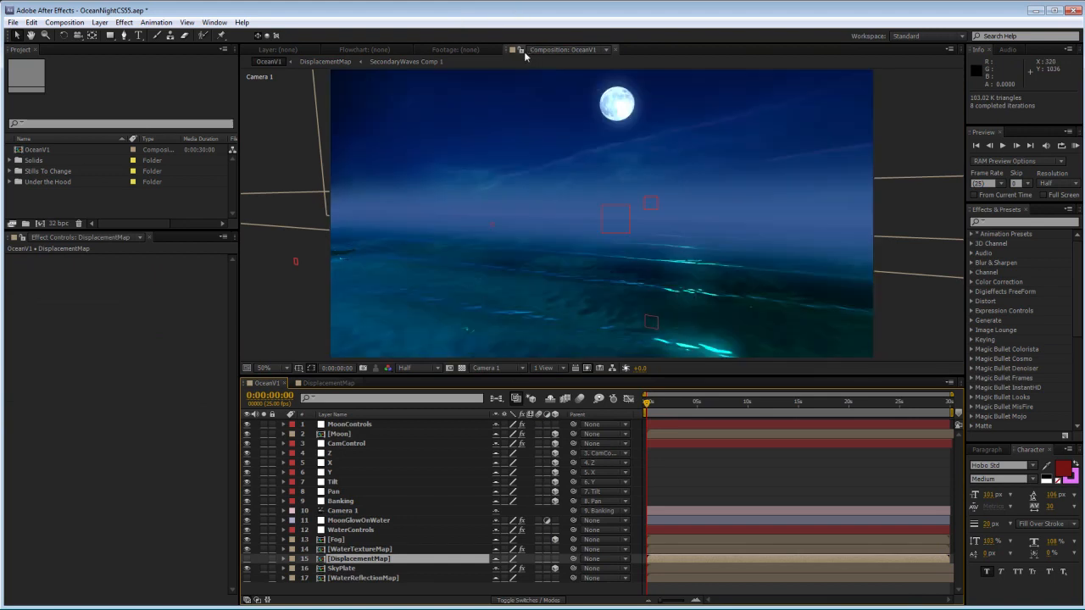
mouse_move(559, 60)
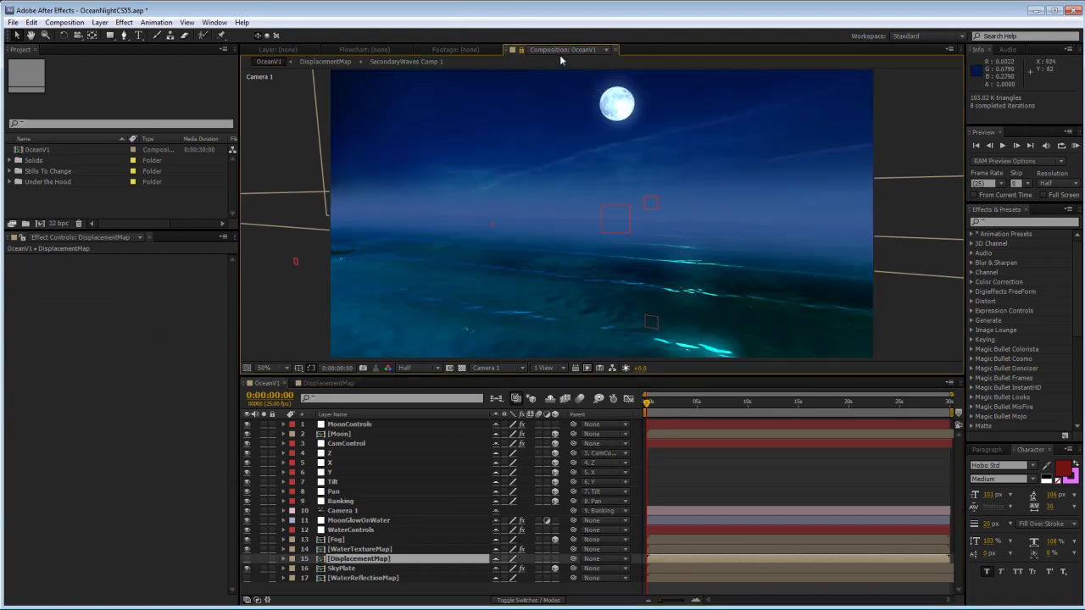
mouse_move(583, 61)
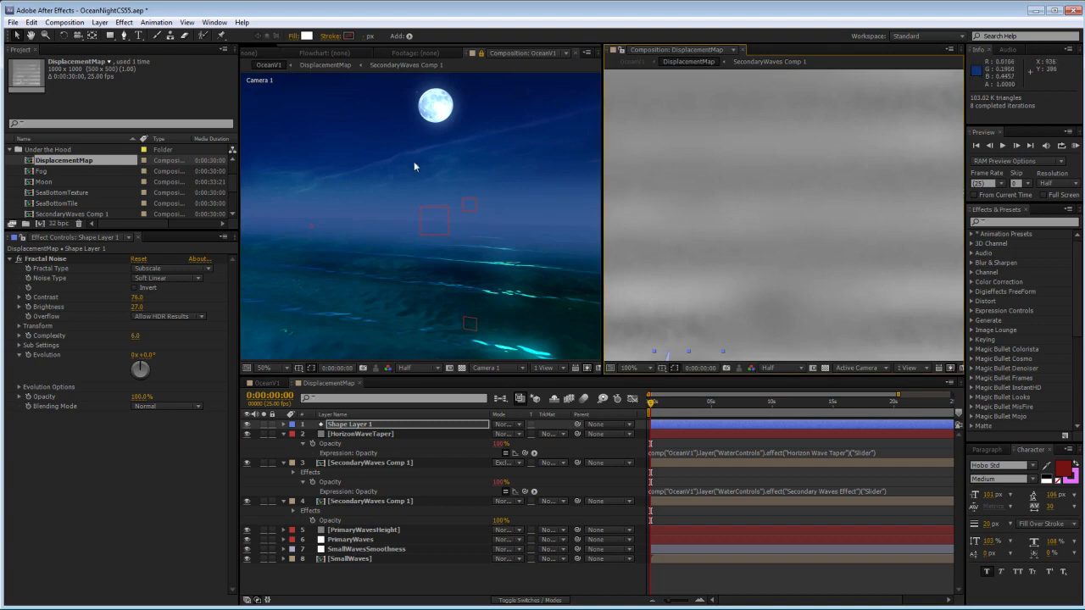
mouse_move(454, 231)
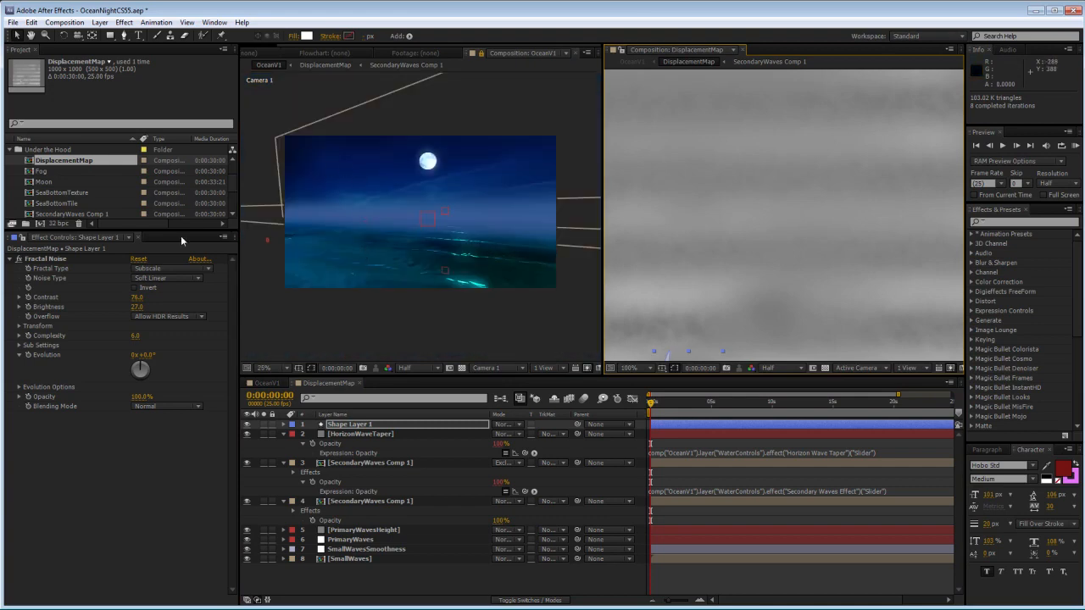
mouse_move(841, 237)
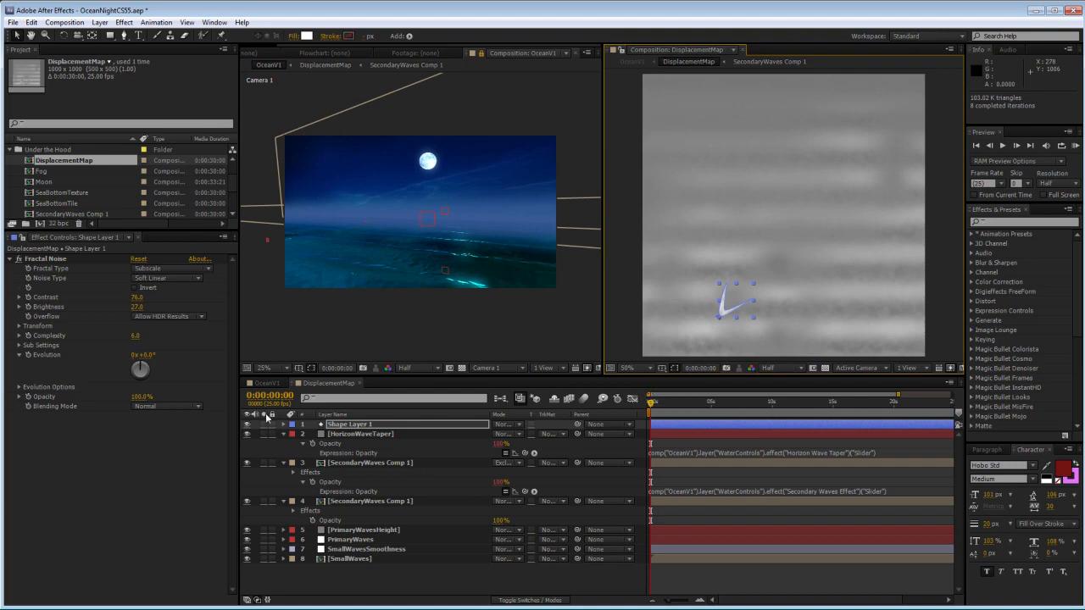
- Move the time indicator forward to preview the shape carving a bright wake across the ocean
left_click(715, 400)
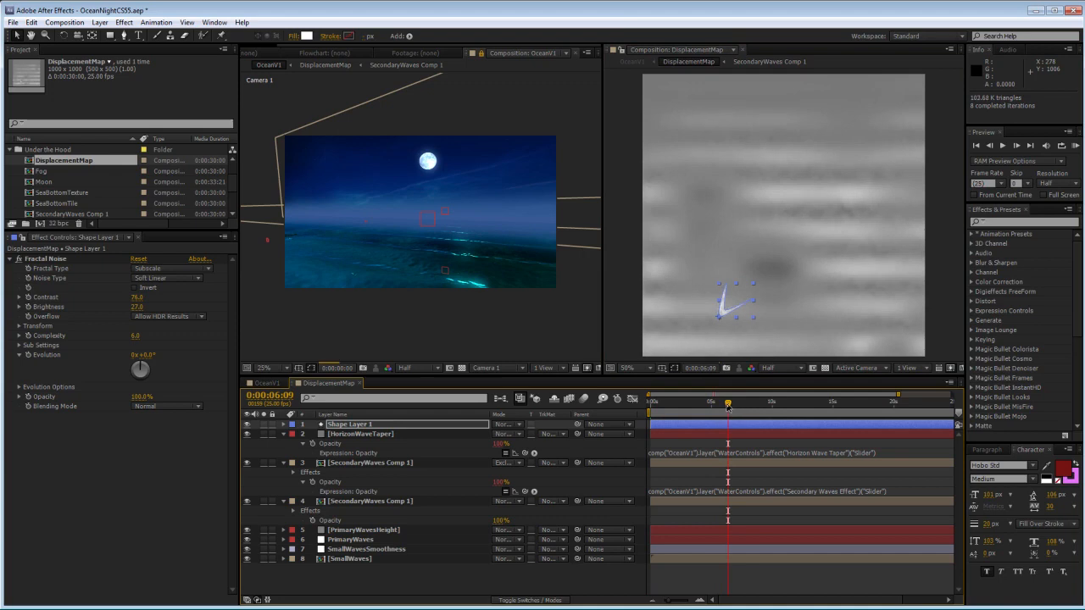
left_click(797, 402)
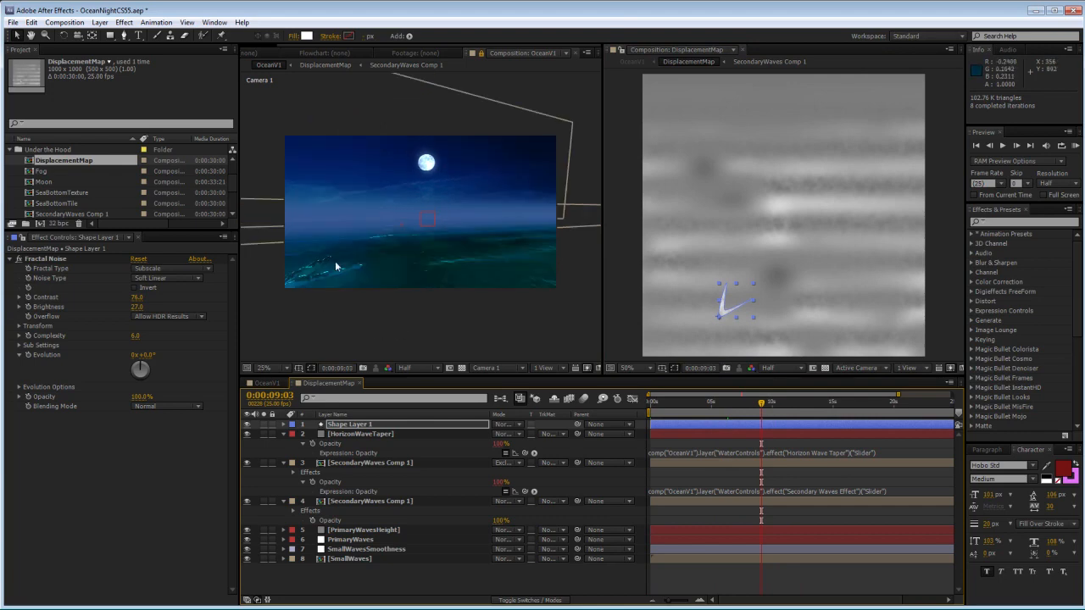
mouse_move(321, 256)
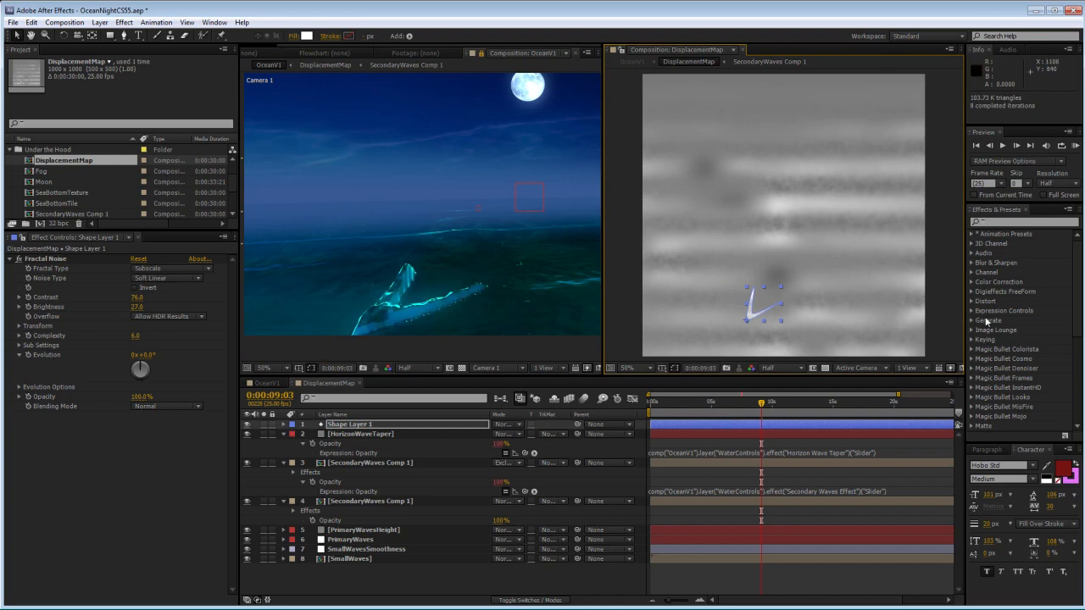
left_click(359, 434)
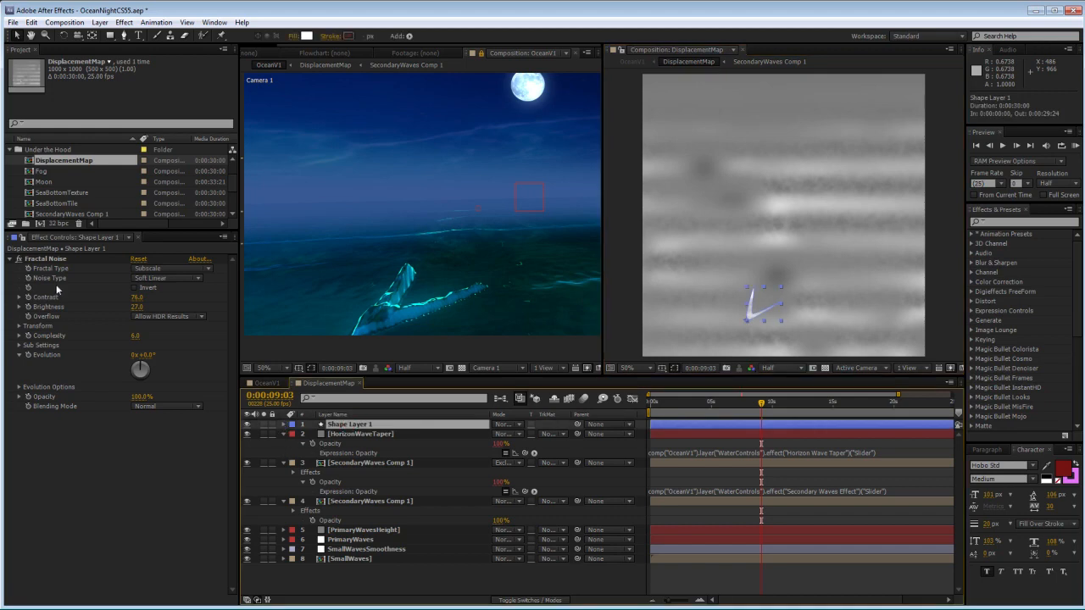
mouse_move(57, 308)
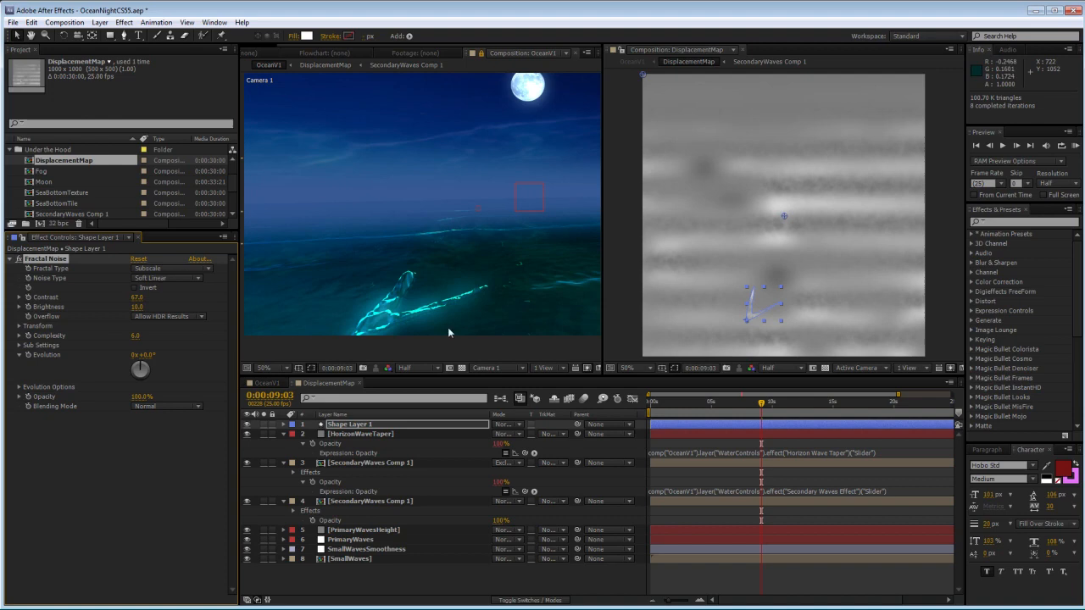
mouse_move(369, 274)
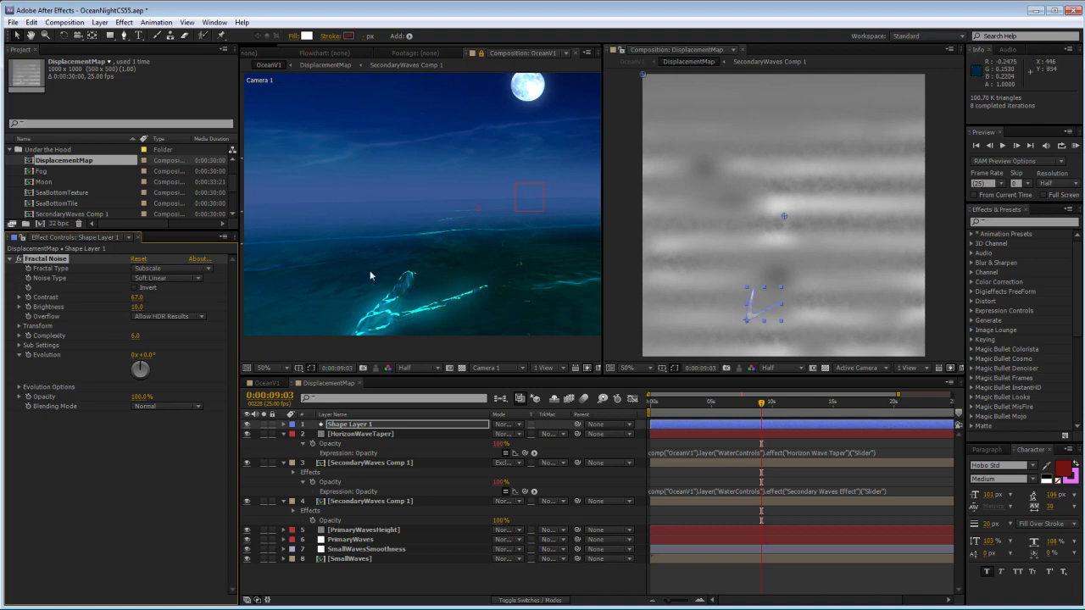
mouse_move(407, 326)
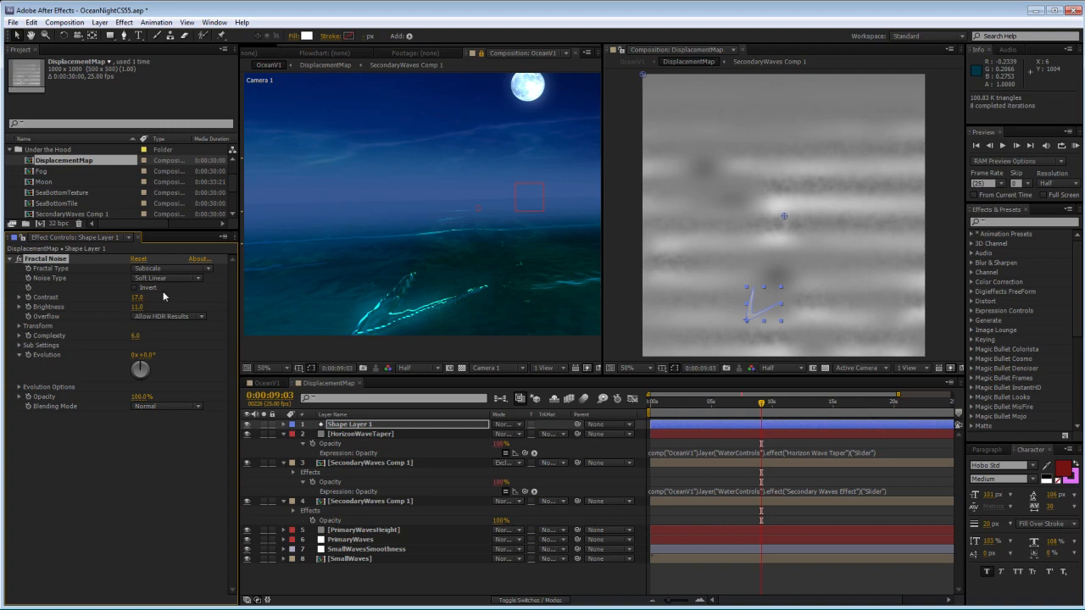
mouse_move(573, 427)
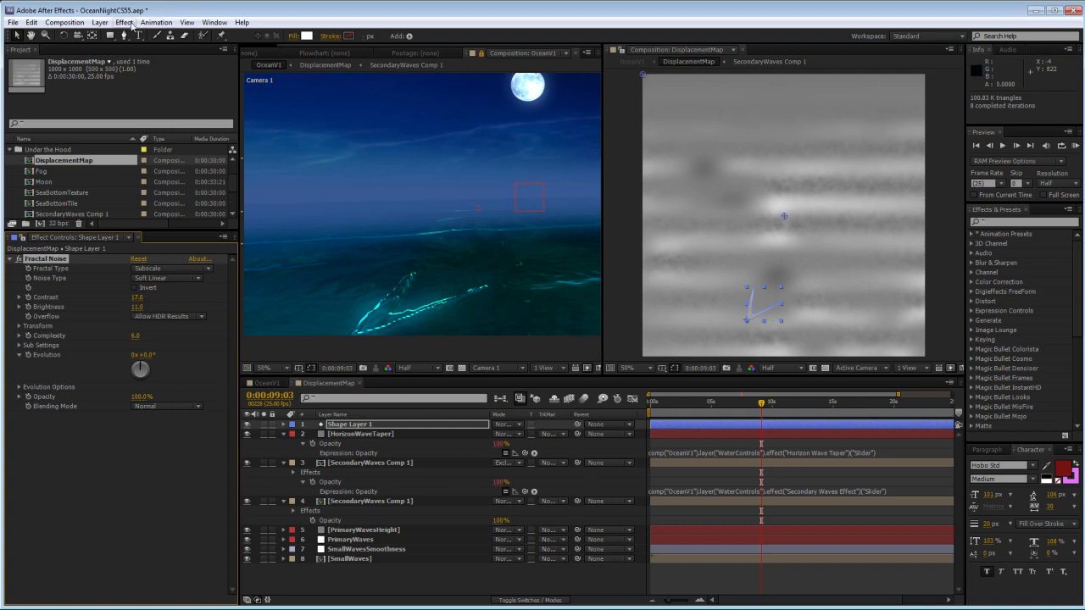
- Apply a Box Blur to the displacement map and raise its blur radius to smooth the wake
left_click(124, 22)
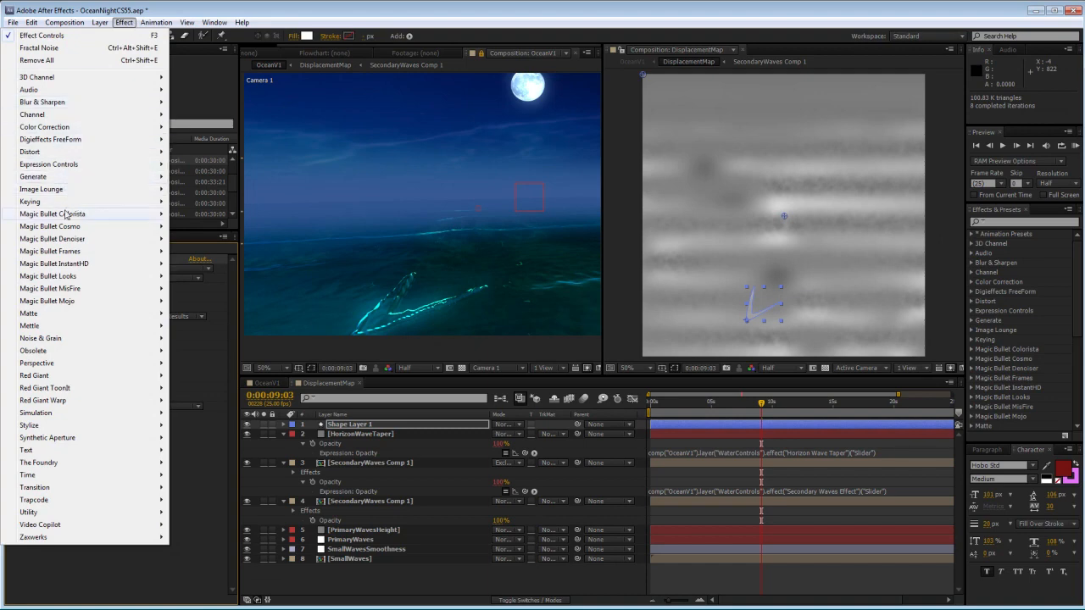
mouse_move(41, 339)
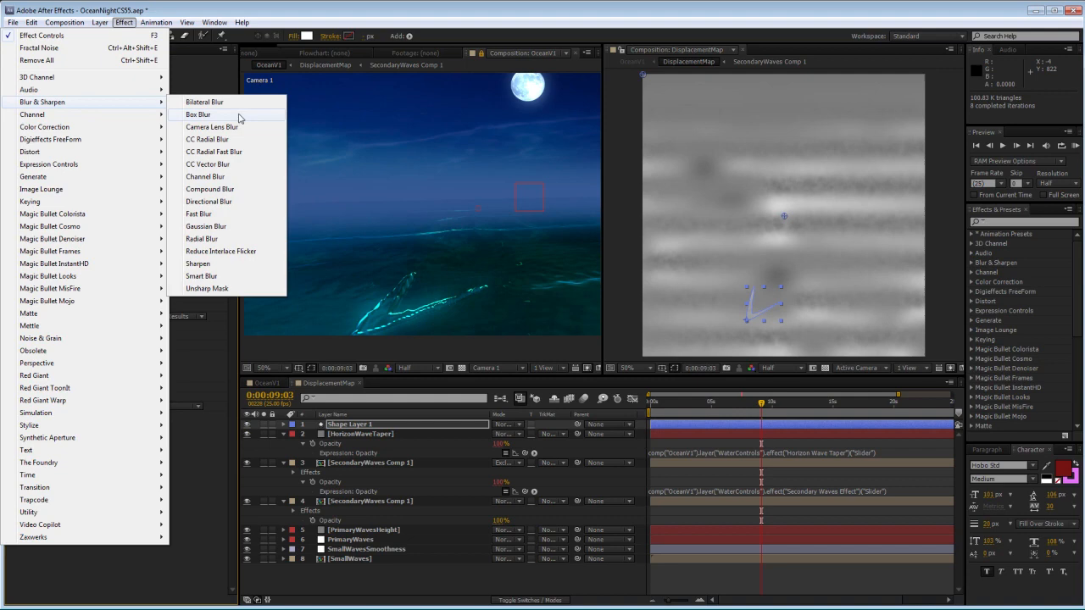
mouse_move(227, 227)
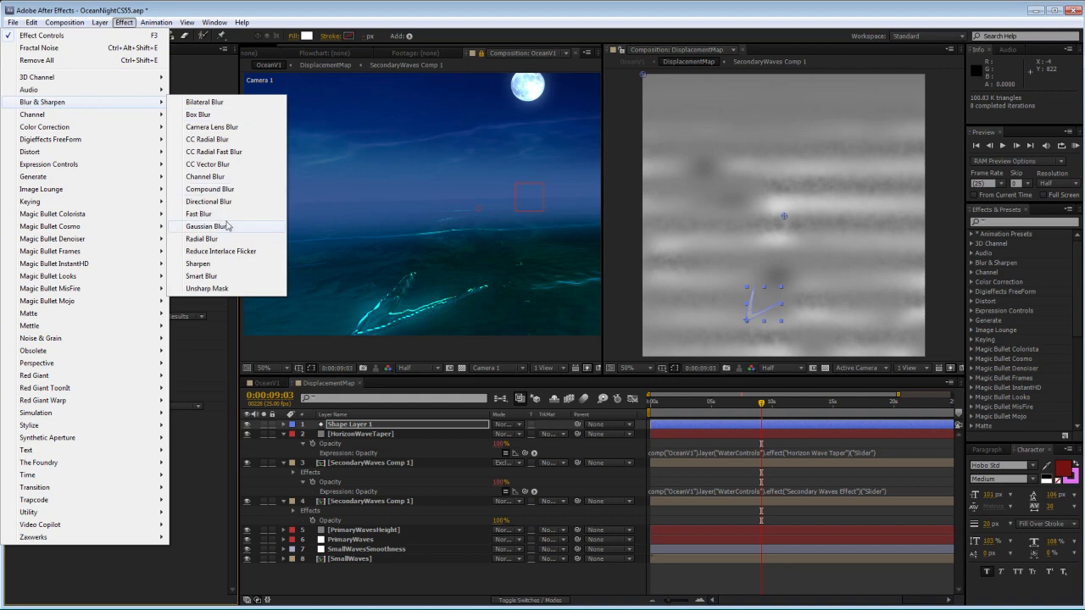
mouse_move(224, 115)
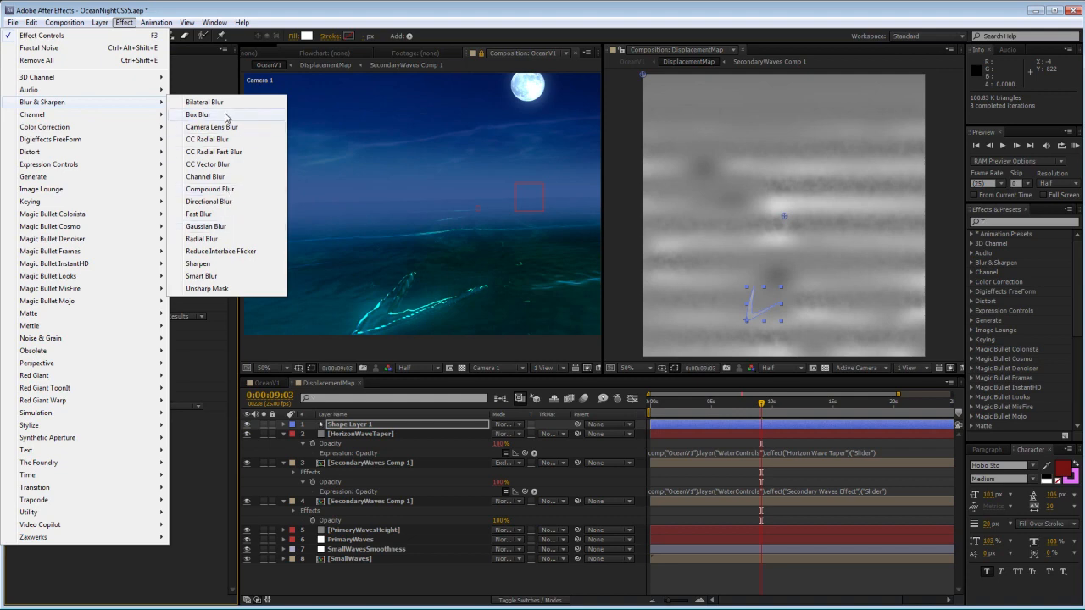
left_click(197, 114)
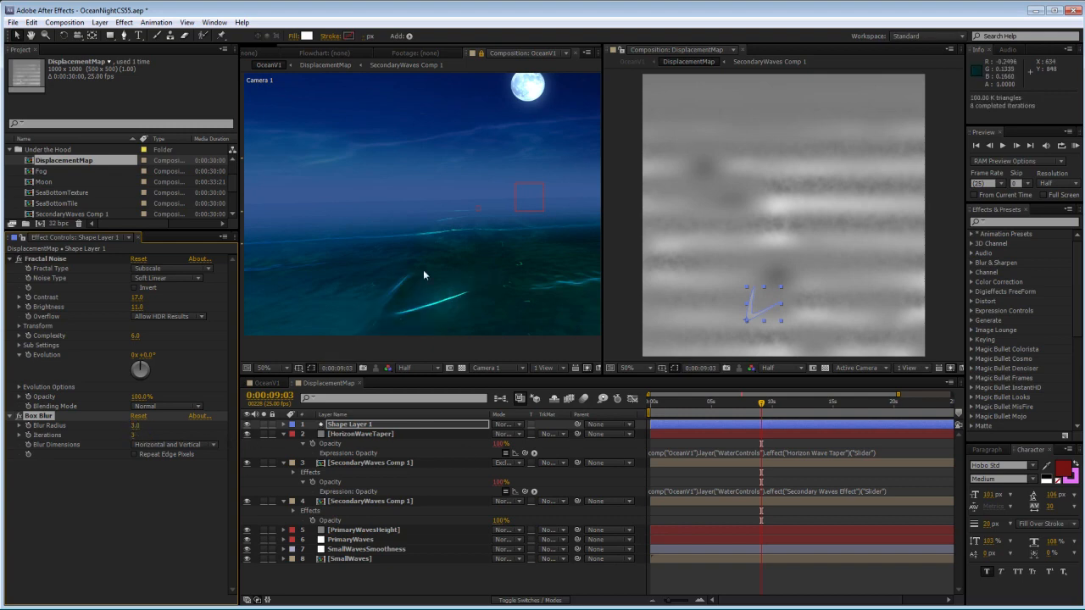
mouse_move(403, 332)
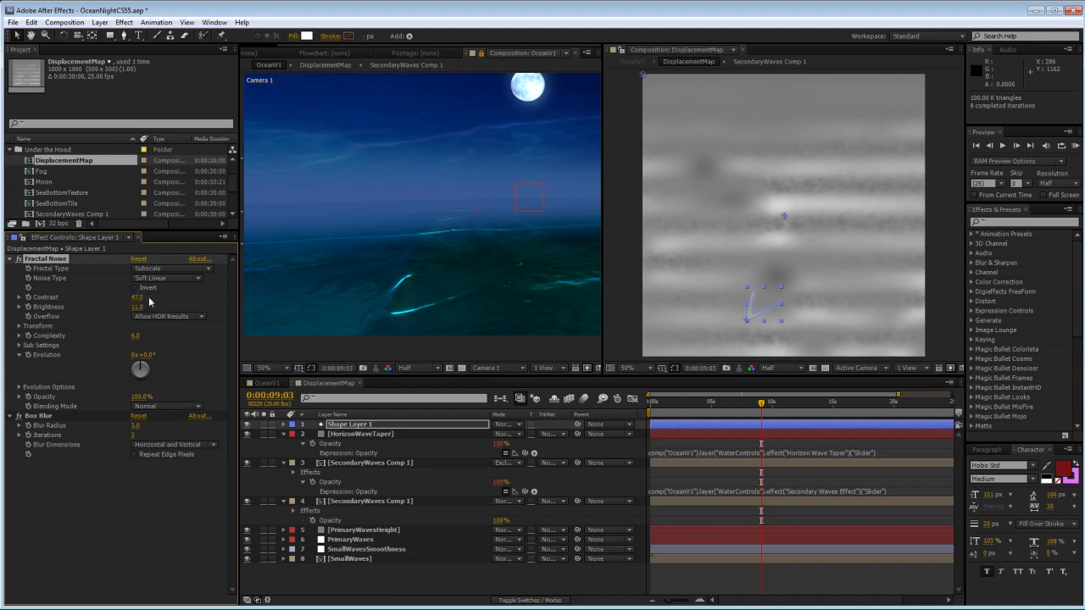
left_click_drag(139, 297, 152, 297)
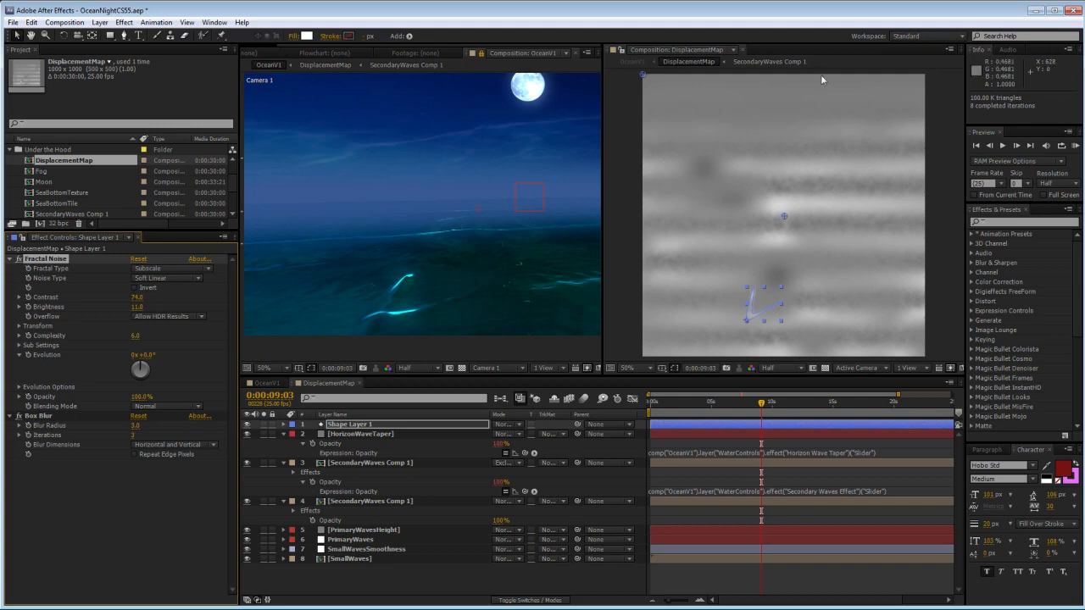
mouse_move(434, 228)
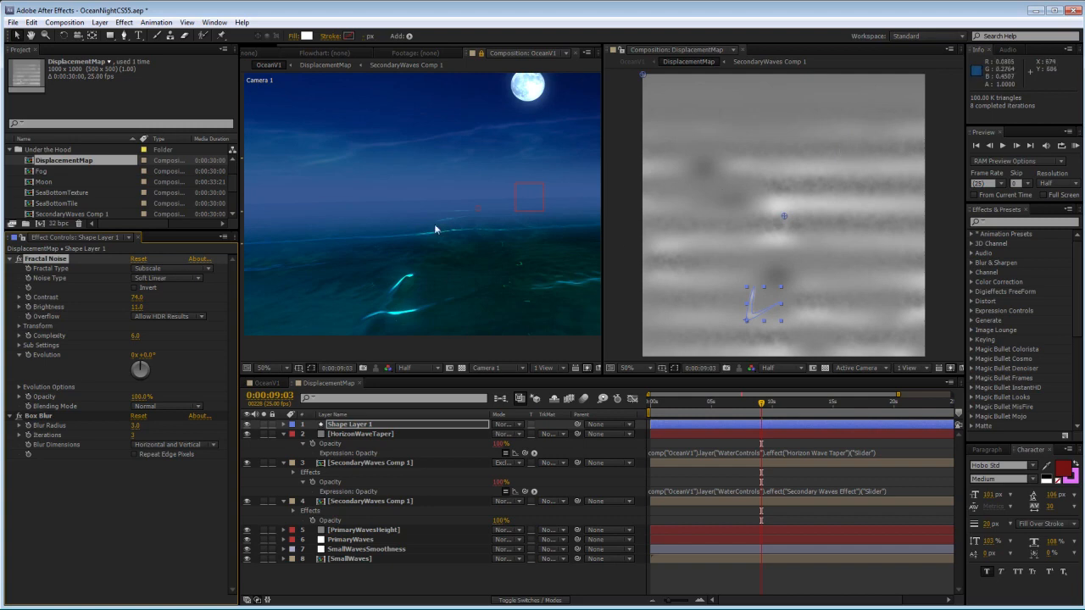
mouse_move(478, 202)
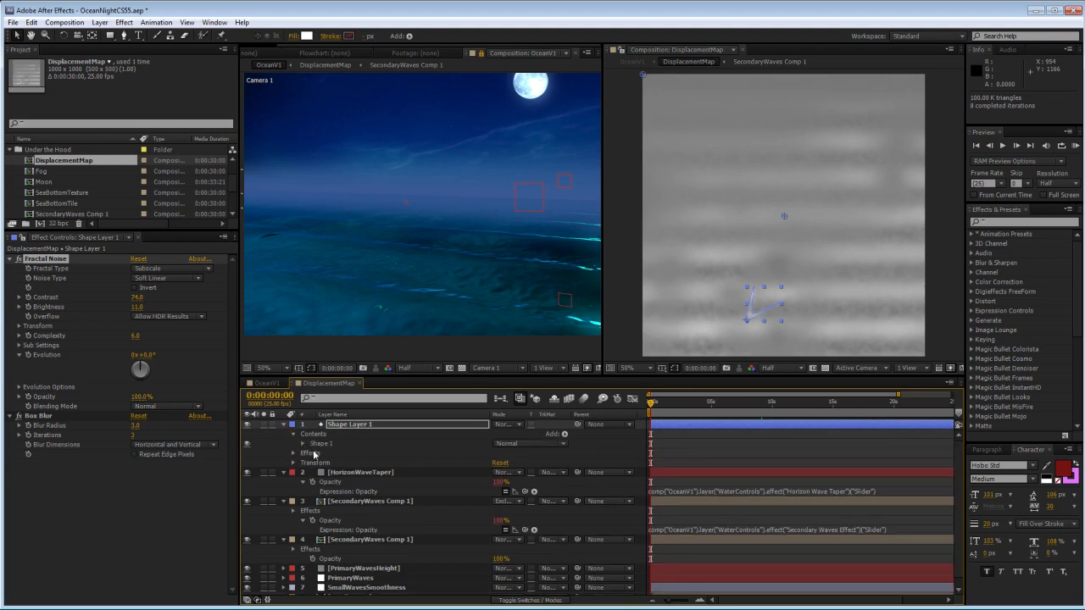
- Keyframe Shape Layer 1's position, then at a later time move the shape down toward the bottom
left_click(304, 445)
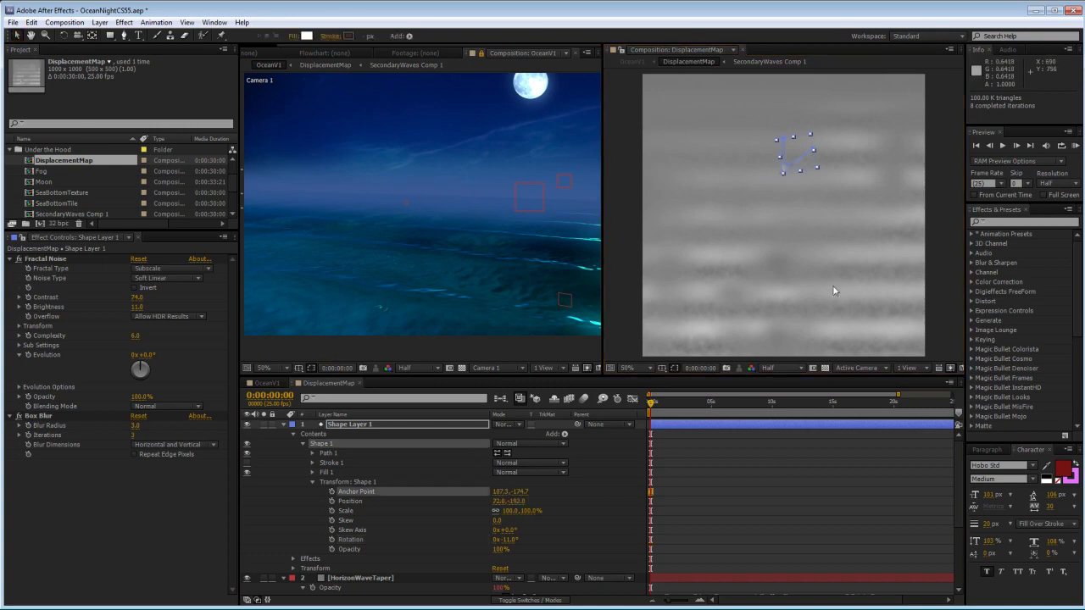
mouse_move(410, 531)
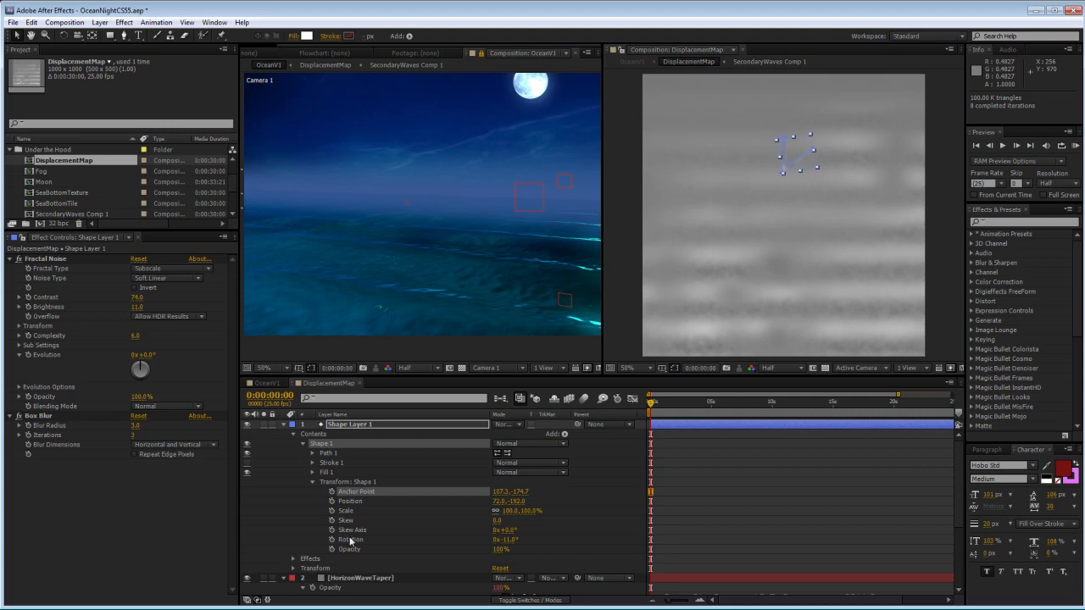
left_click(349, 500)
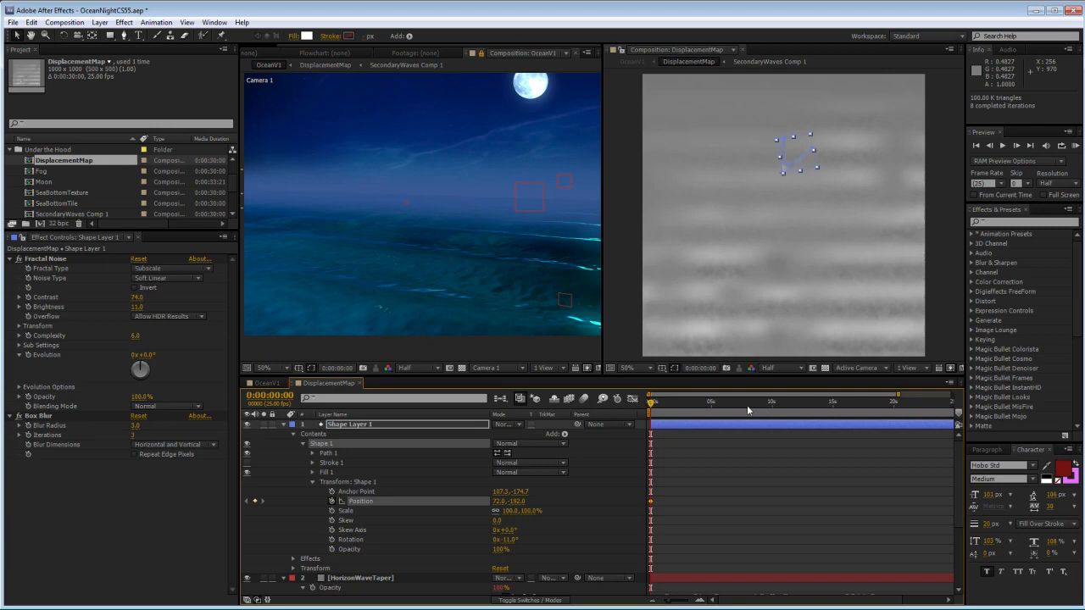
left_click(749, 400)
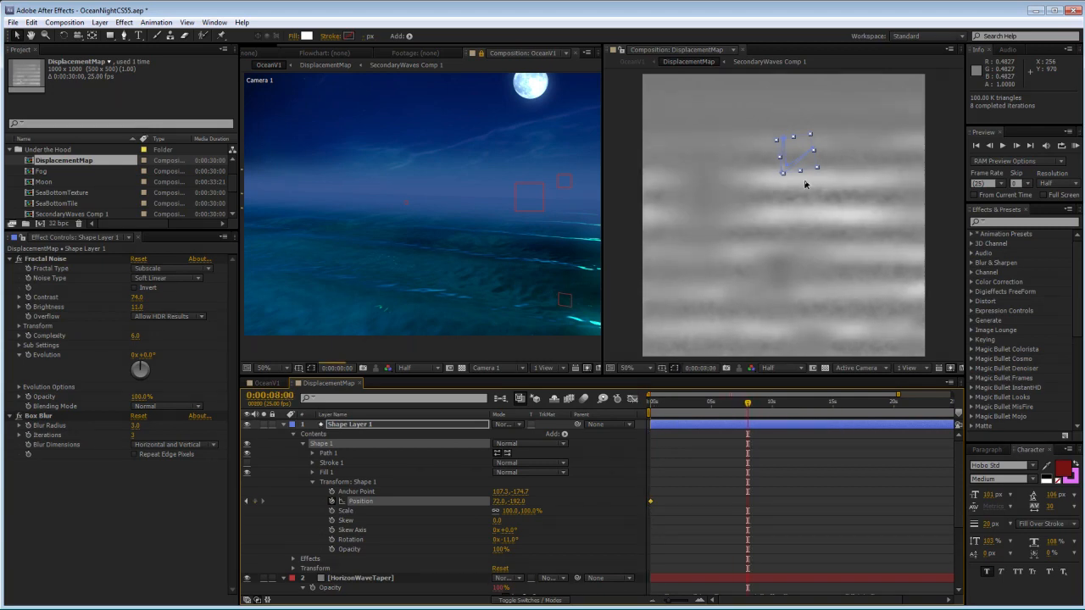
left_click_drag(810, 136, 772, 221)
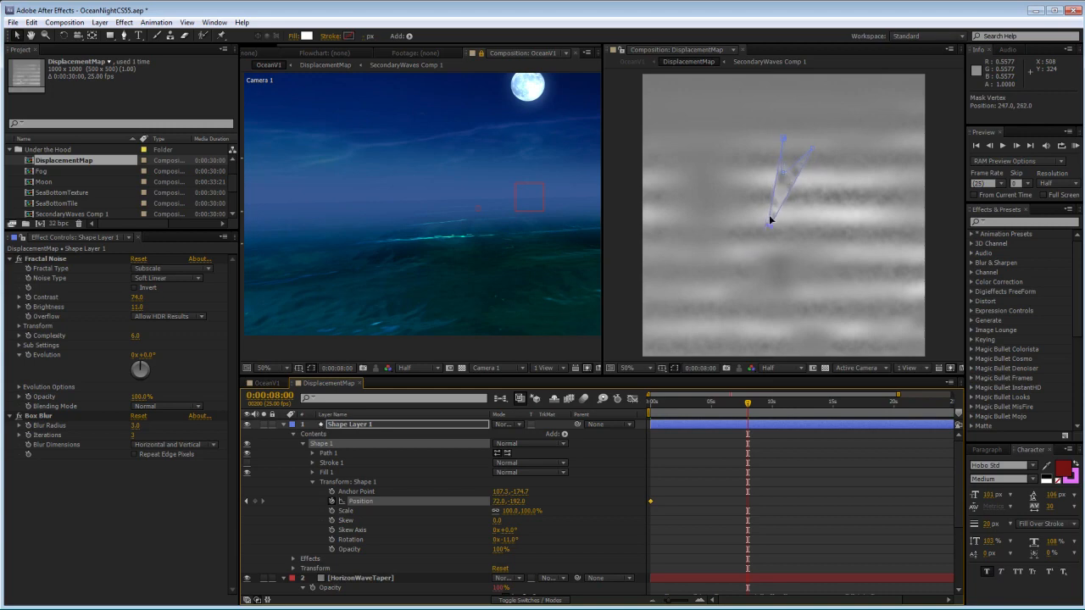
left_click_drag(771, 220, 787, 173)
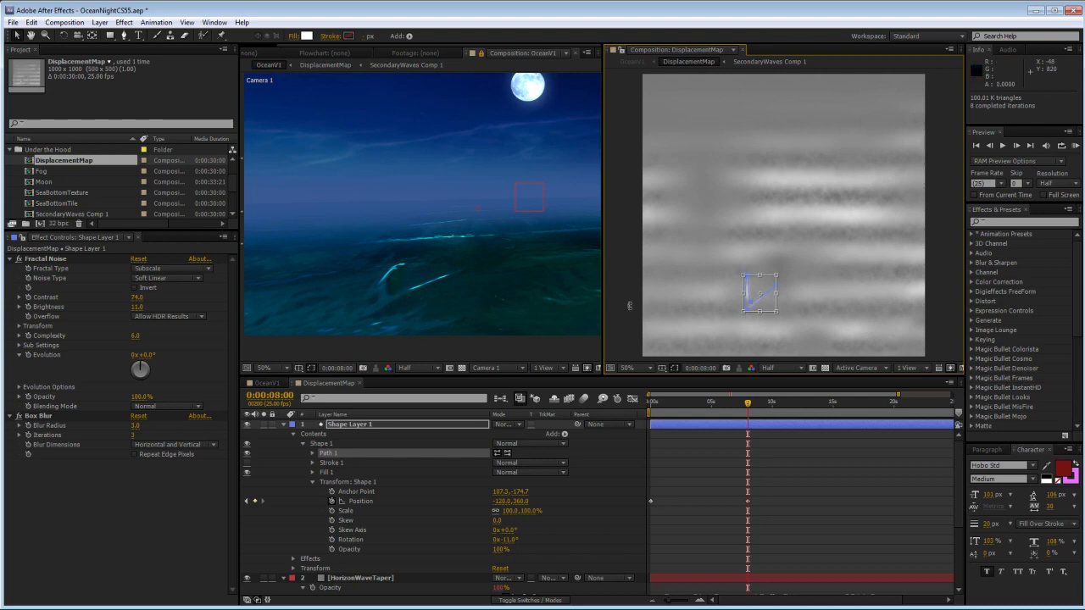
mouse_move(749, 404)
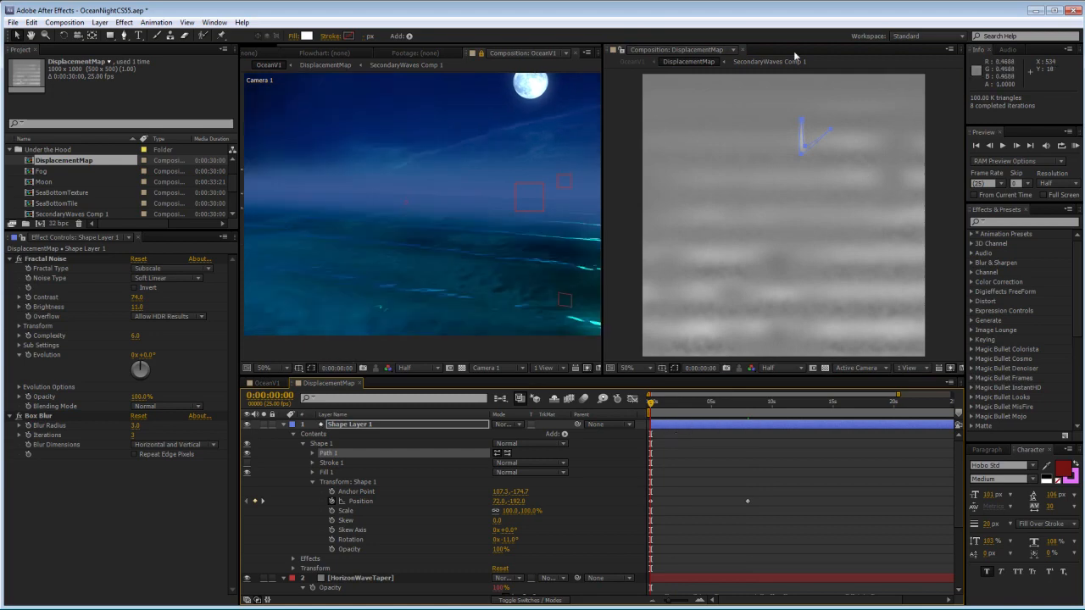
mouse_move(316, 502)
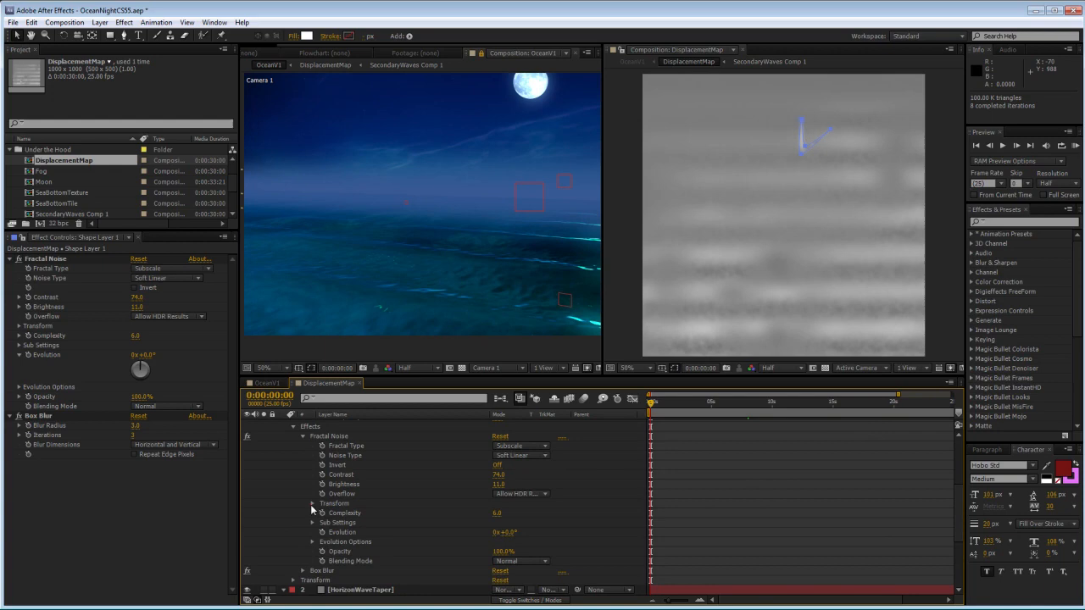
- Keyframe the Fractal Noise Offset Turbulence and change it at a later time so the texture drifts
left_click(312, 502)
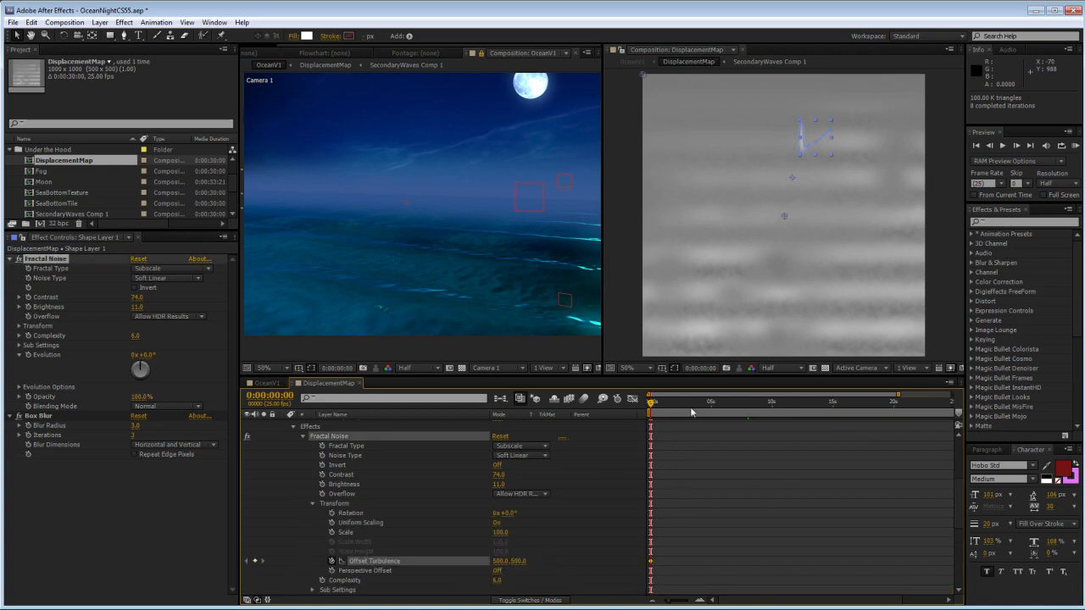
left_click(746, 401)
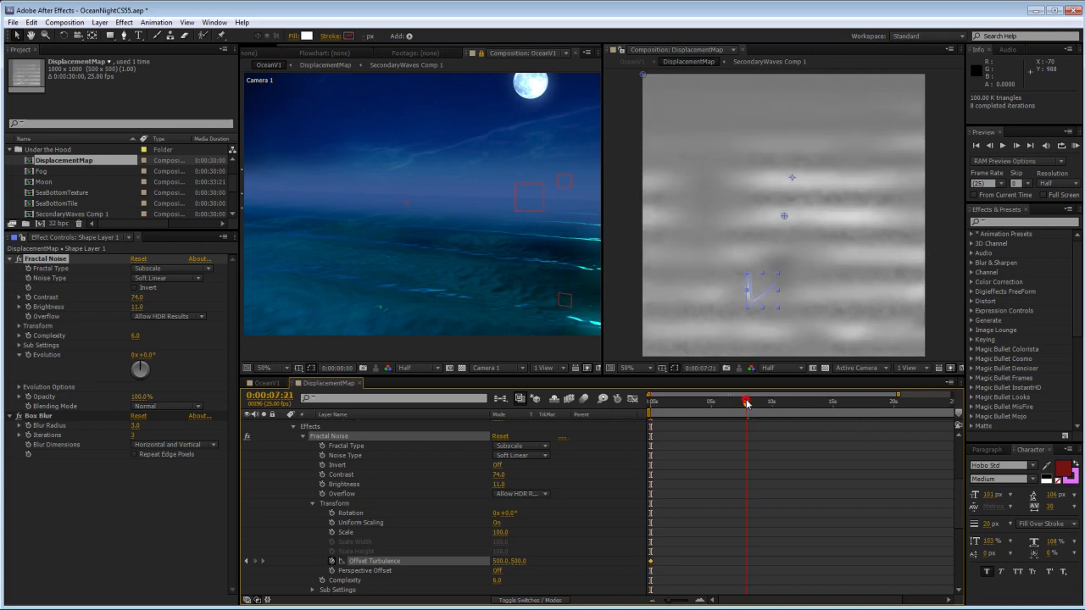
left_click(749, 404)
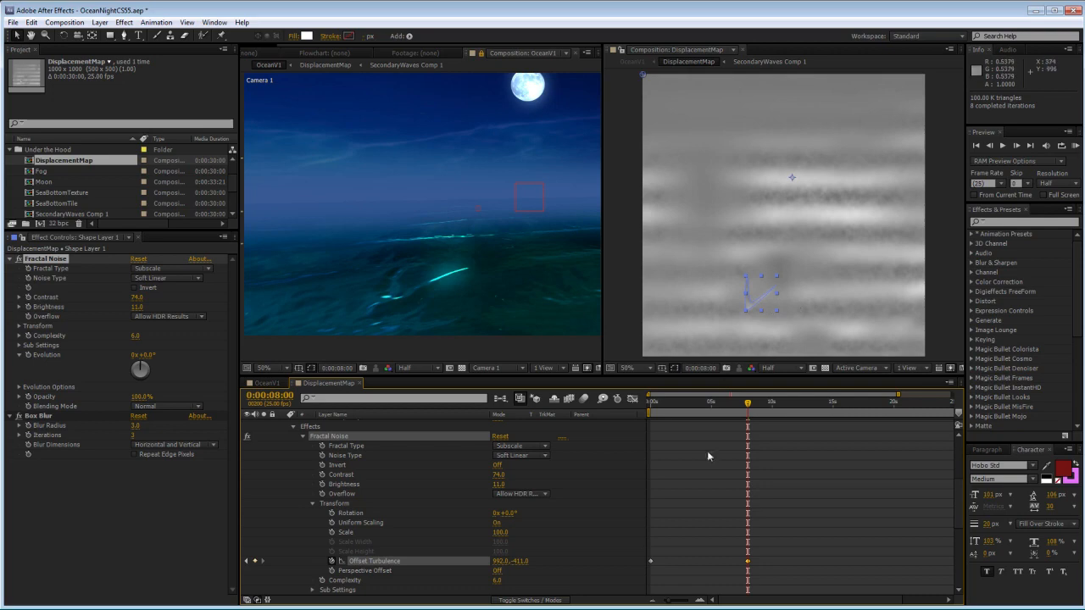
mouse_move(749, 414)
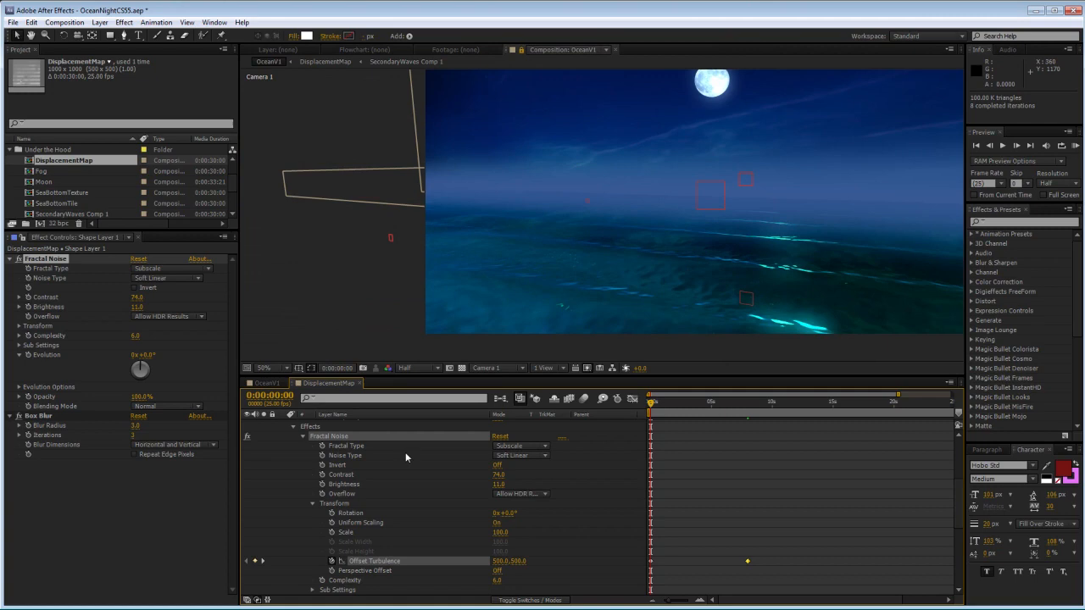
mouse_move(224, 369)
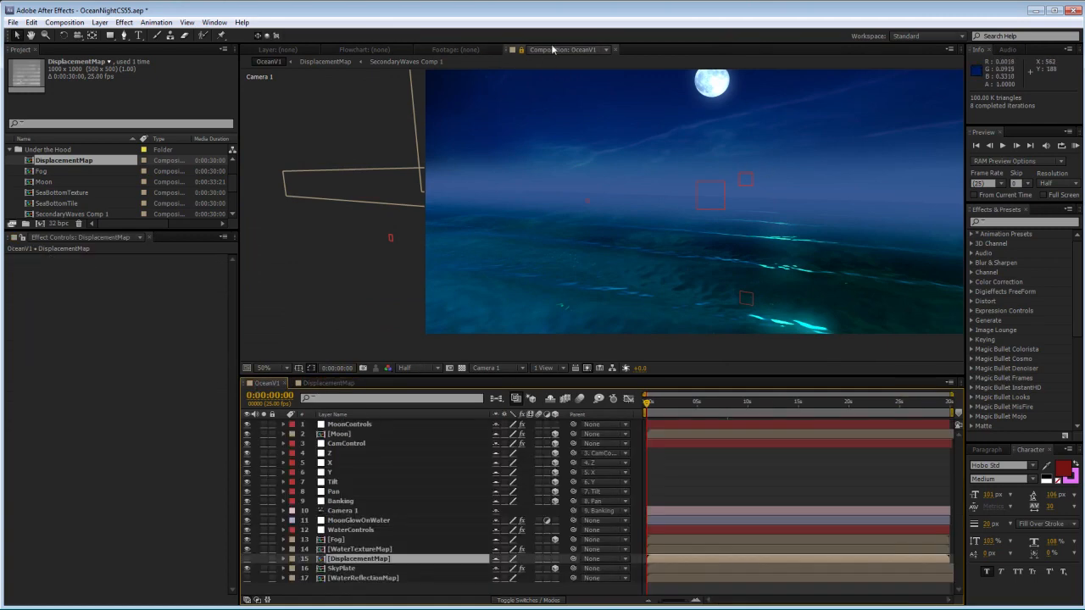
mouse_move(638, 163)
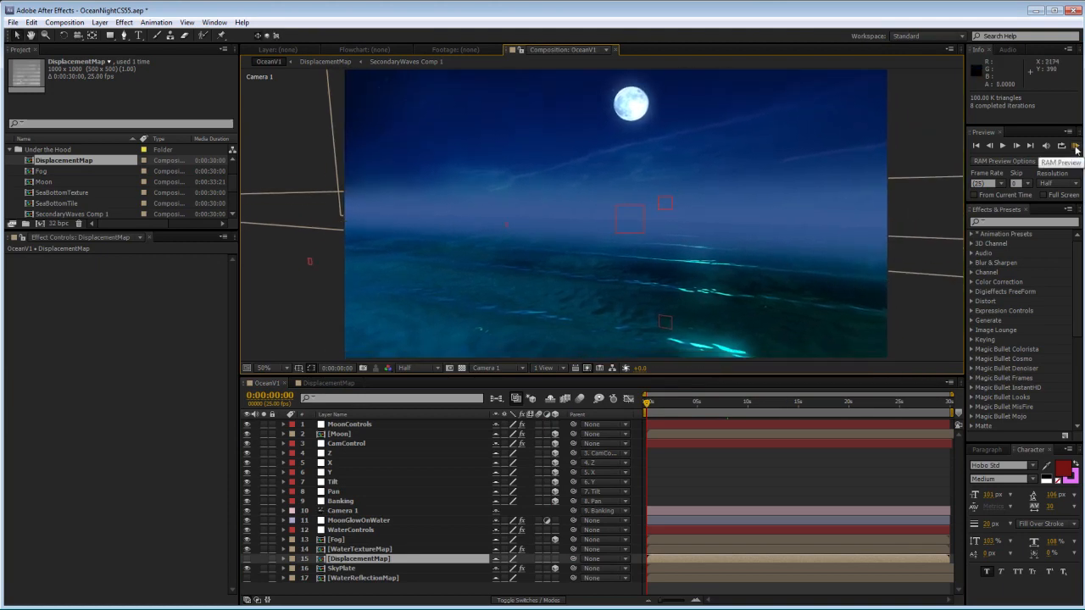
- Play a RAM Preview of the Ocean1 water scene
left_click(1061, 145)
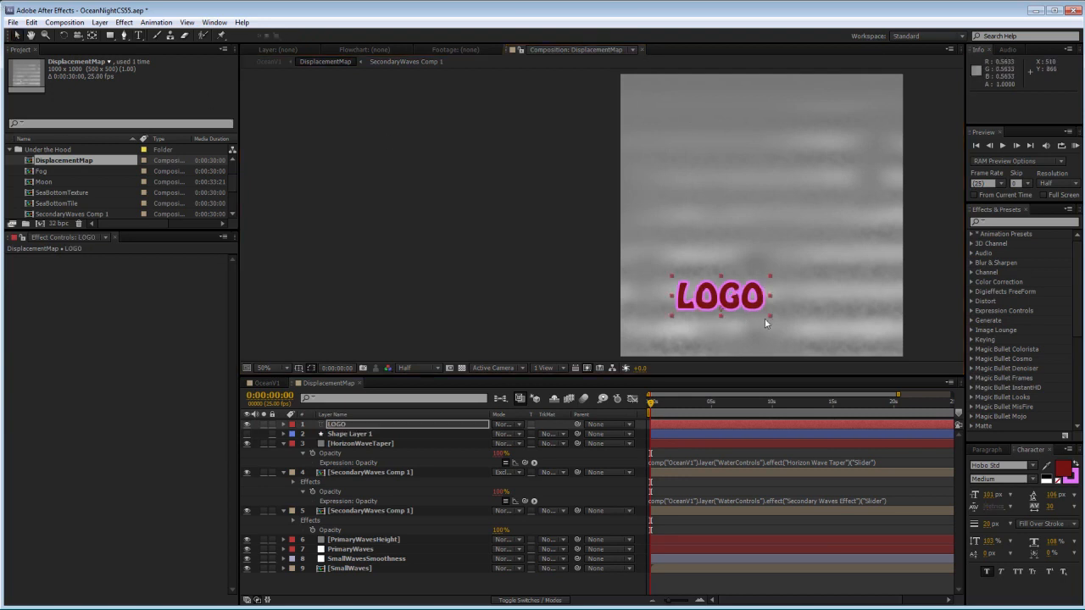
- Nudge the LOGO lettering lower over the wave map and return to the DisplacementMap comp
left_click_drag(722, 295, 766, 305)
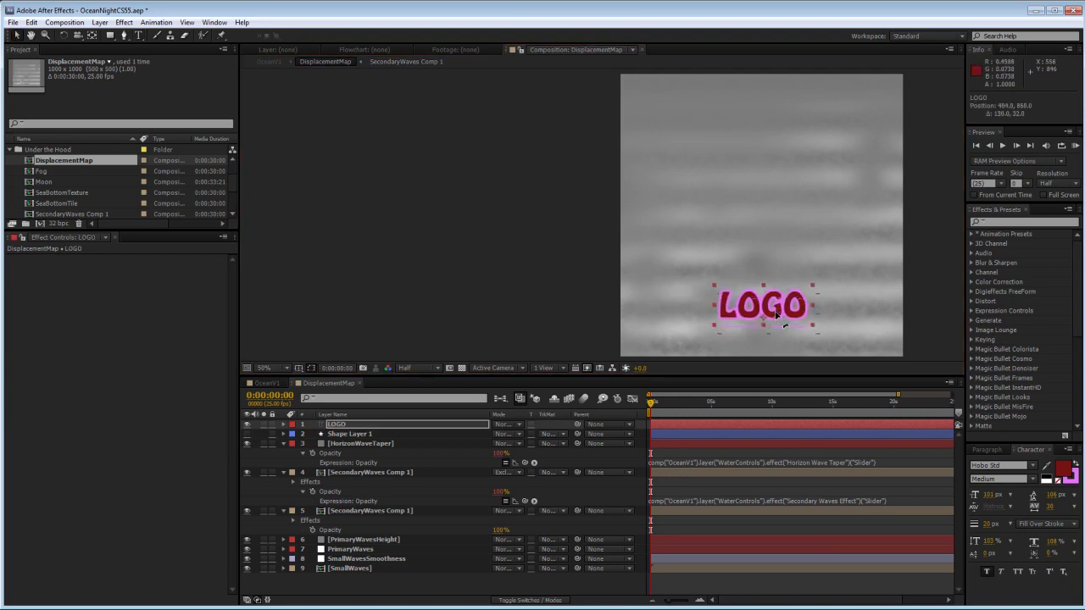
left_click_drag(763, 307, 757, 301)
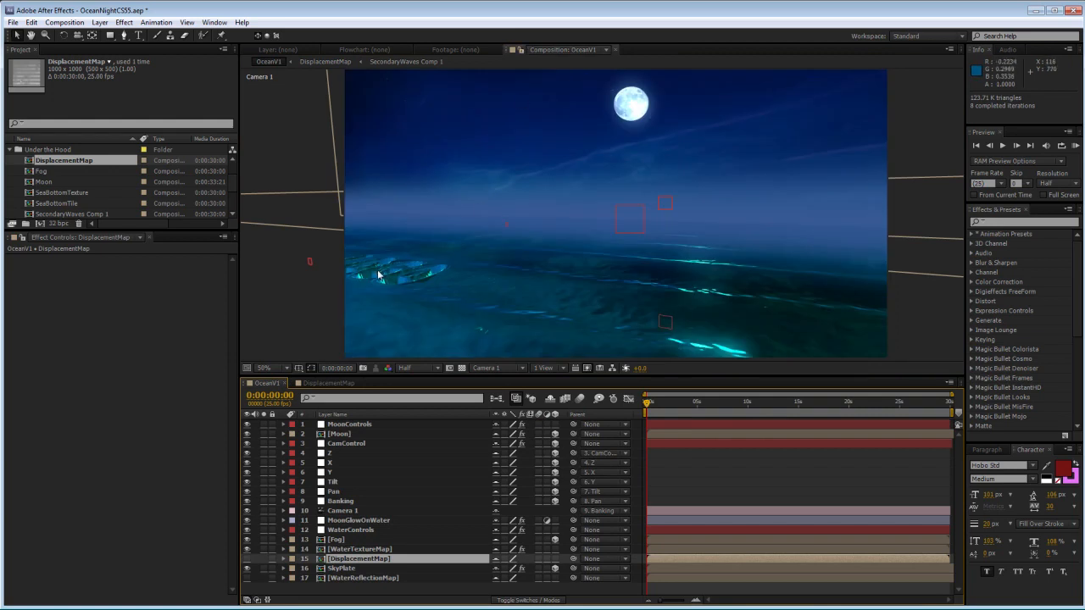
mouse_move(651, 254)
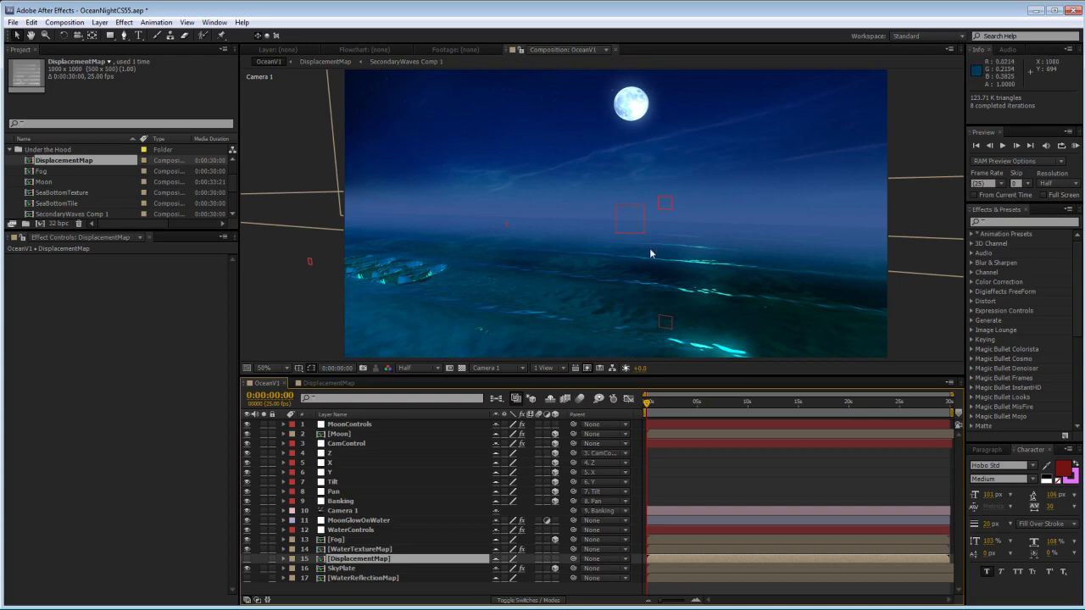
mouse_move(329, 388)
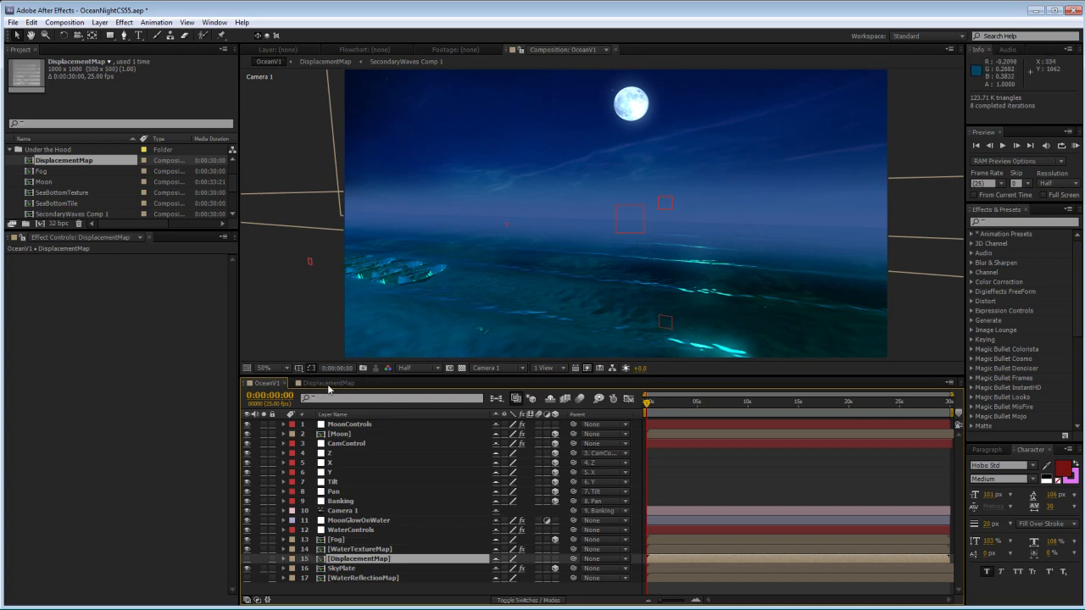
left_click(326, 383)
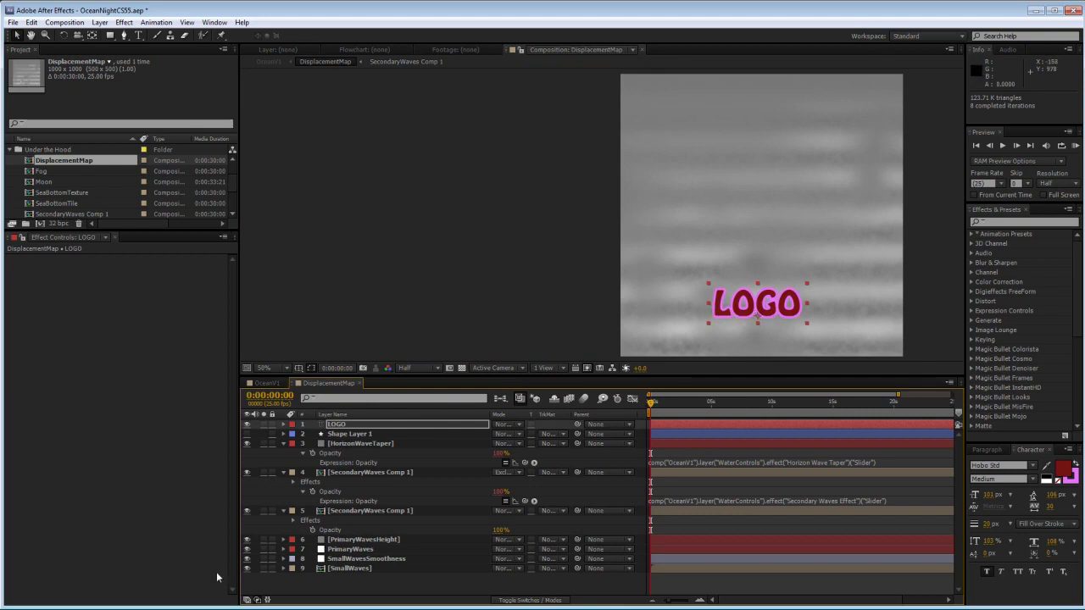
mouse_move(465, 412)
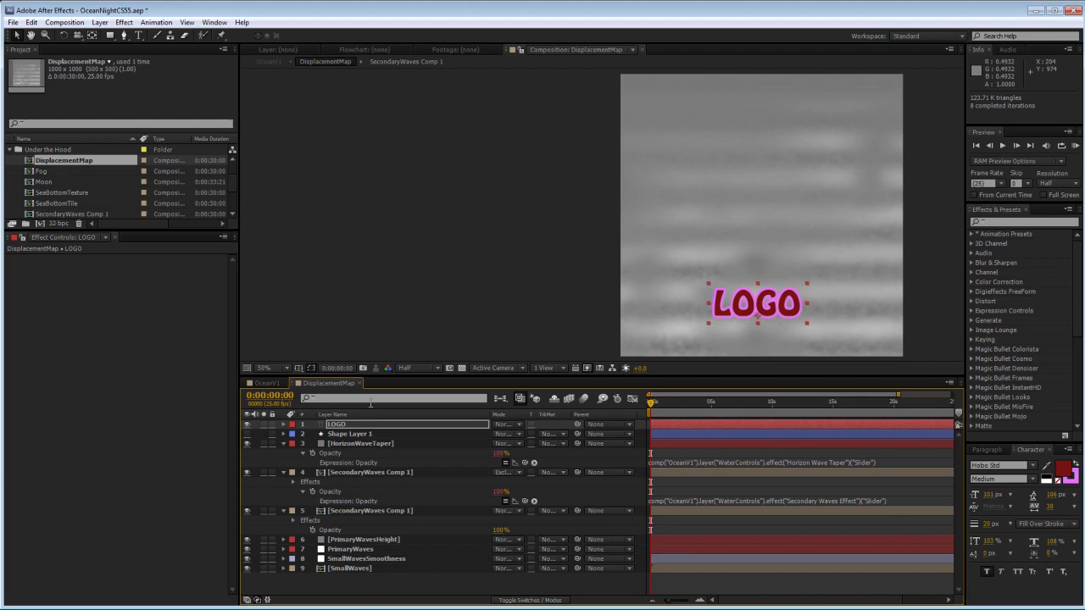
mouse_move(185, 391)
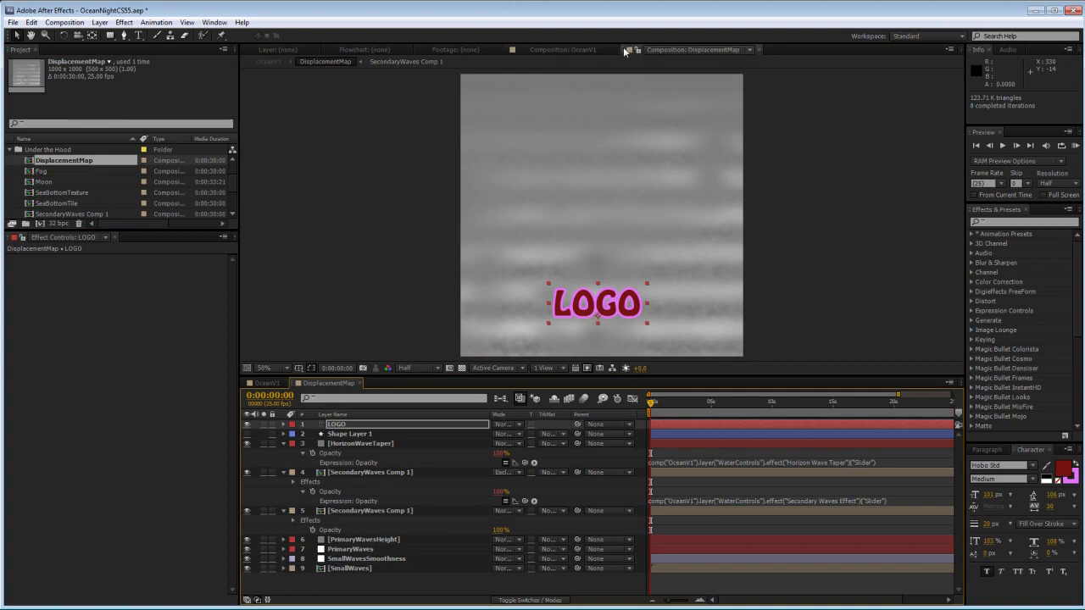
- Switch to 2 Views, scrub to where the LOGO rises in Ocean1, and tweak its position in the map
left_click(624, 49)
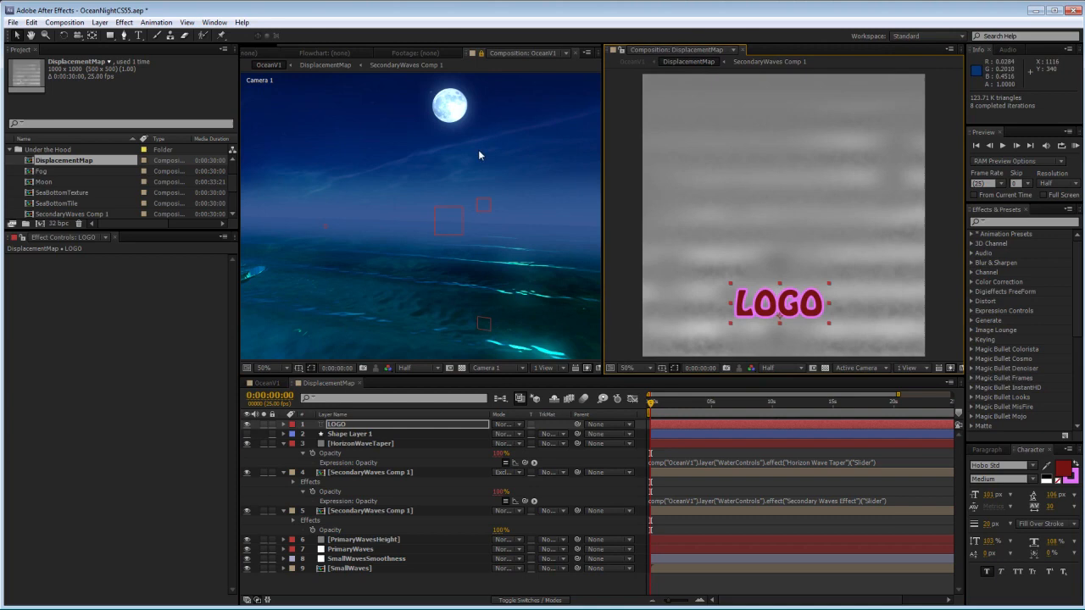
mouse_move(758, 321)
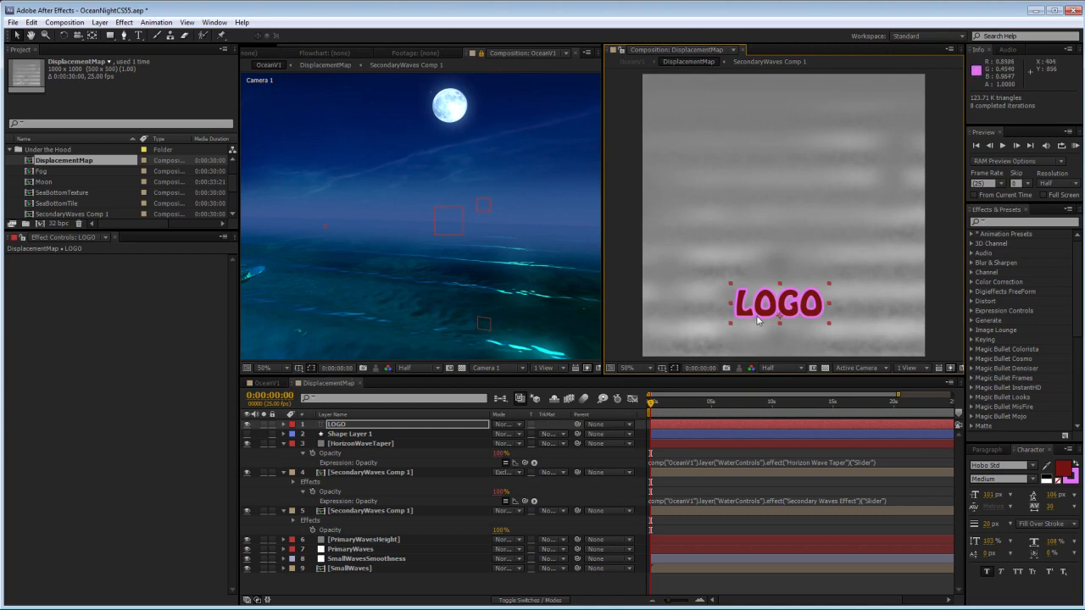
left_click(738, 400)
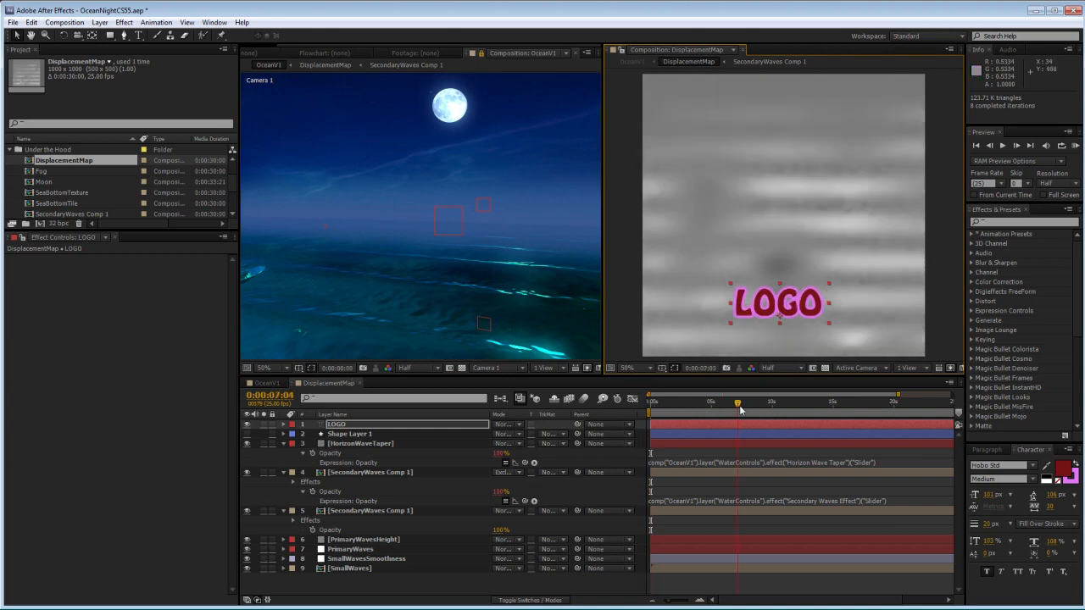
left_click_drag(737, 404, 749, 403)
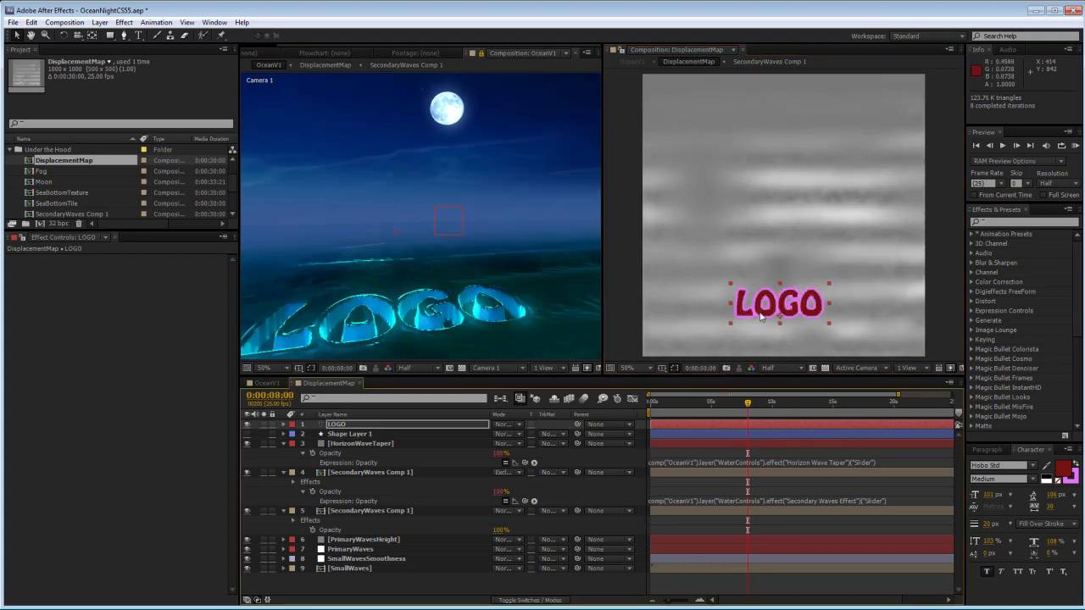
left_click_drag(776, 303, 790, 299)
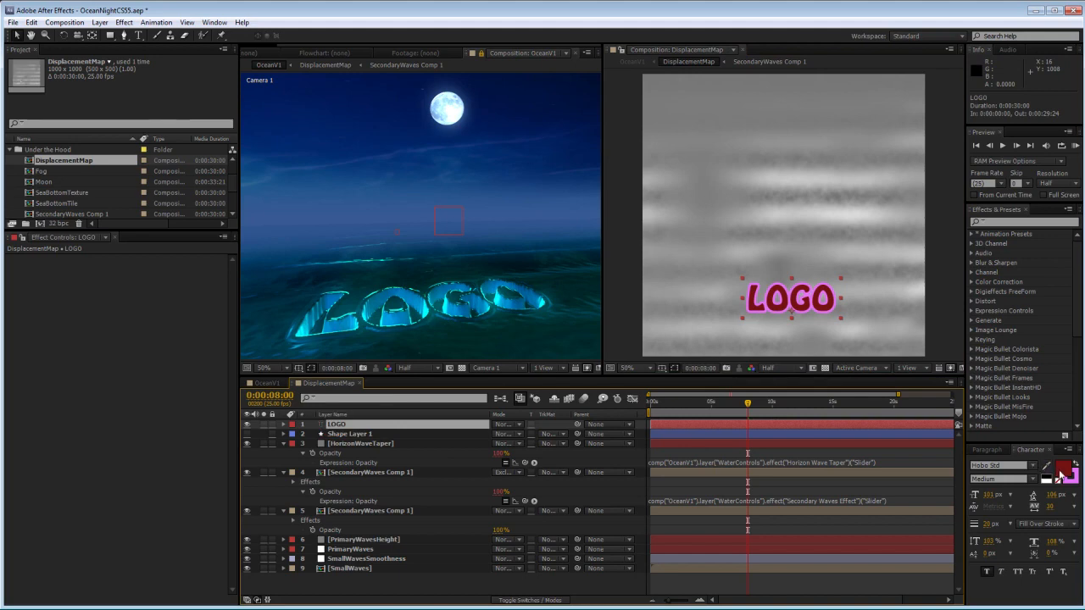
left_click(1068, 468)
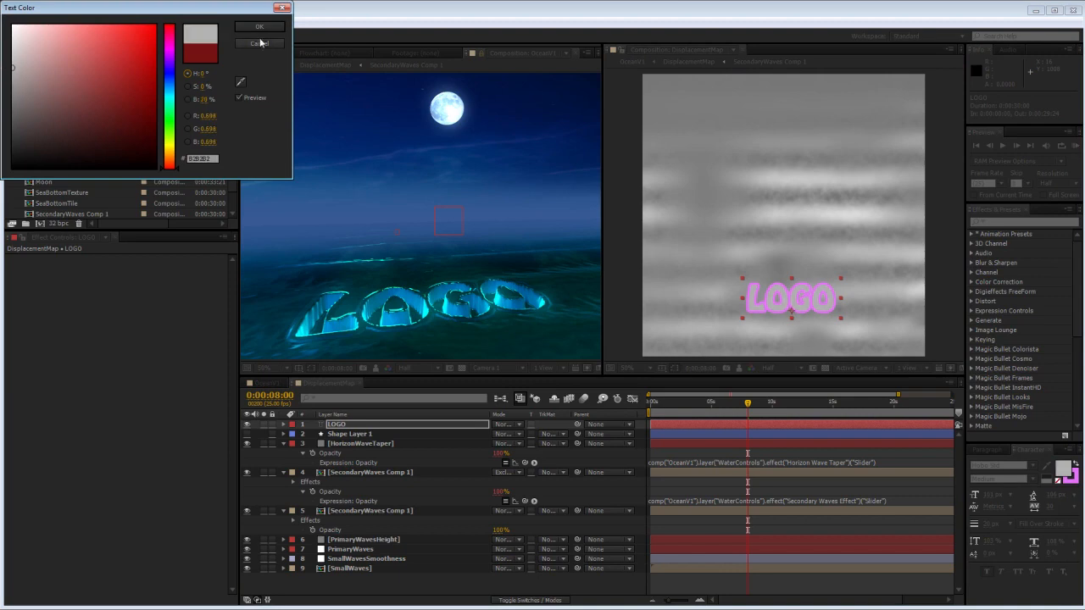
- Change the LOGO text colour from pink to white, then to mid-grey, for a softer raised shape
left_click(259, 44)
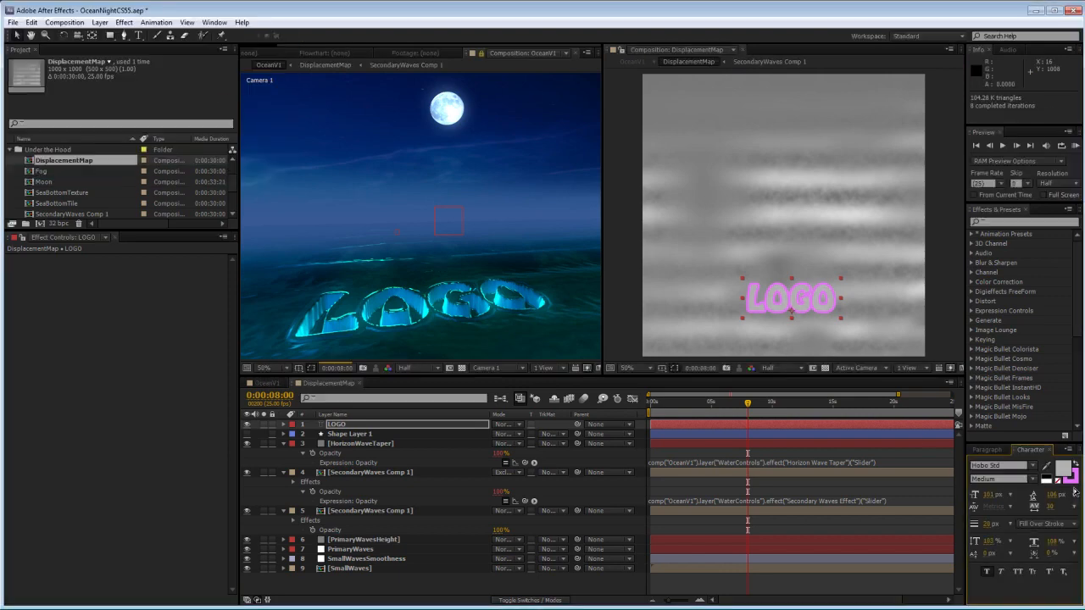
left_click(1068, 472)
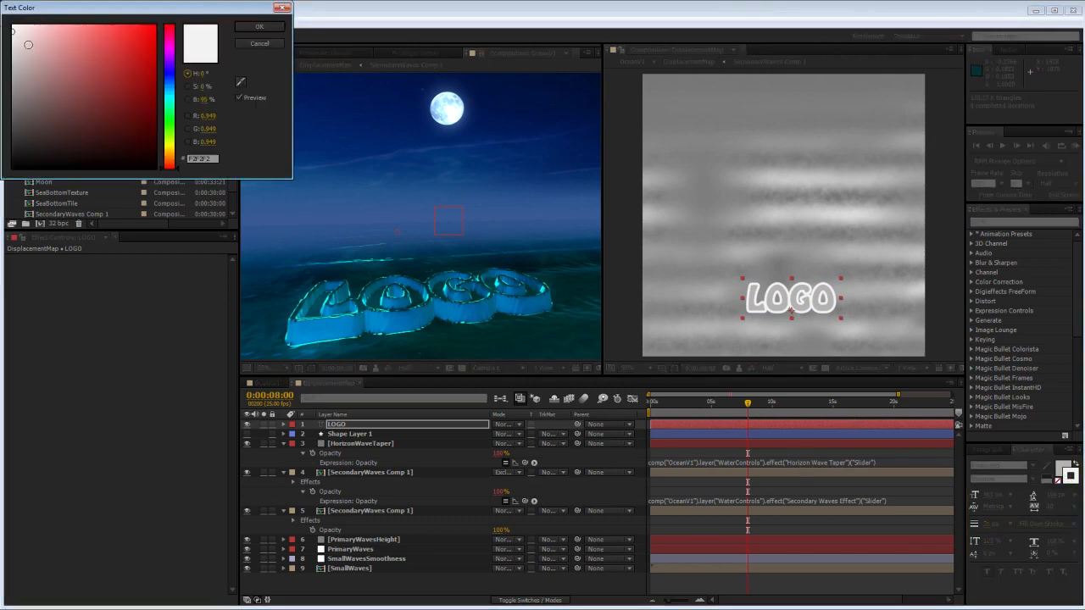
left_click(260, 27)
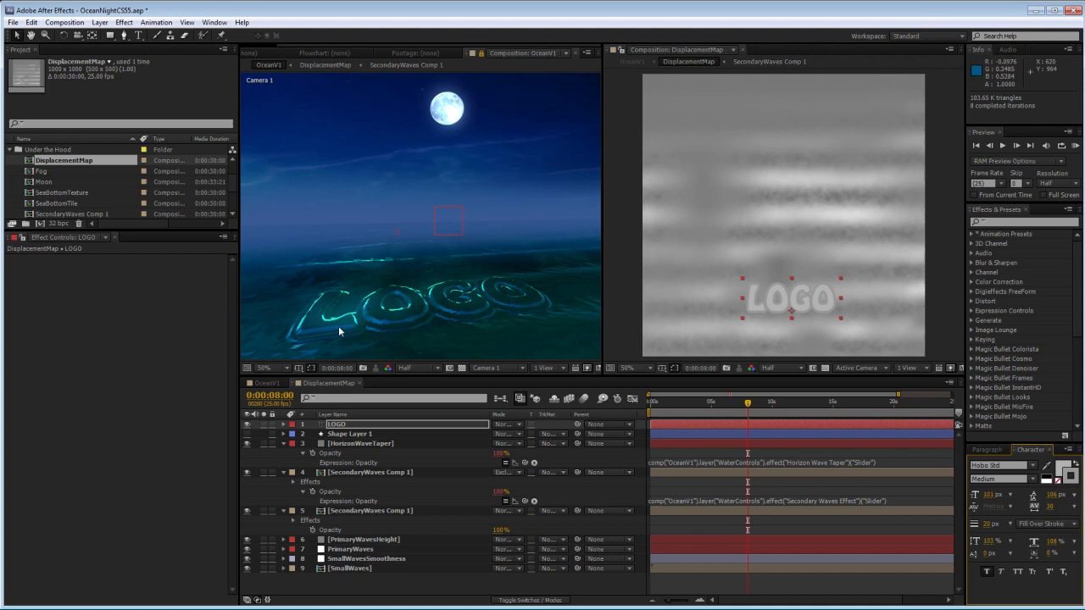
mouse_move(557, 337)
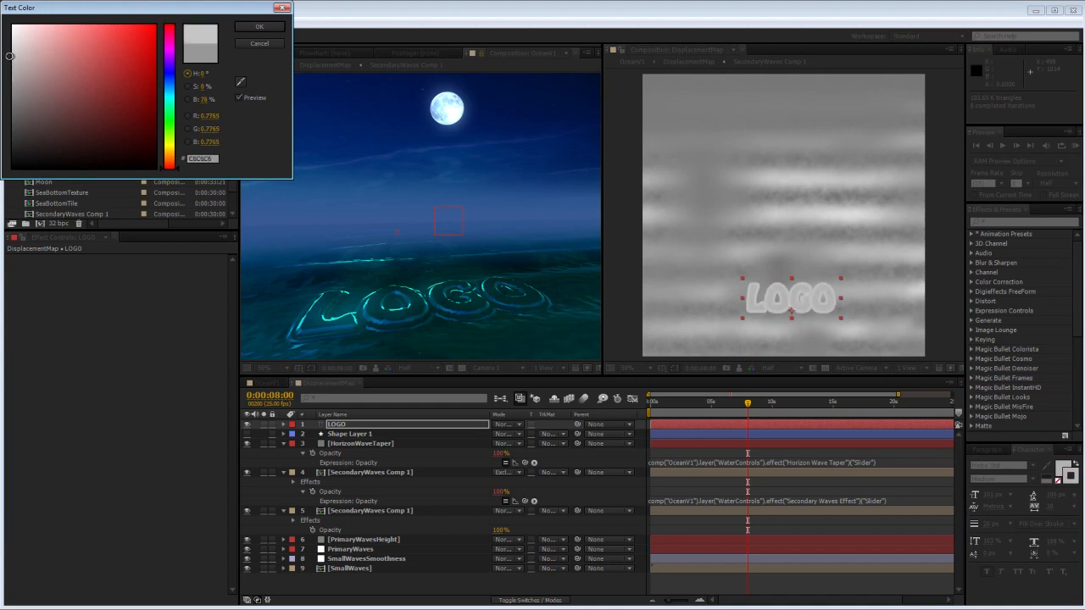
left_click(260, 27)
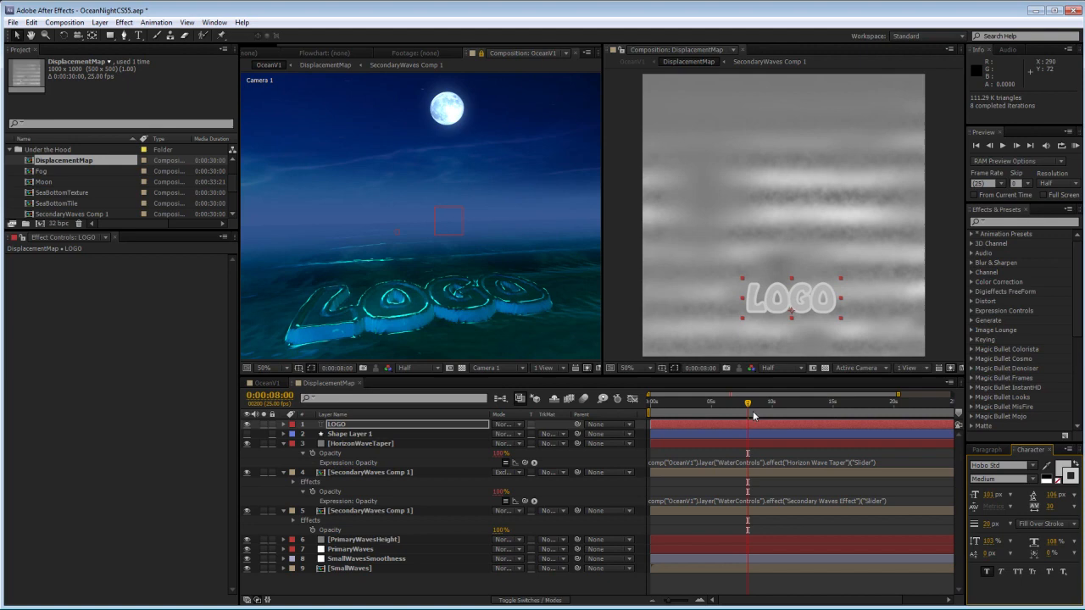
mouse_move(750, 403)
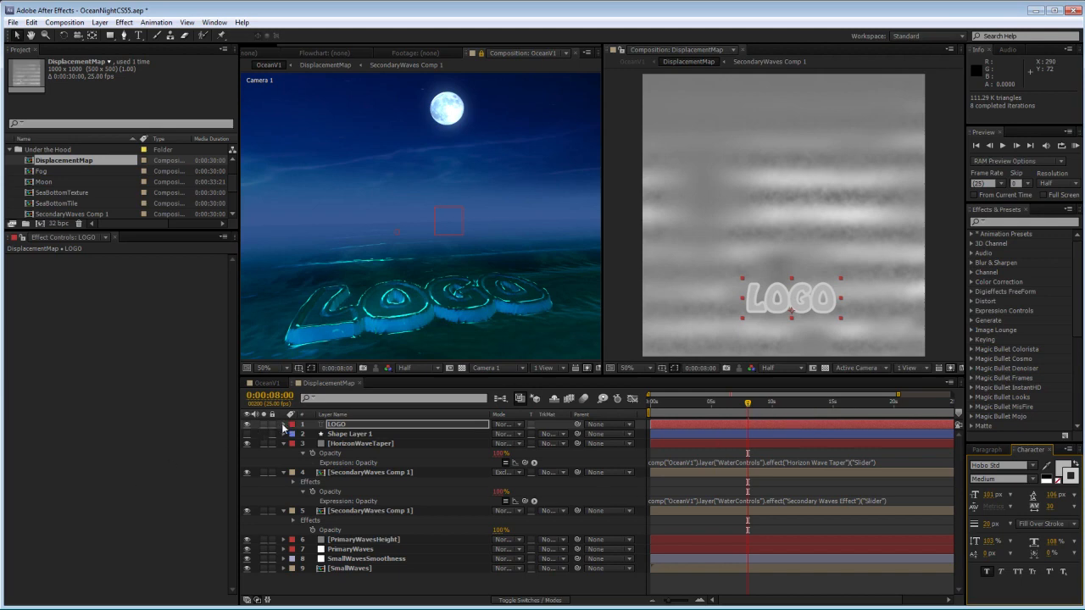
mouse_move(285, 427)
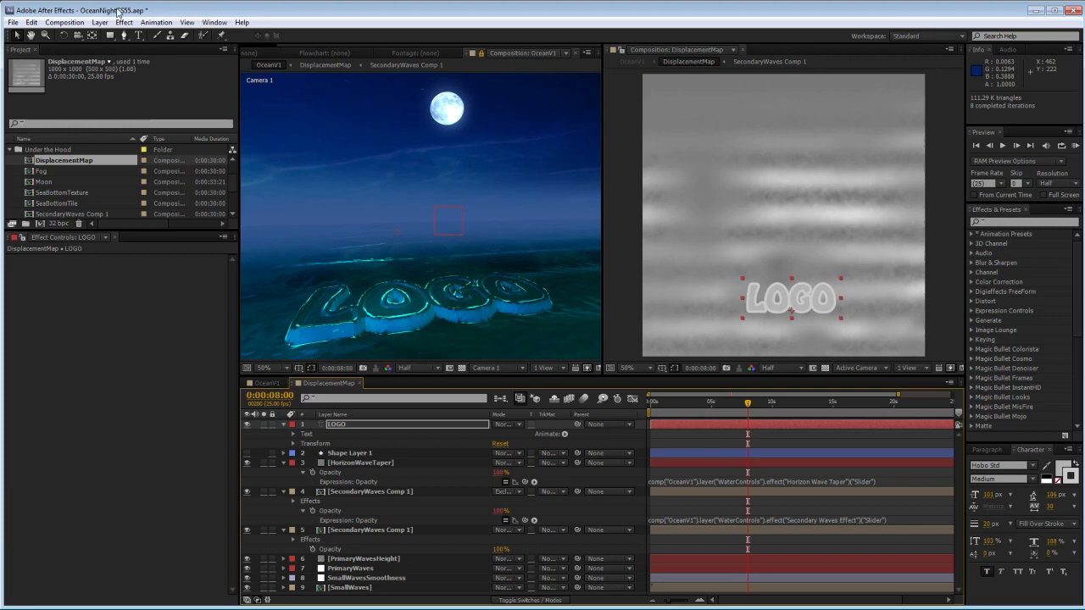
- Apply Fast Blur and Levels to the LOGO layer and set an initial blurriness
left_click(122, 22)
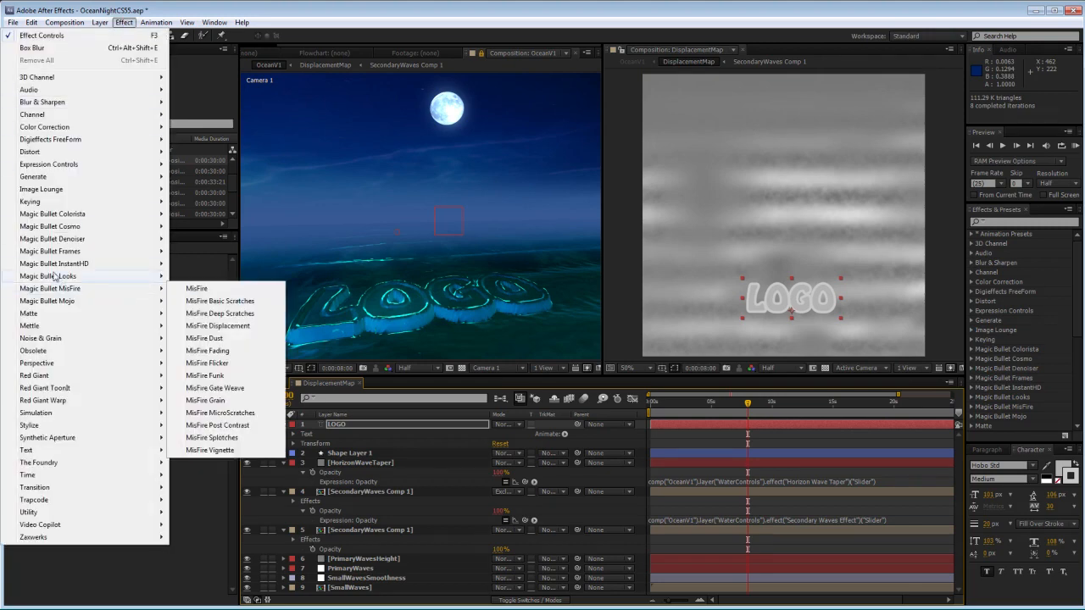
mouse_move(29, 102)
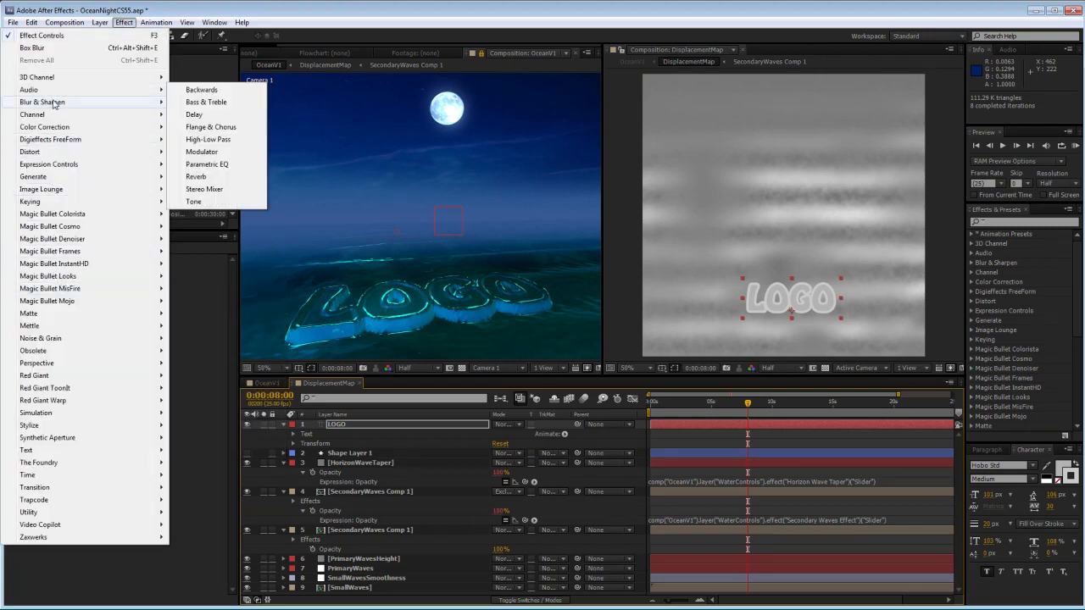
mouse_move(44, 125)
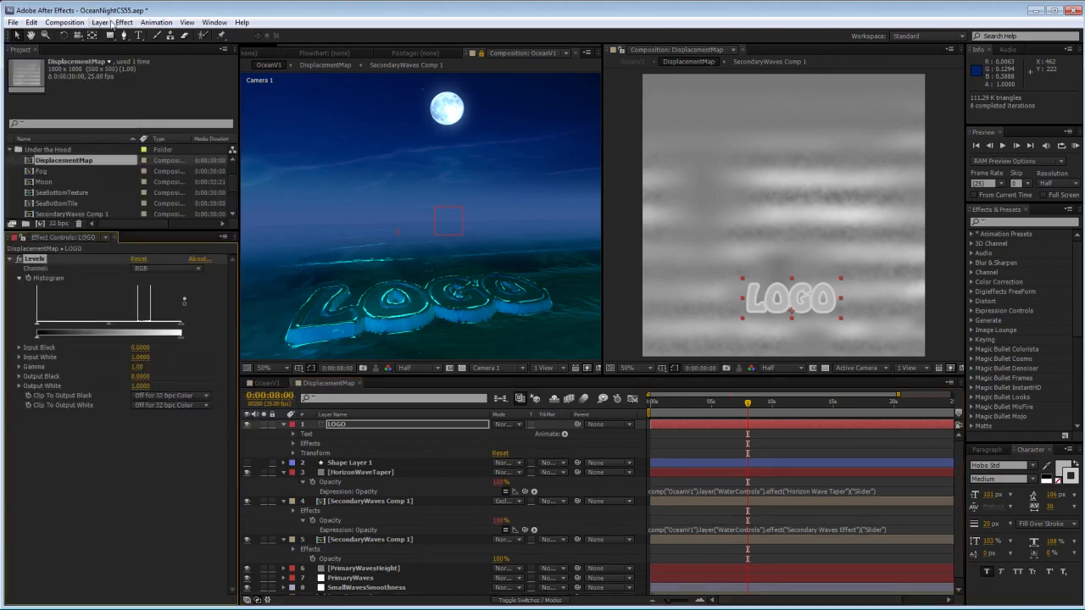
left_click(124, 23)
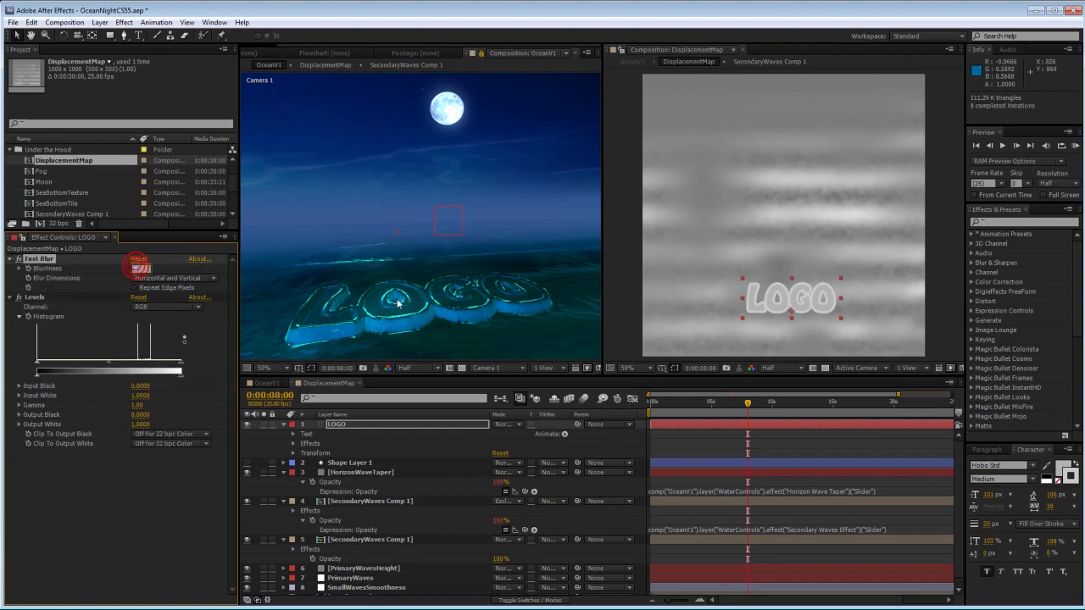
left_click(139, 268)
type("1")
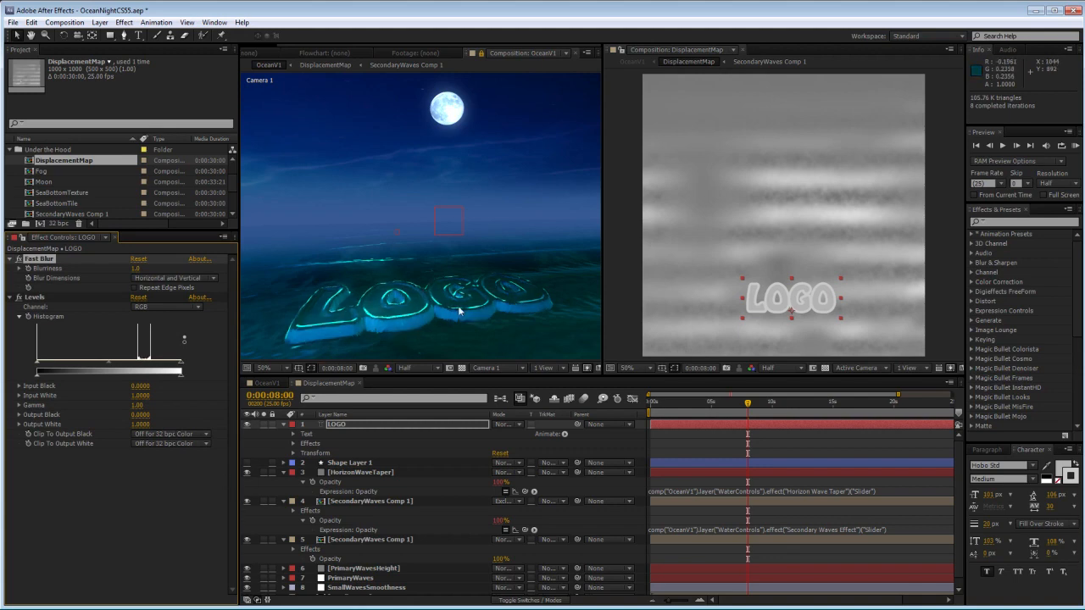
mouse_move(183, 397)
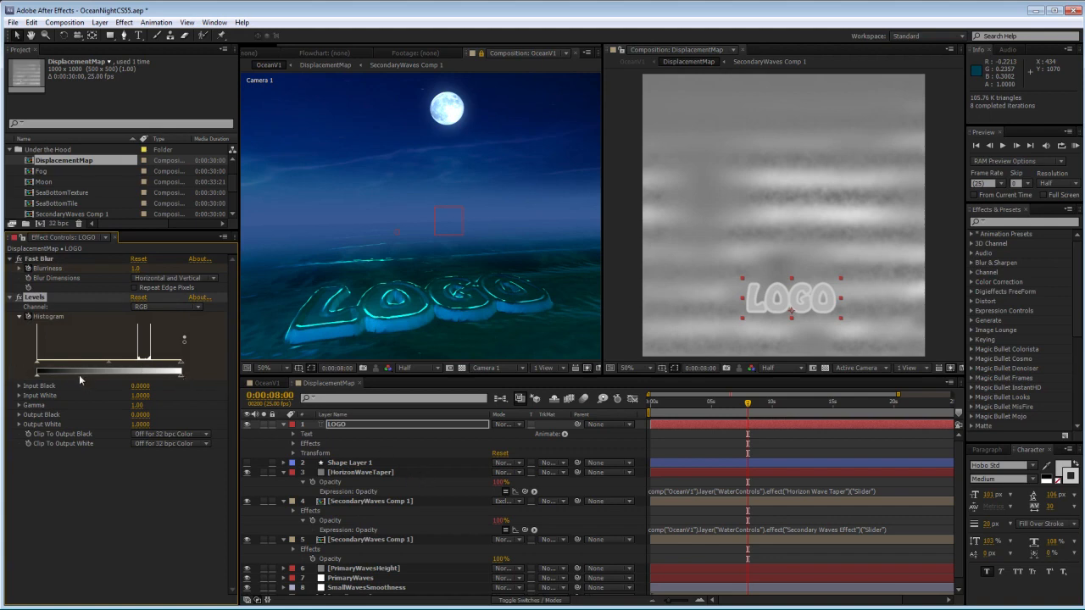
mouse_move(465, 515)
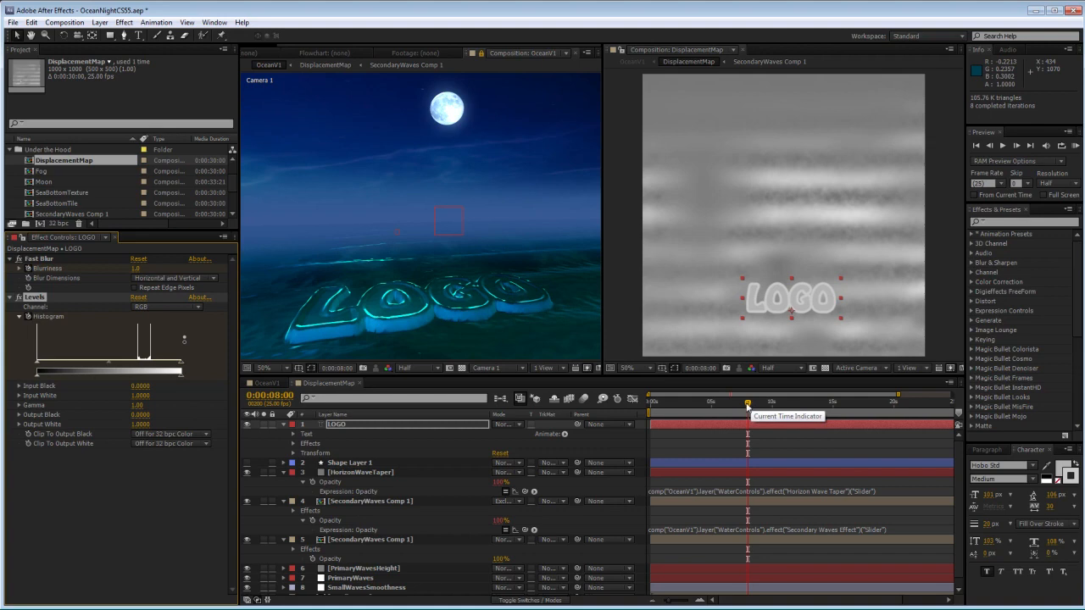
- Keyframe Blurriness and Levels so the LOGO starts dissolved and sharpens as it rises
left_click_drag(748, 403, 745, 403)
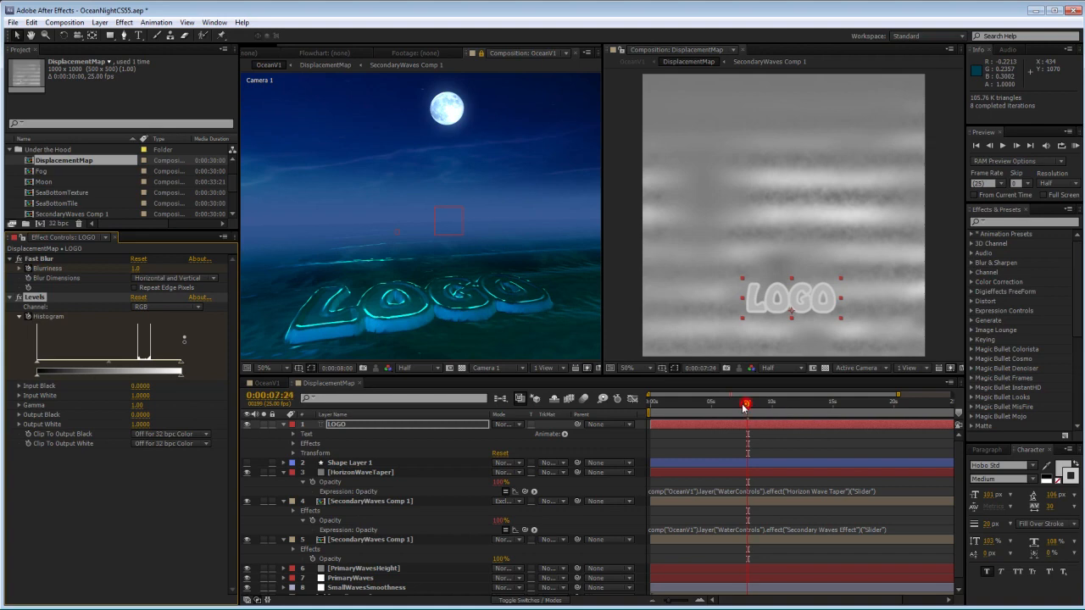
left_click_drag(746, 402, 729, 402)
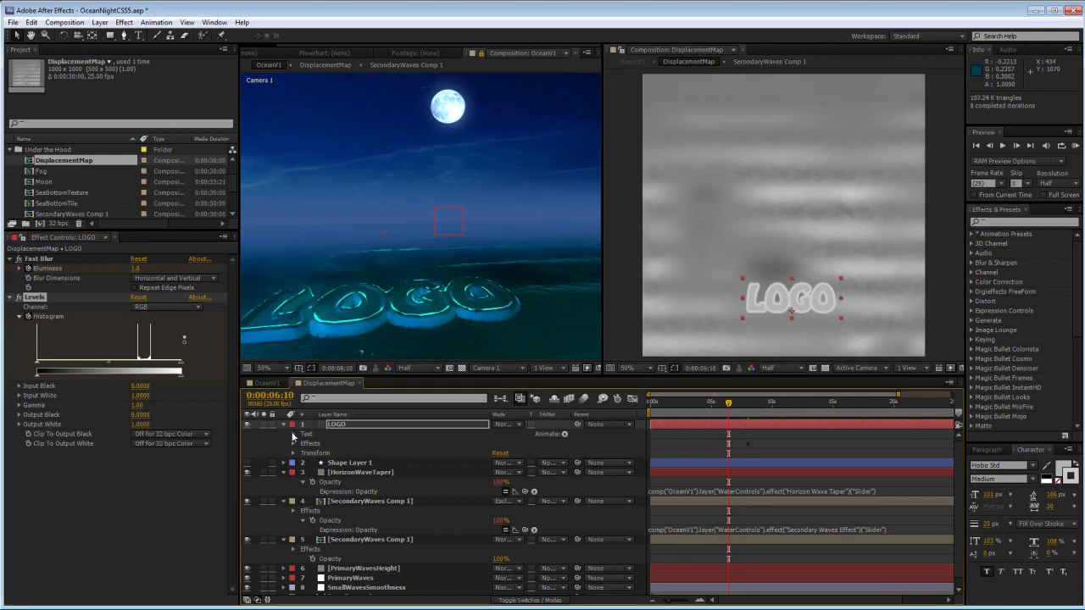
left_click(293, 434)
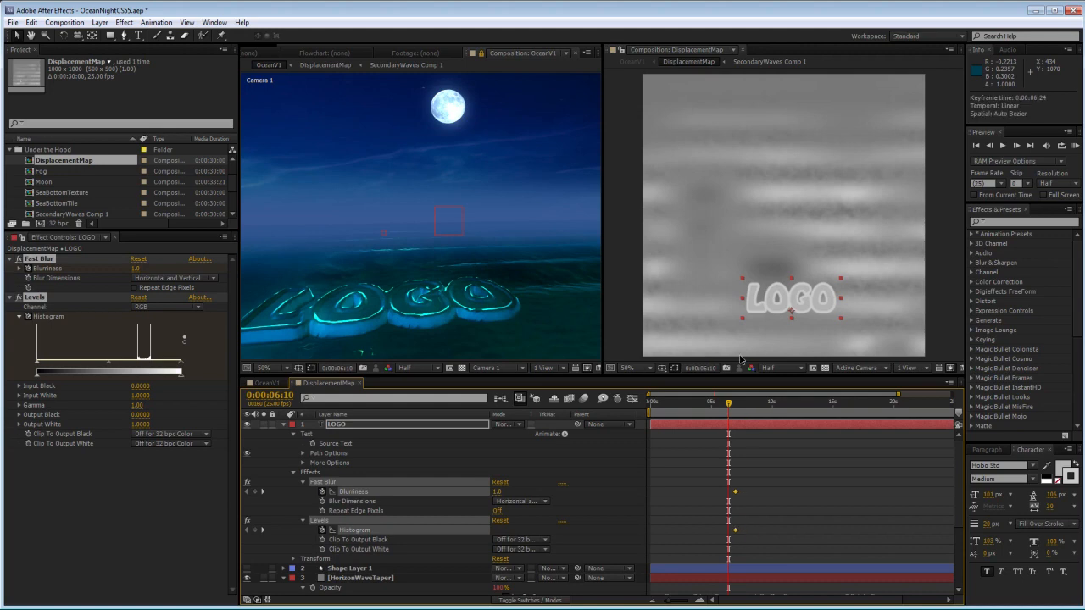
left_click(733, 404)
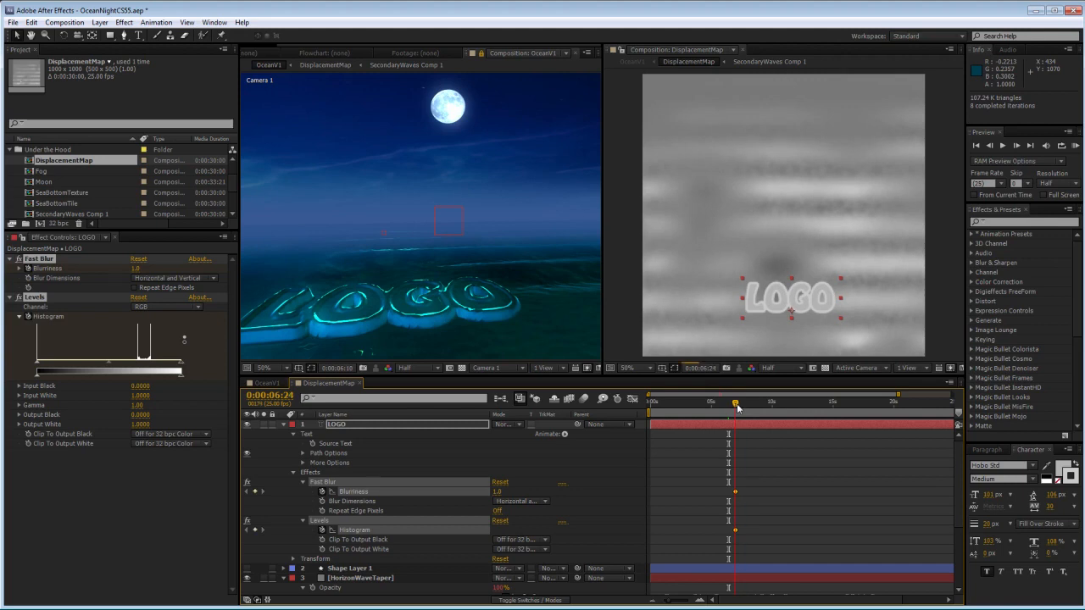
left_click_drag(736, 404, 731, 403)
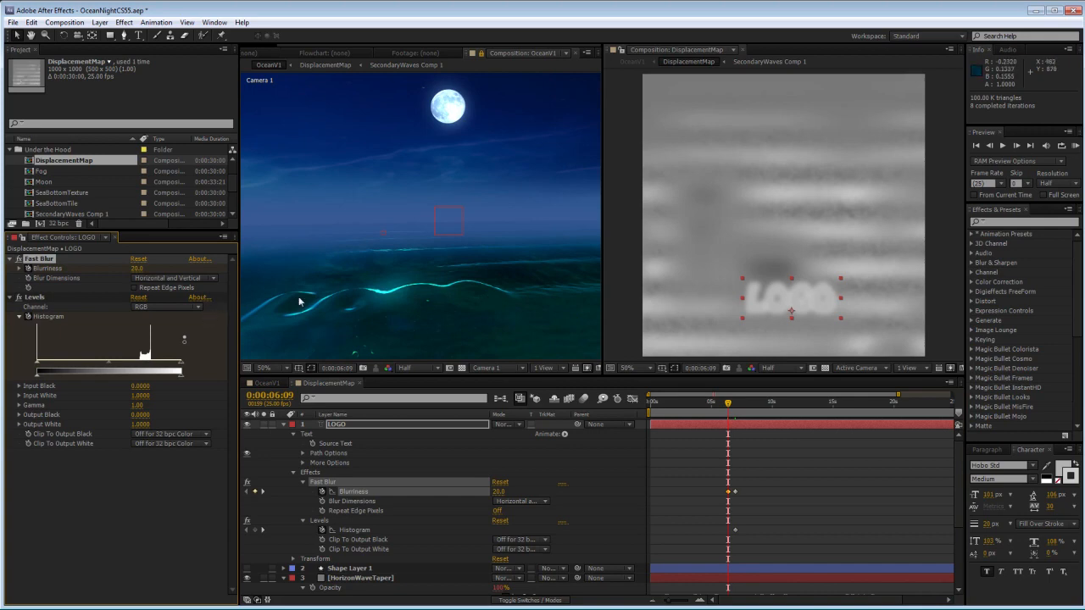
mouse_move(559, 345)
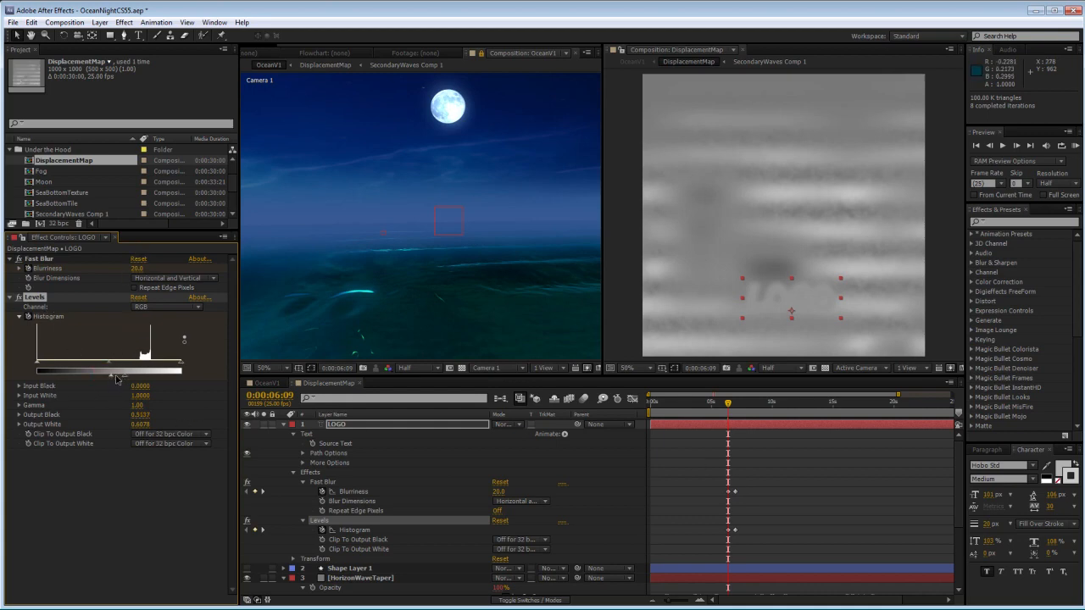
left_click_drag(124, 375, 122, 375)
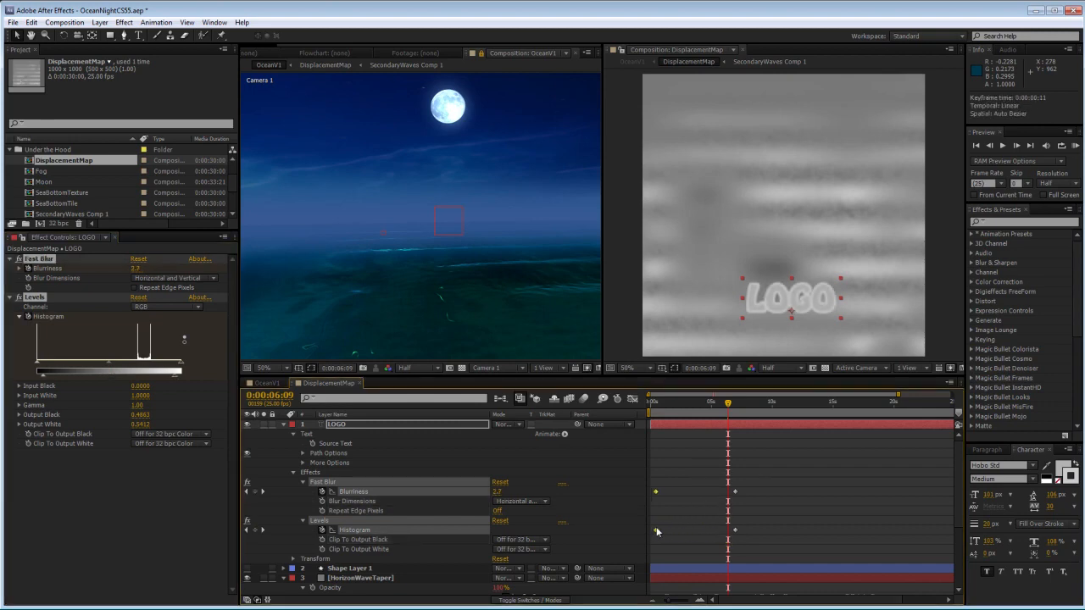
- Move the time indicator to where the LOGO has fully emerged from the water
left_click(728, 401)
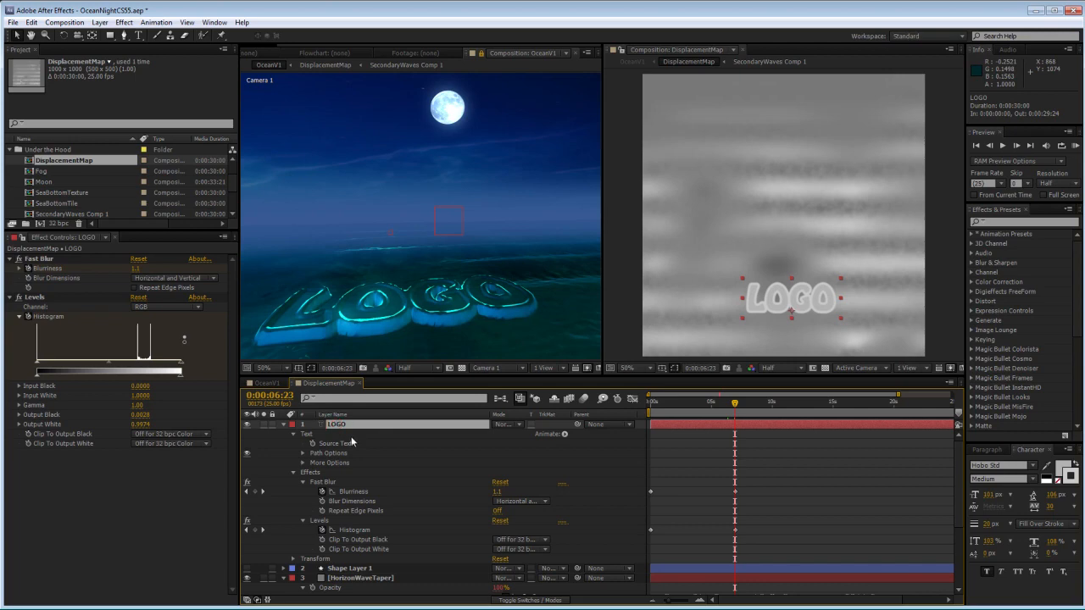
mouse_move(347, 478)
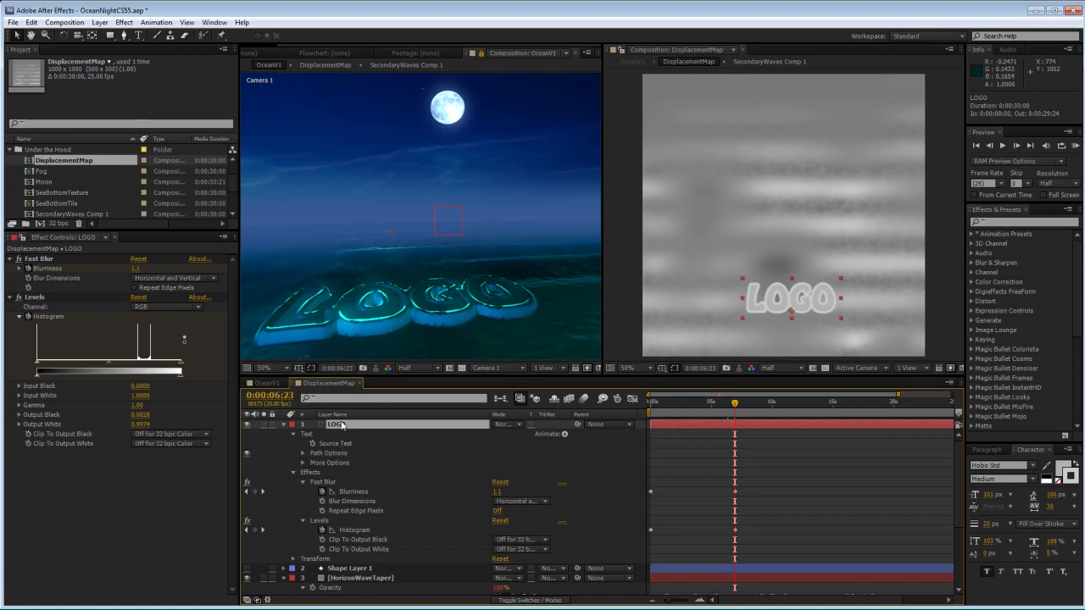
mouse_move(349, 441)
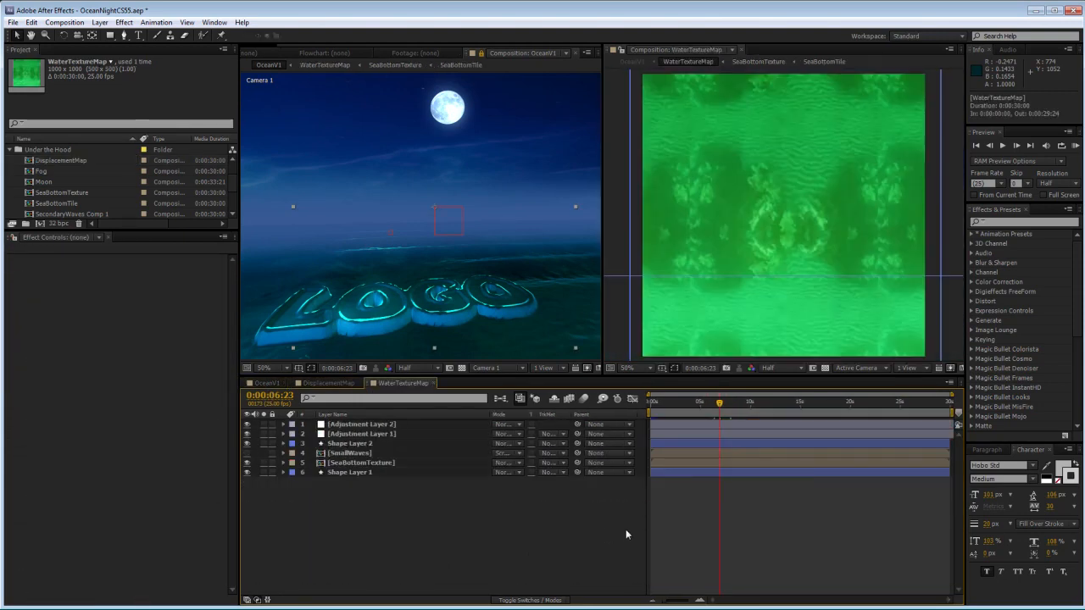
- Recolour the LOGO text fill to an orange shade in the WaterTextureMap comp
left_click(335, 424)
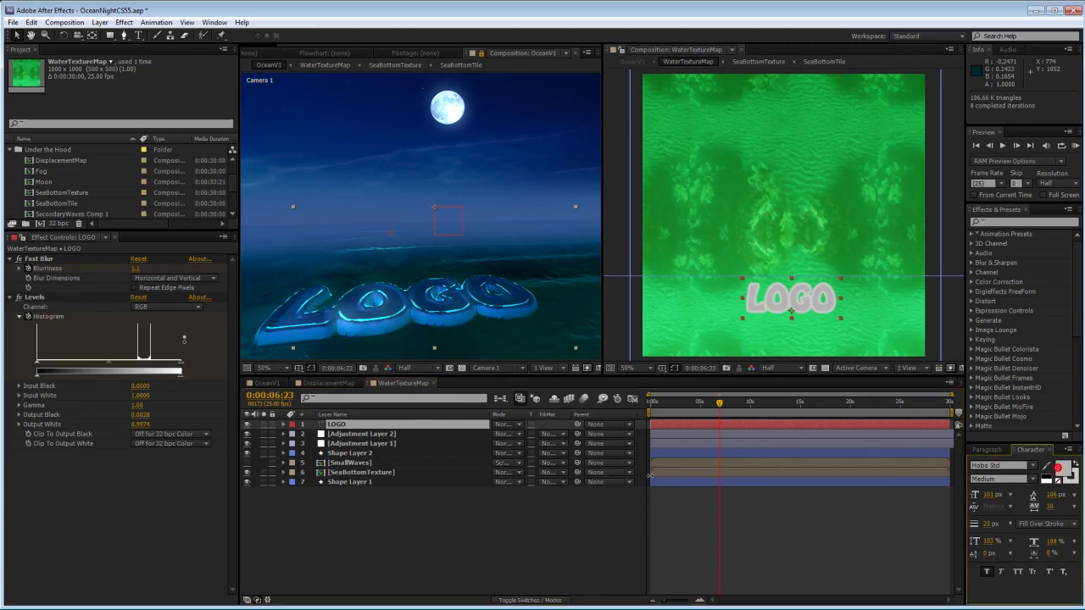
left_click(1058, 468)
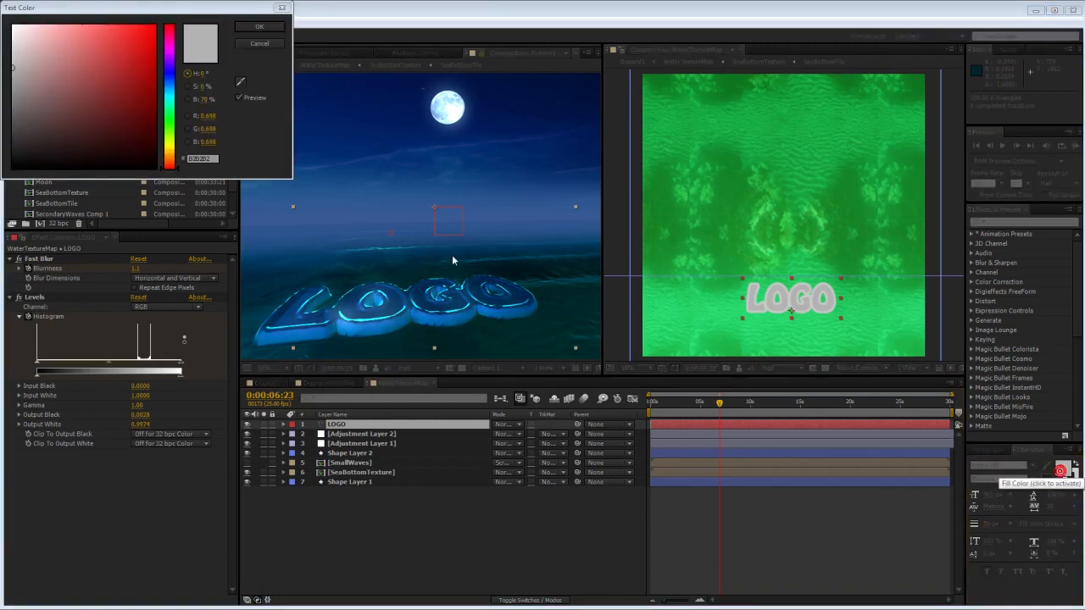
left_click(154, 127)
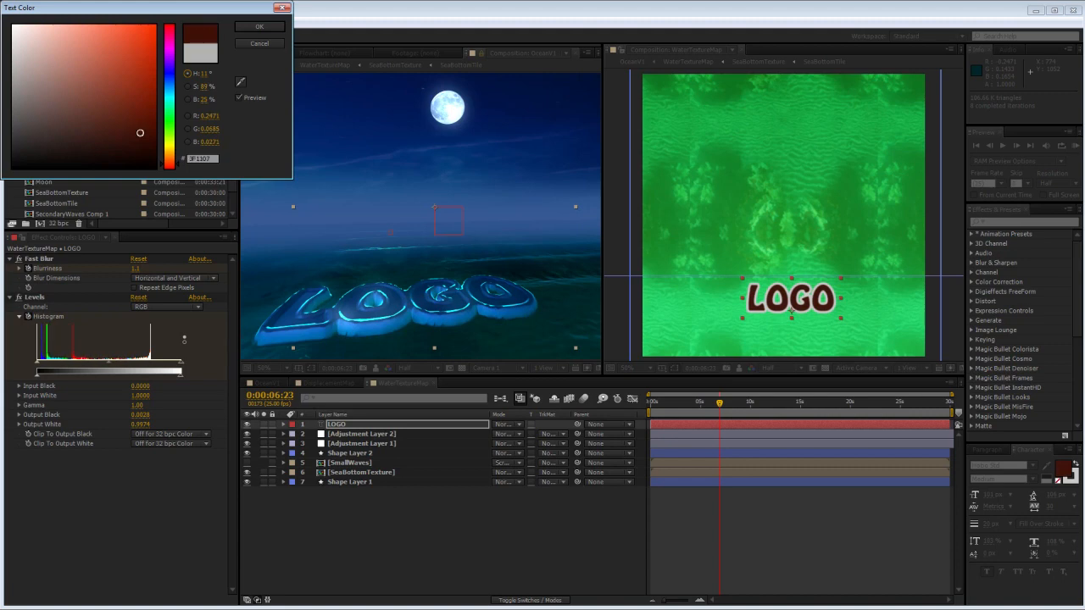
left_click(259, 27)
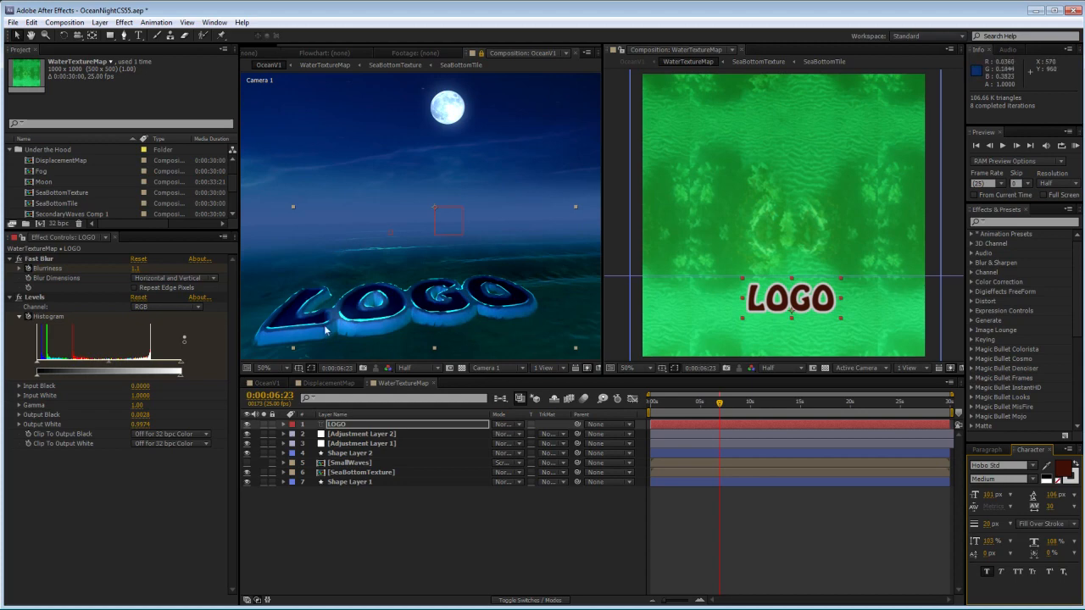
mouse_move(325, 319)
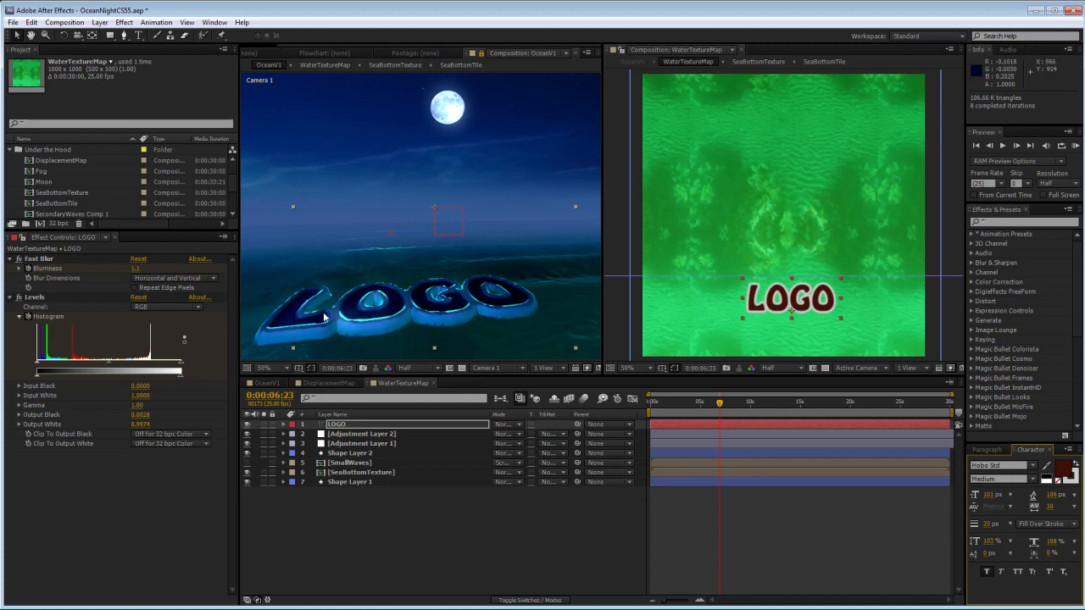
mouse_move(400, 304)
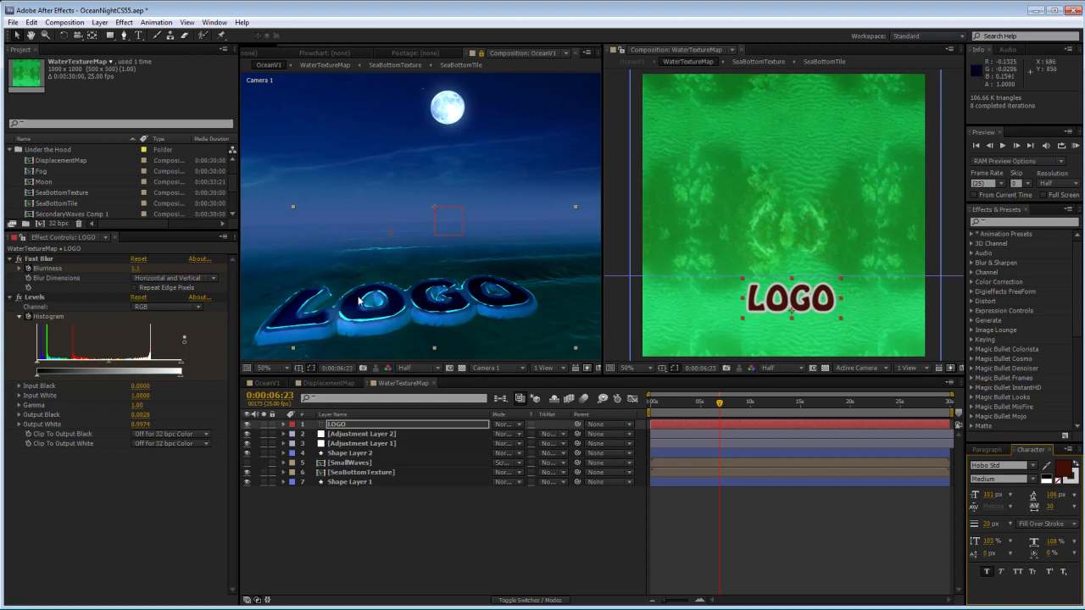
mouse_move(479, 356)
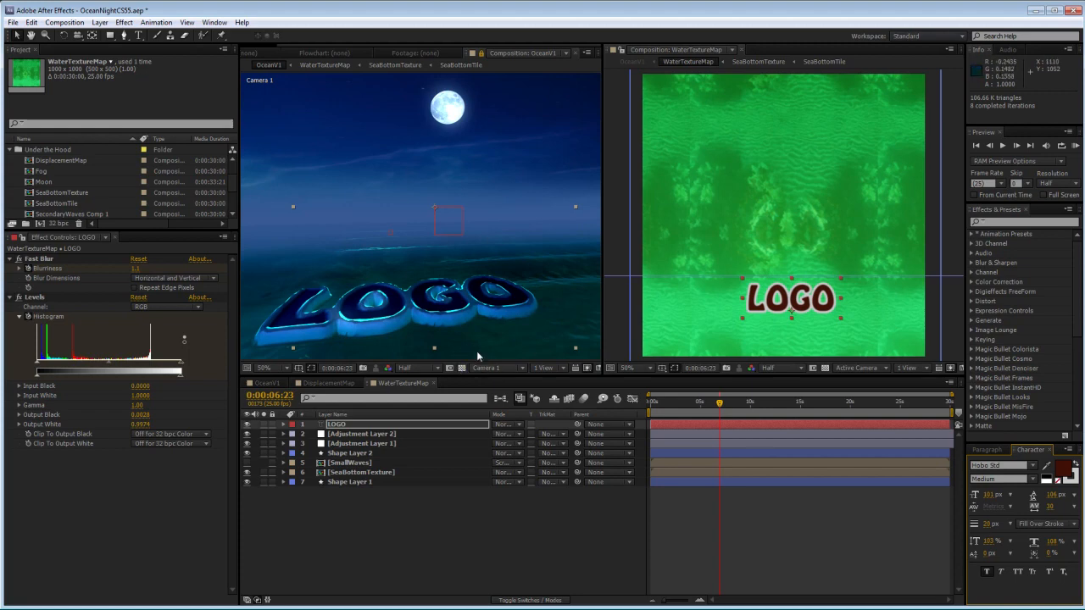
mouse_move(369, 329)
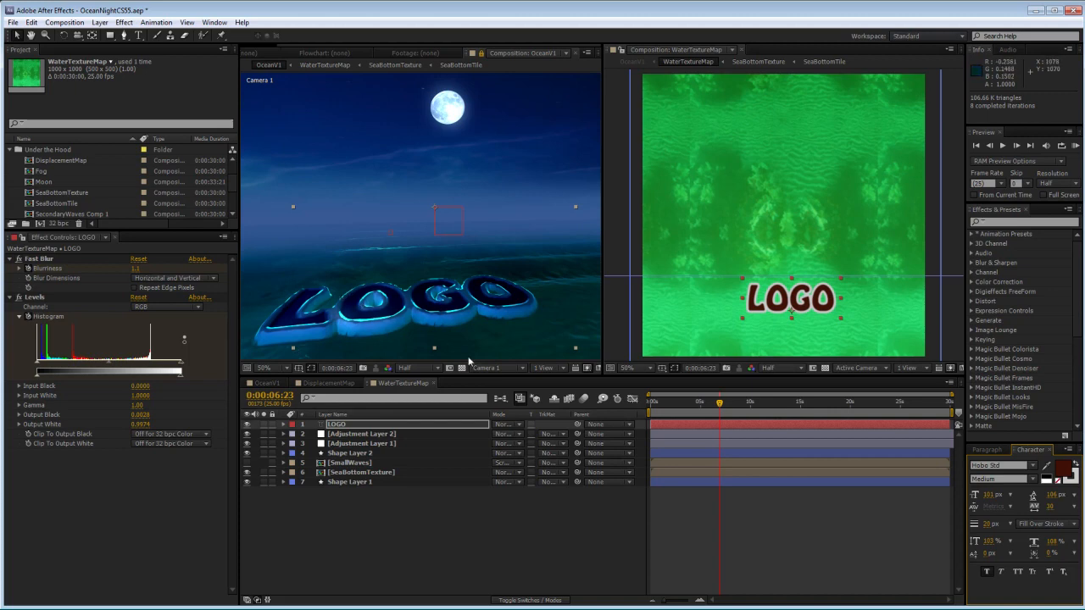
mouse_move(553, 334)
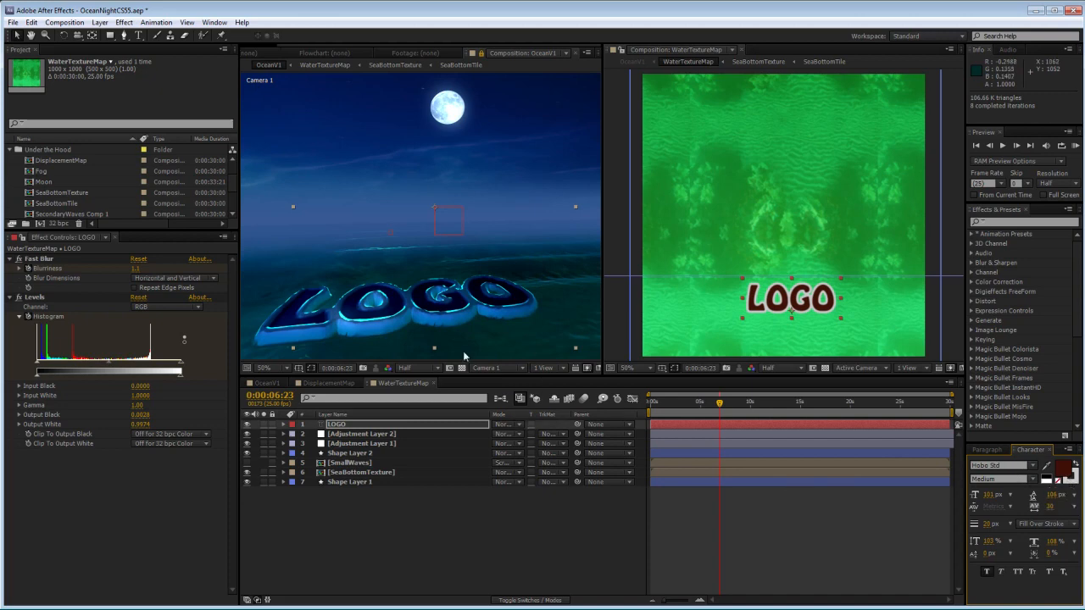
mouse_move(851, 354)
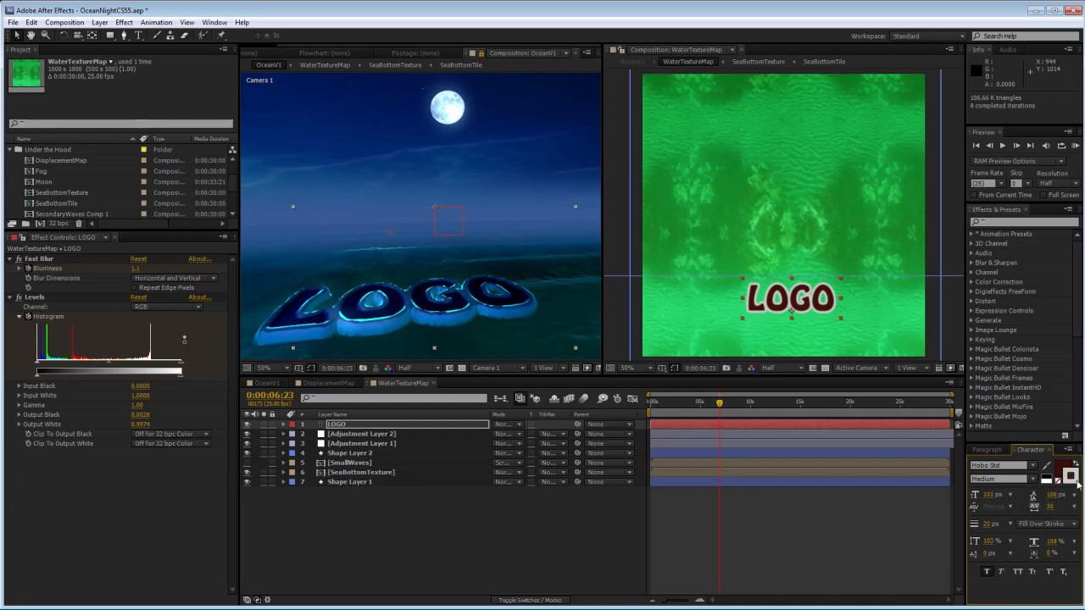
- Give the LOGO text a light yellow stroke colour
left_click(1070, 465)
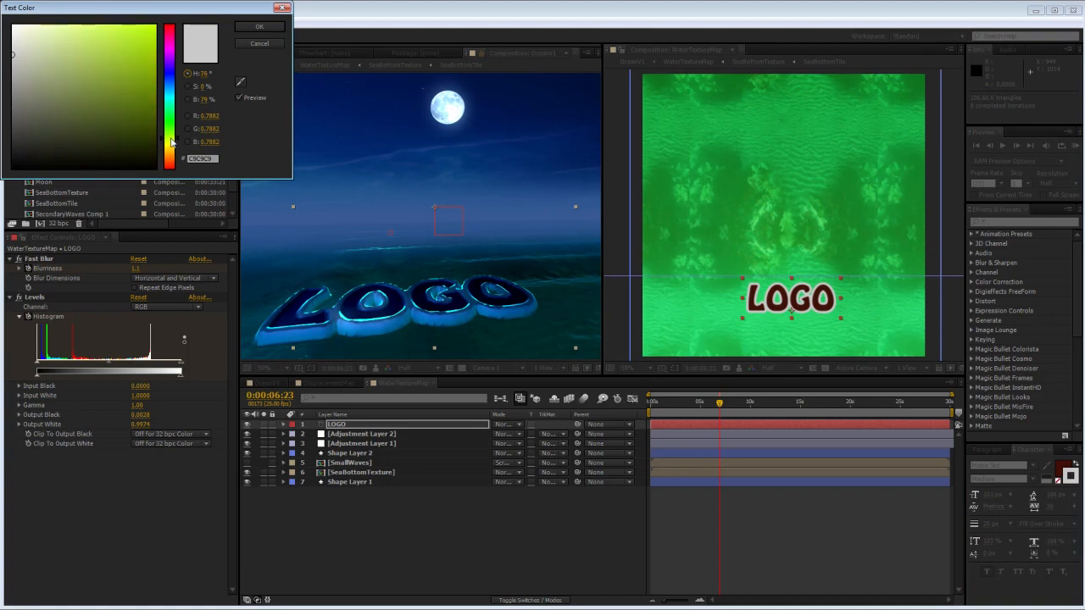
left_click(37, 27)
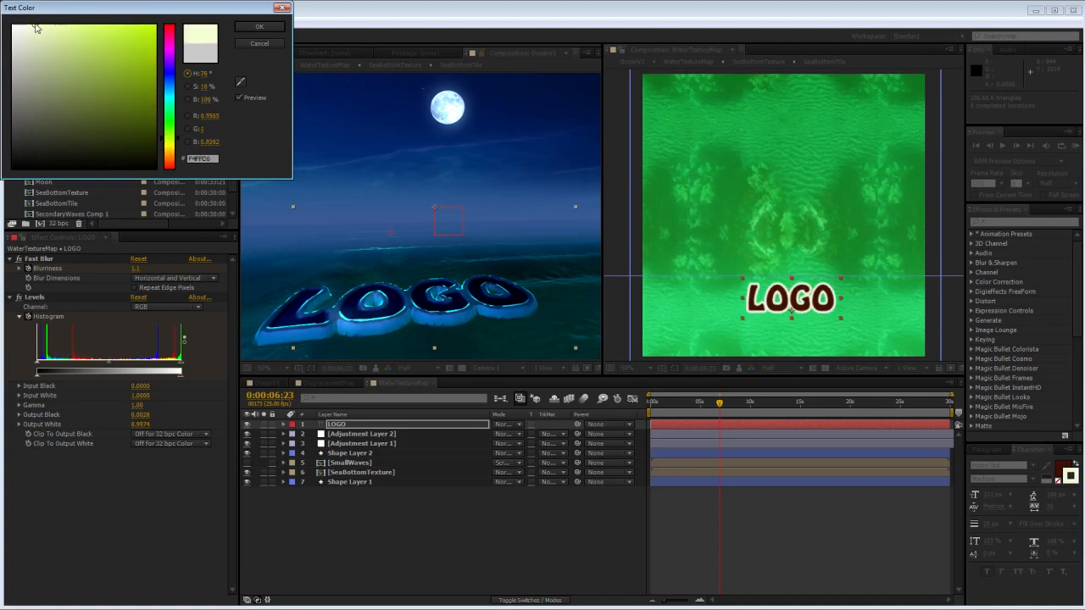
left_click(259, 44)
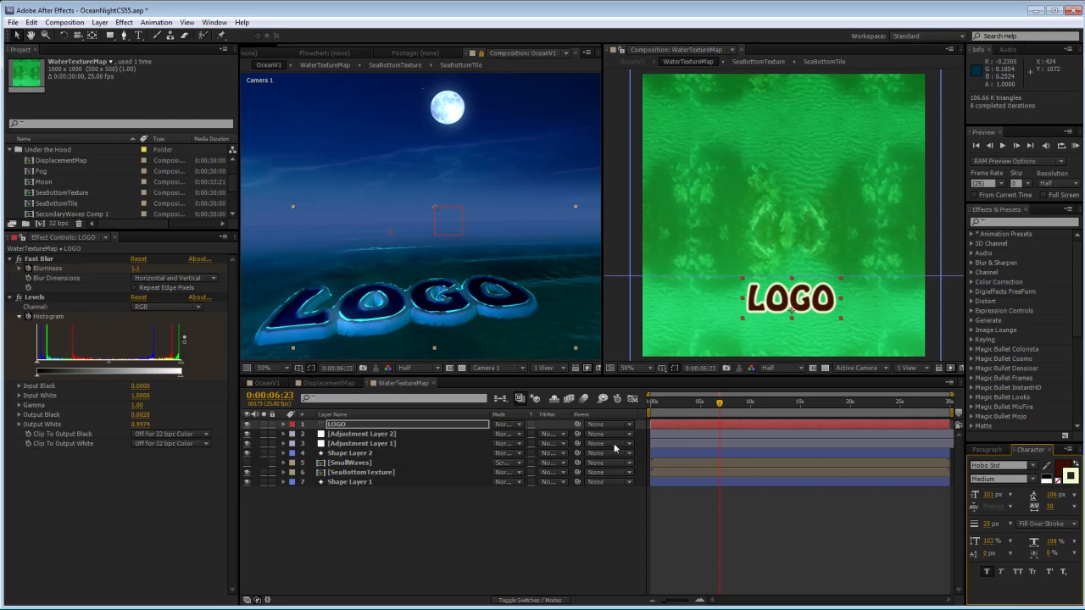
mouse_move(559, 428)
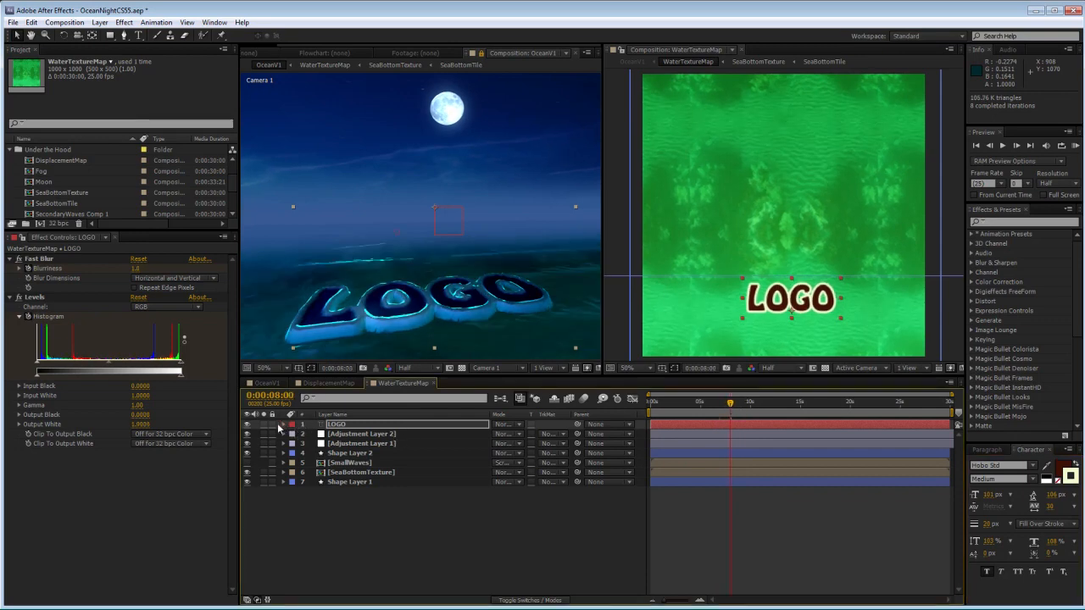
- Keyframe the LOGO's Opacity from 0% to full so the lettering fades in, and preview it
left_click(285, 424)
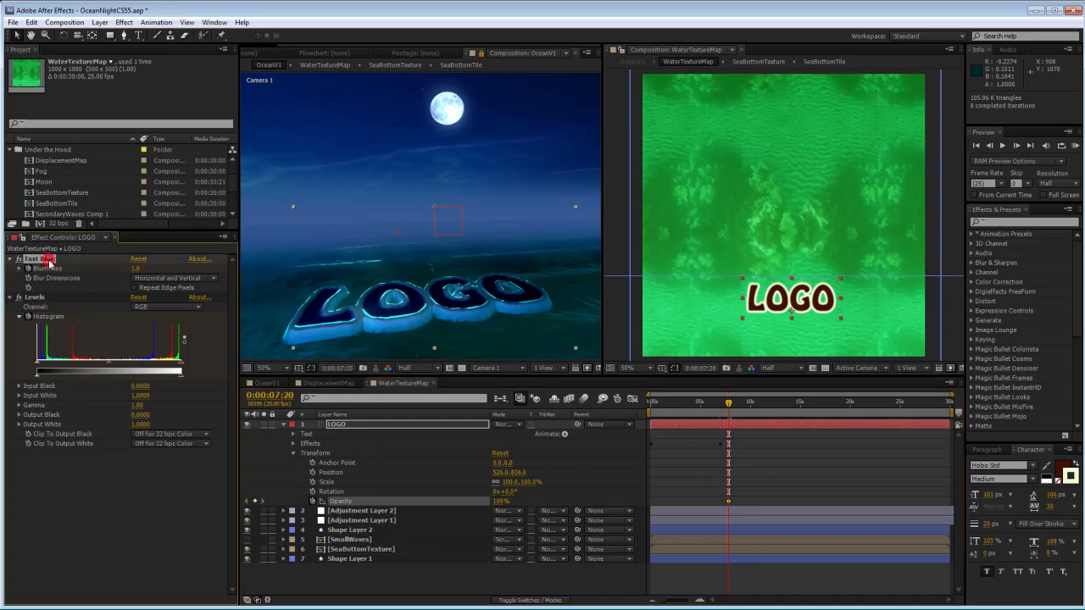
left_click(20, 257)
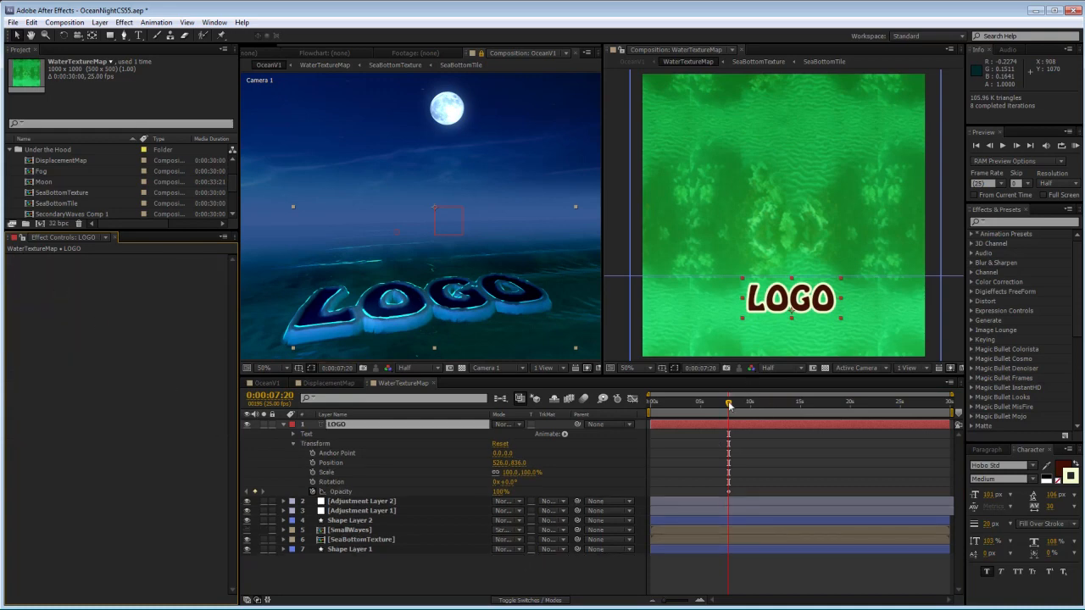
left_click_drag(729, 404, 726, 404)
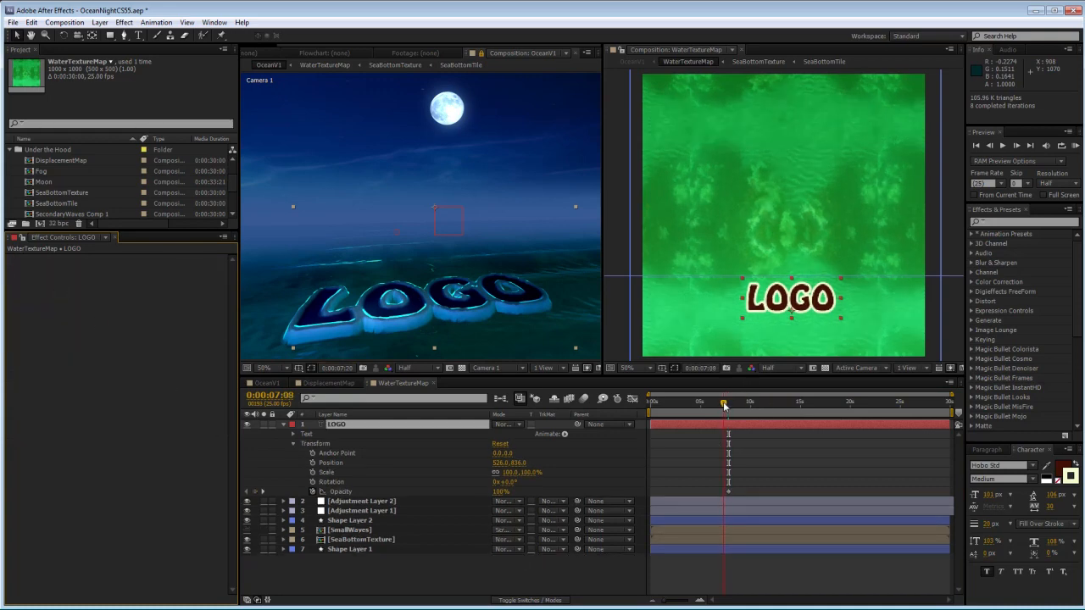
left_click_drag(725, 403, 719, 404)
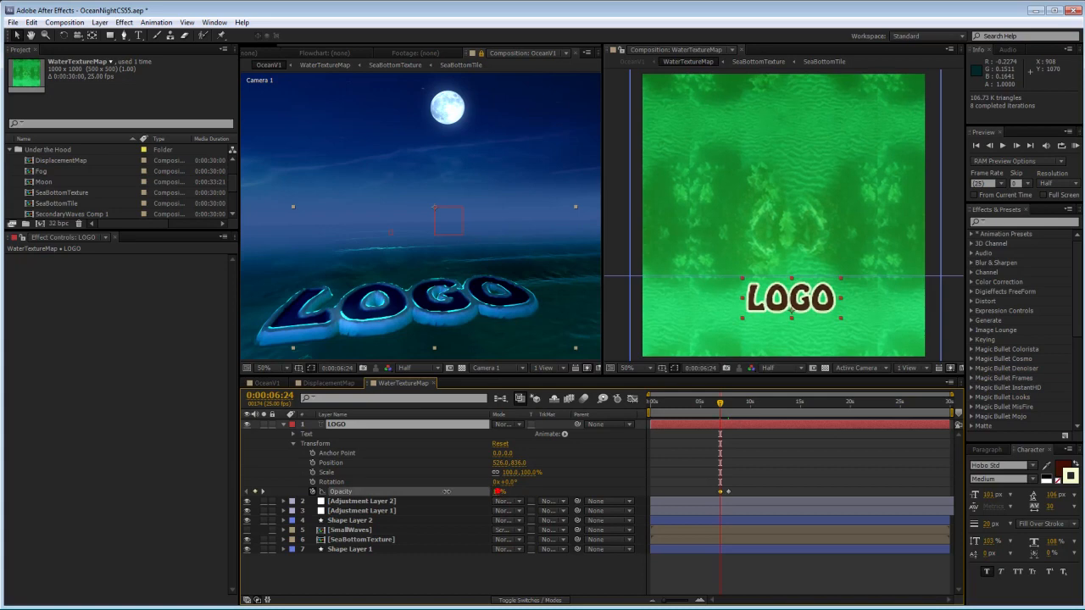
left_click(499, 492)
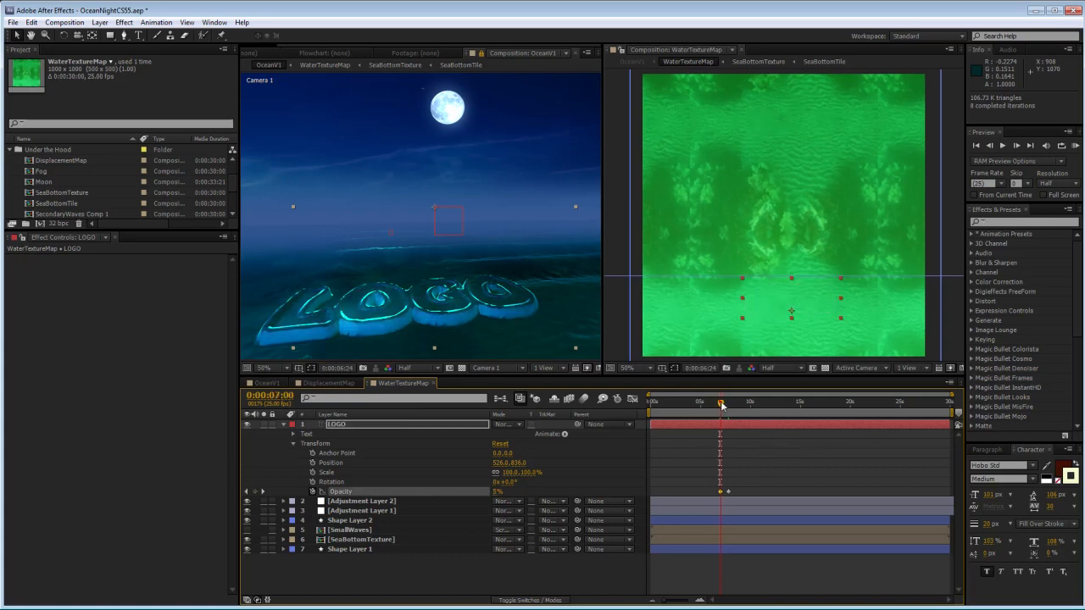
left_click_drag(719, 404, 726, 404)
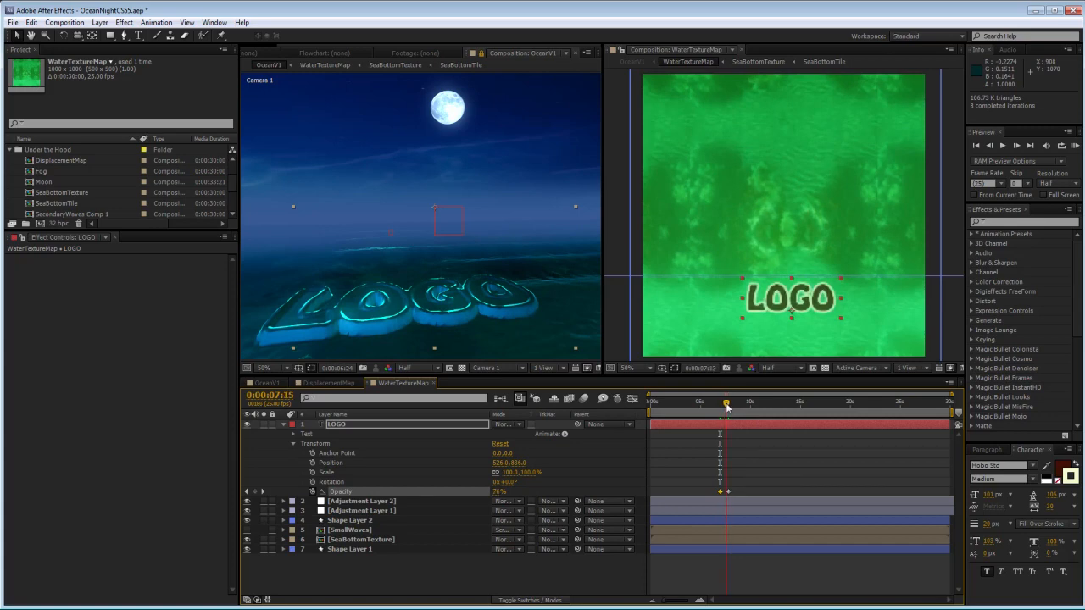